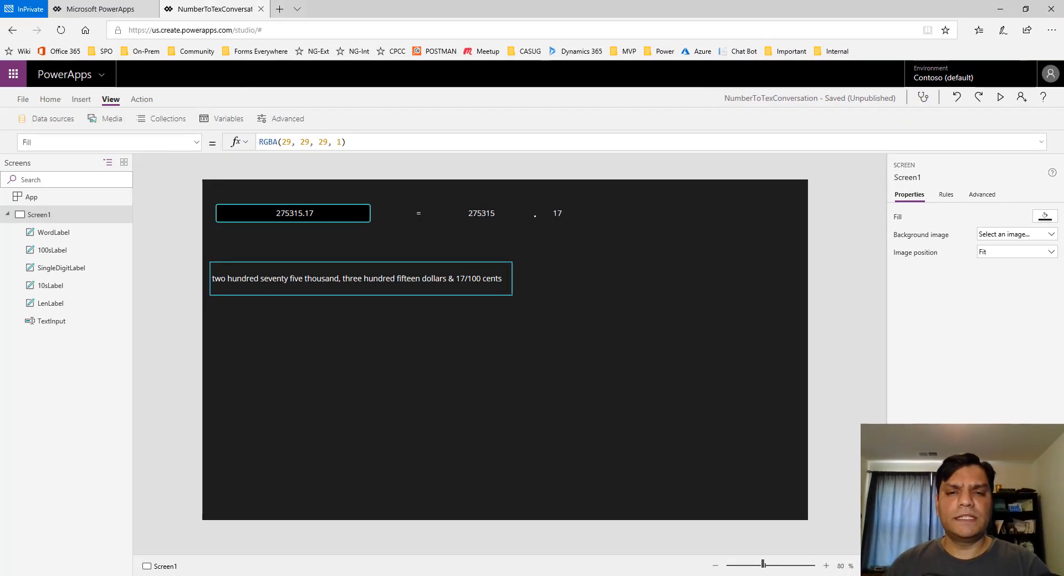
{"action": "mouse_move", "coordinate": [832, 541]}
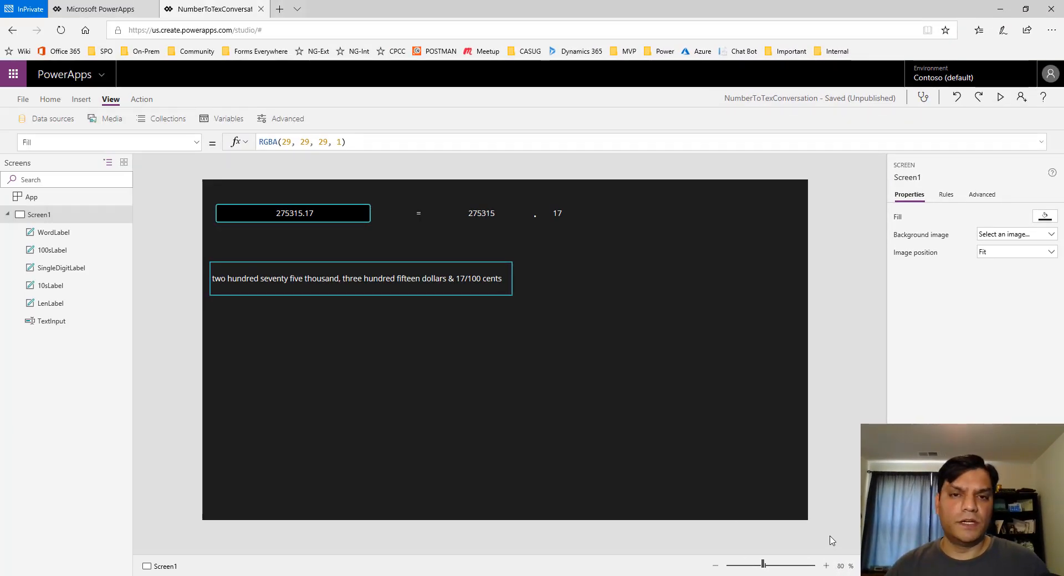
{"action": "mouse_move", "coordinate": [936, 131]}
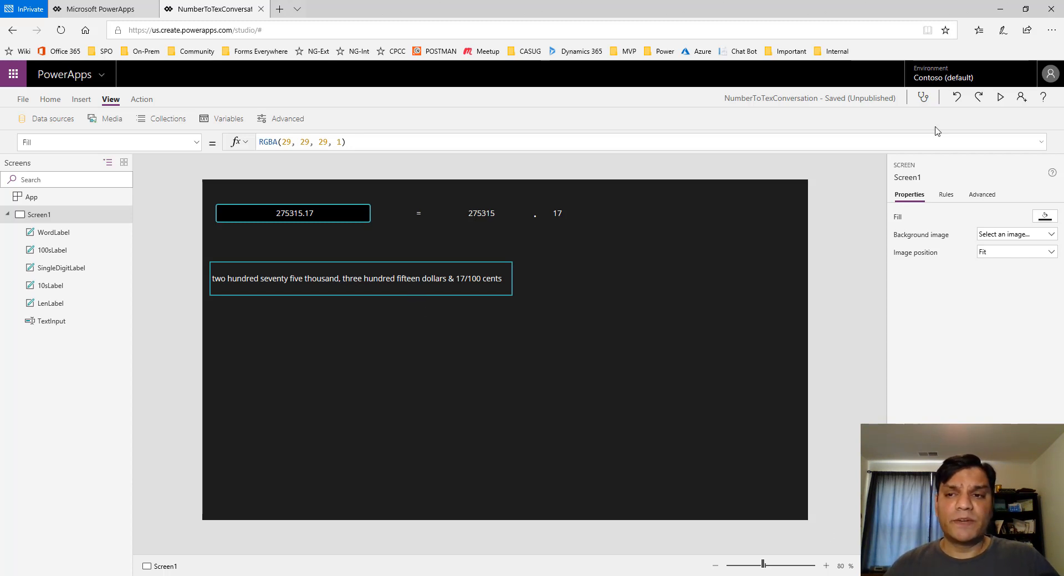
Select the number entry box and run the number-to-words app in preview.
{"action": "left_click", "coordinate": [292, 213]}
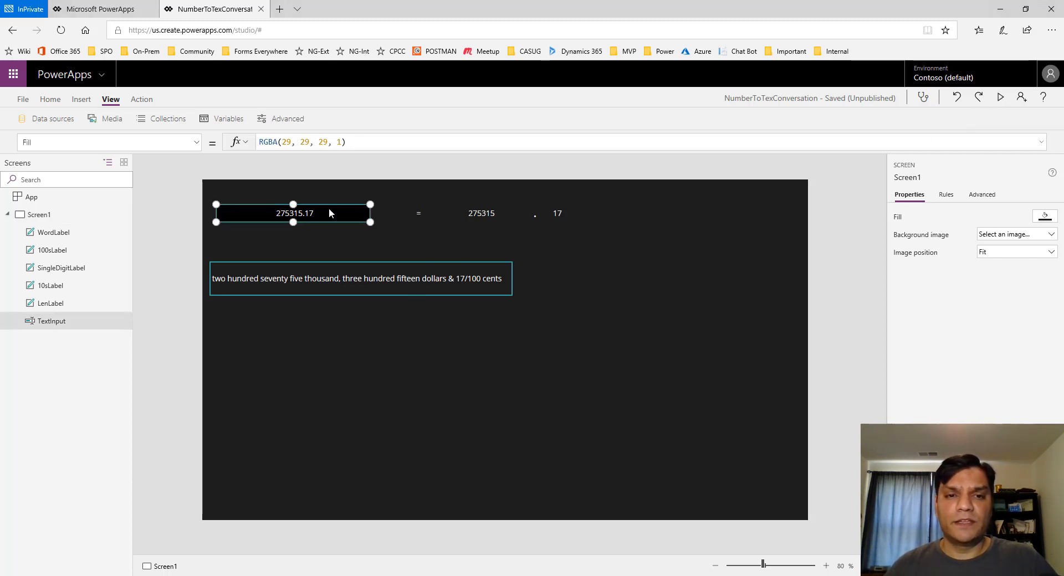
{"action": "left_click", "coordinate": [293, 212]}
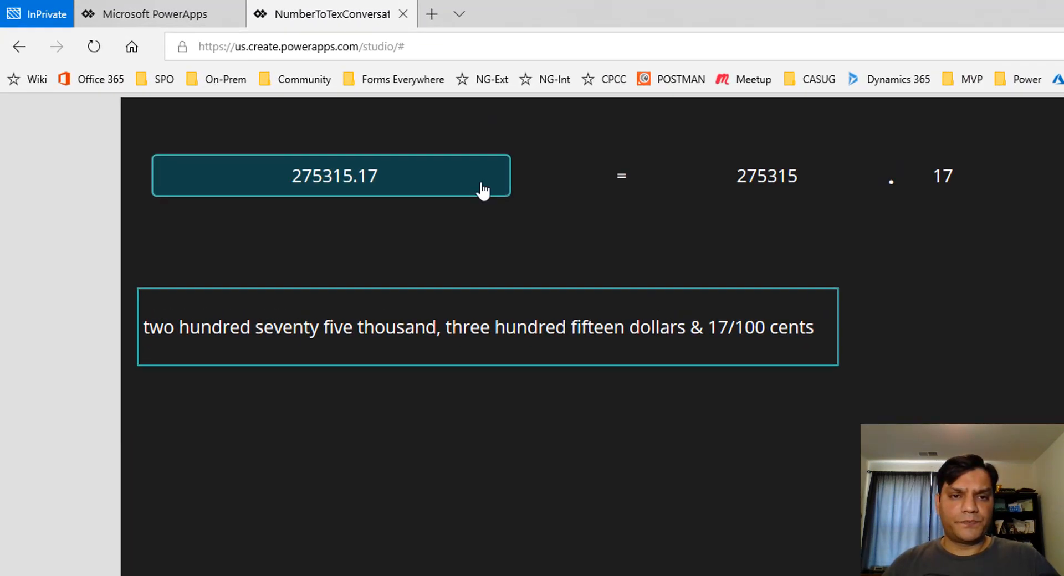
Enter new amounts such as 878787887.13 in the preview box to check the words output.
{"action": "left_click", "coordinate": [332, 175]}
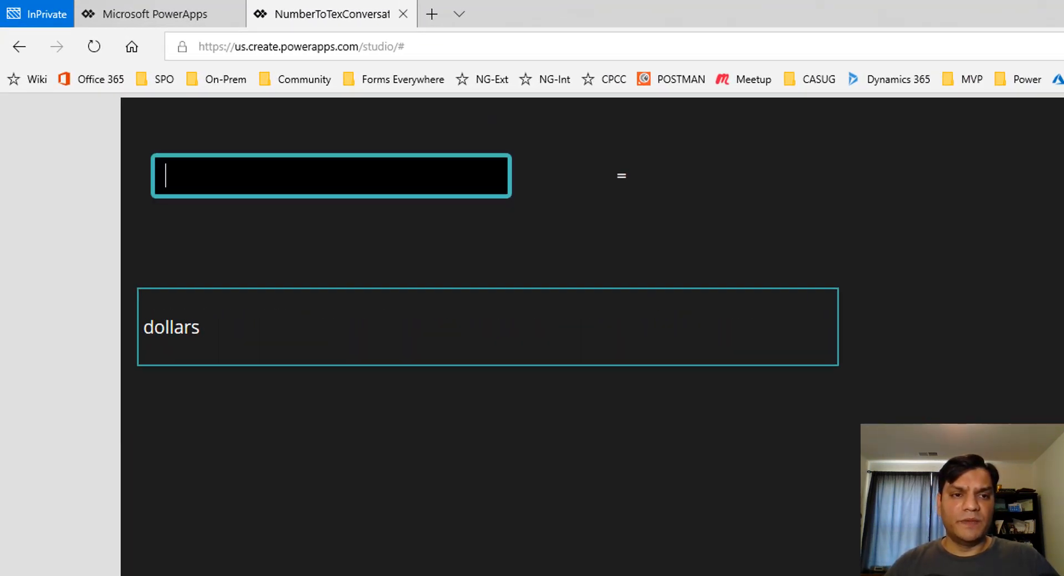
{"action": "mouse_move", "coordinate": [530, 510]}
{"action": "type", "text": "1357.5"}
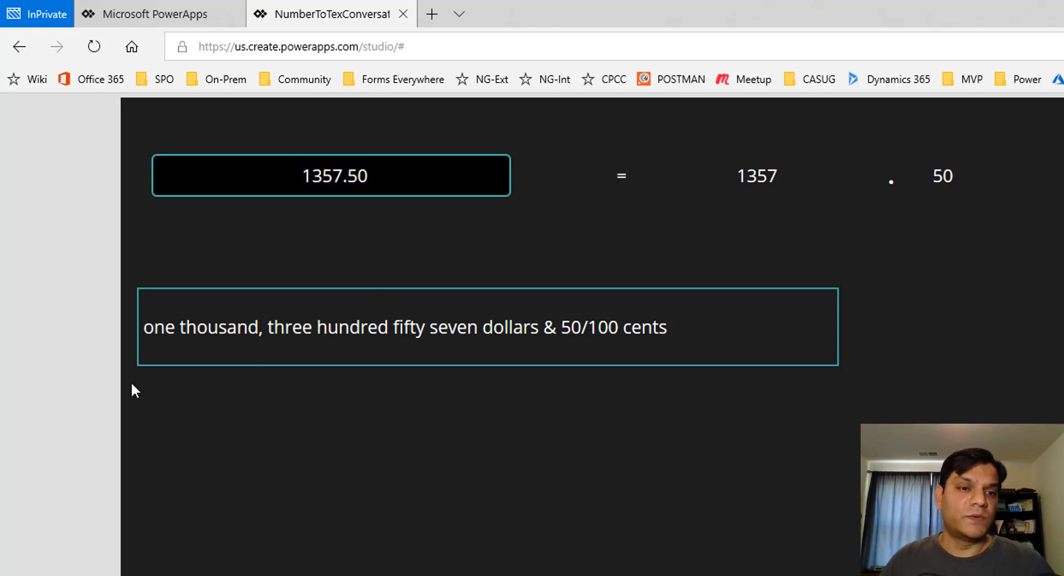
{"action": "mouse_move", "coordinate": [562, 346]}
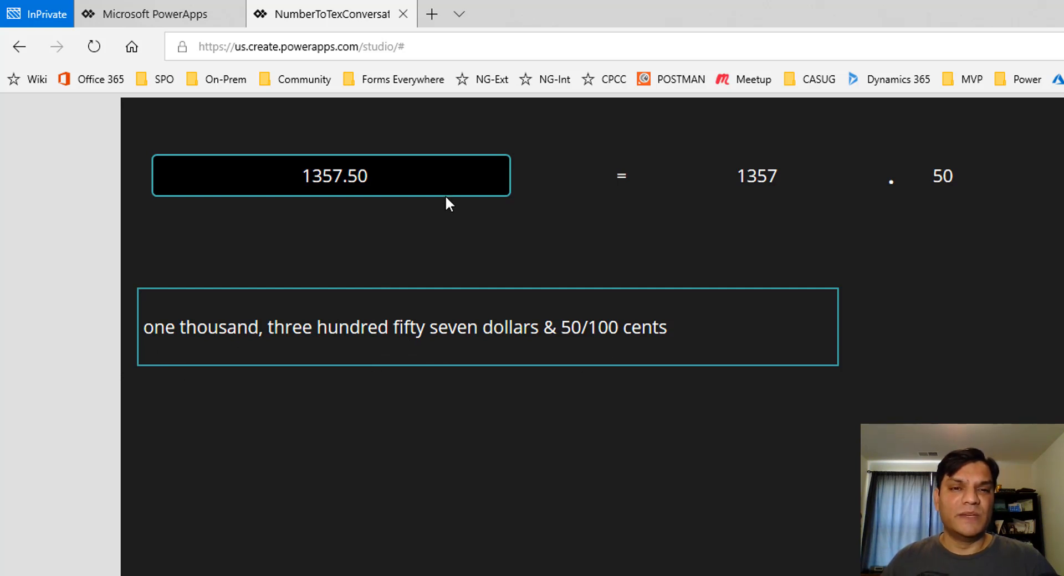
{"action": "left_click", "coordinate": [332, 175]}
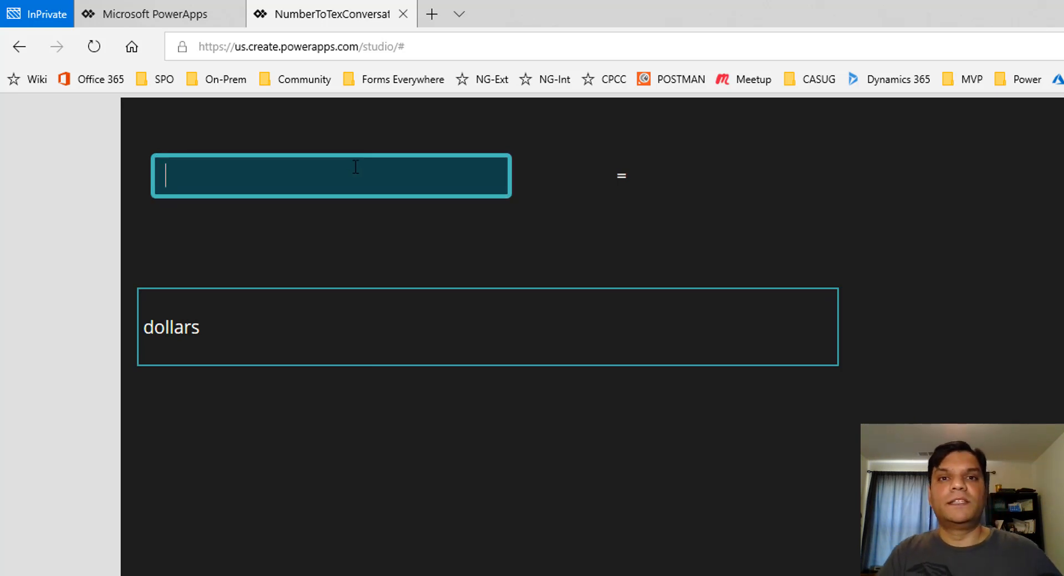
{"action": "type", "text": "878787887.13"}
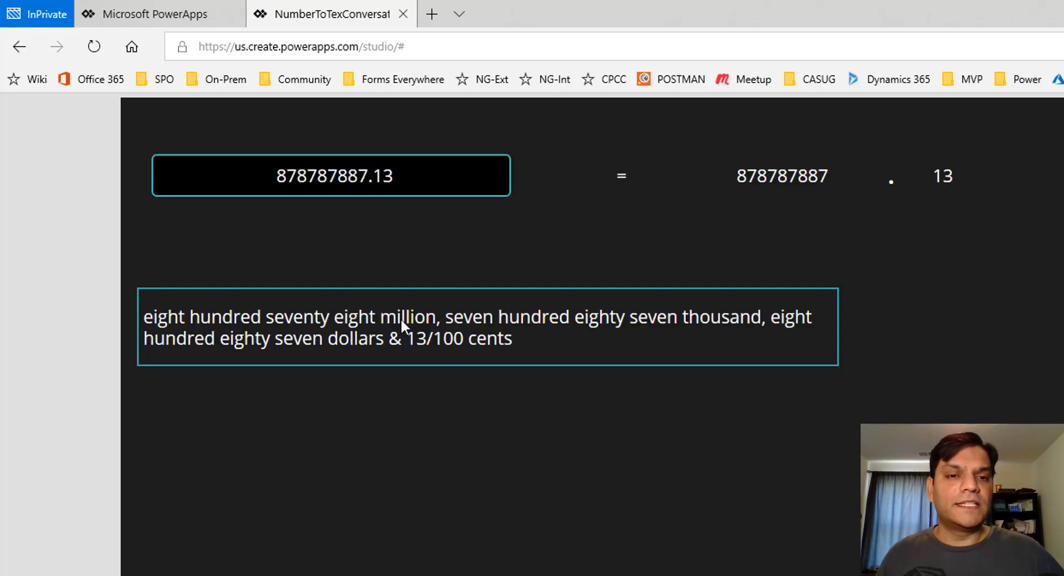
{"action": "mouse_move", "coordinate": [613, 340]}
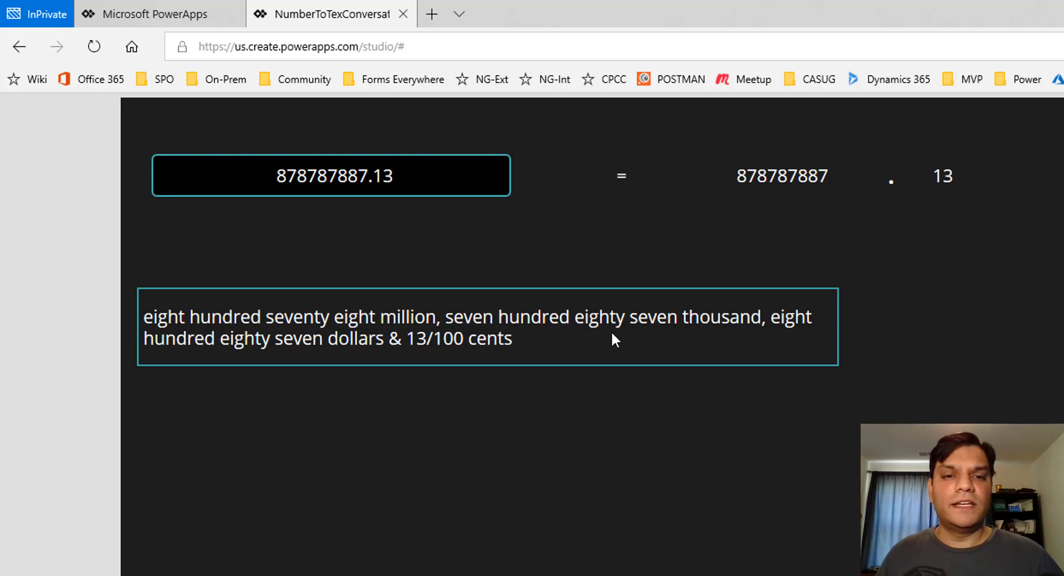
{"action": "mouse_move", "coordinate": [321, 364]}
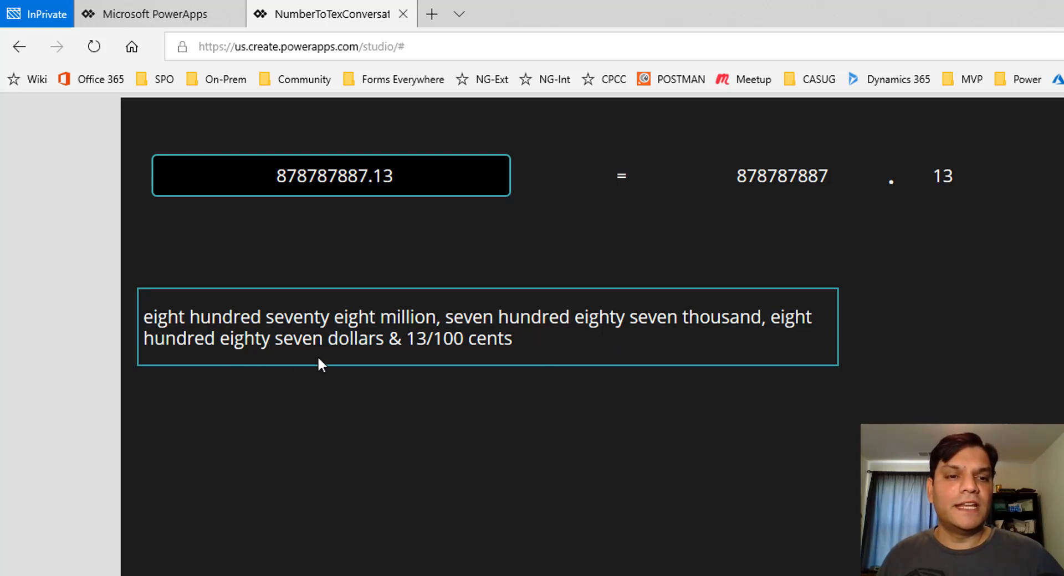
{"action": "mouse_move", "coordinate": [649, 436]}
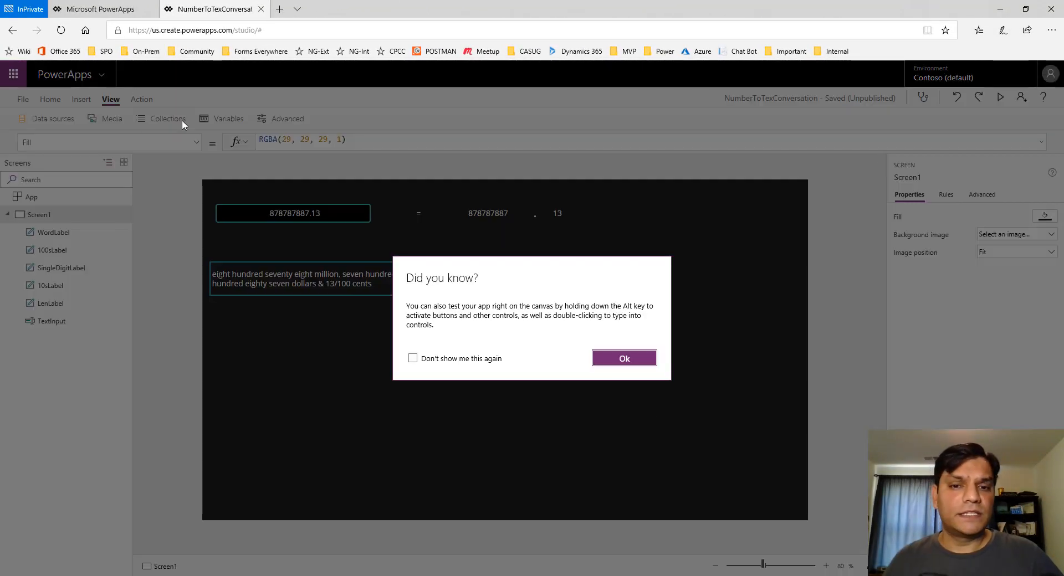
From the PowerApps portal, create a new blank canvas app with phone layout.
{"action": "left_click", "coordinate": [100, 8]}
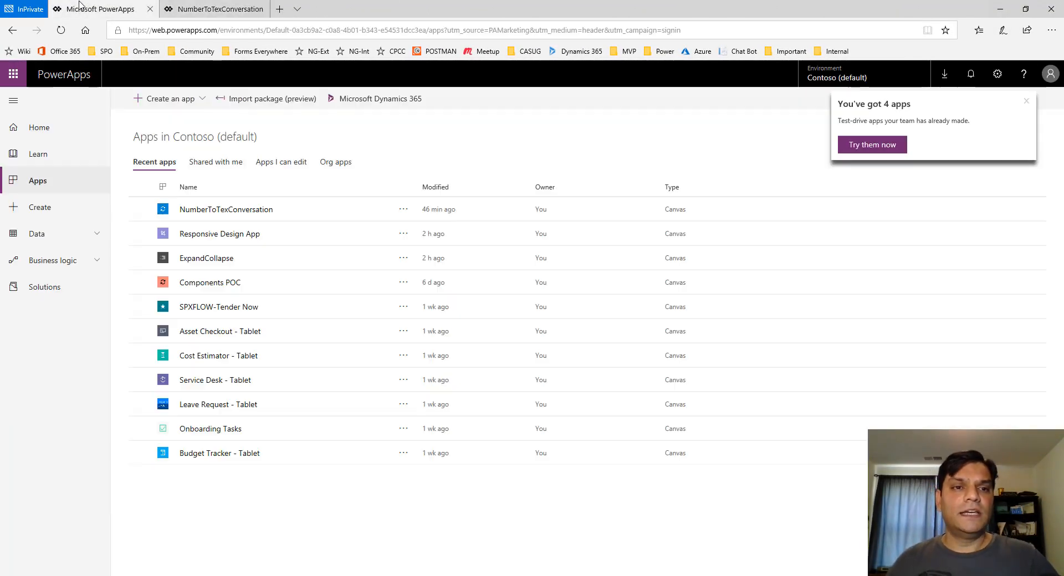
{"action": "left_click", "coordinate": [168, 99]}
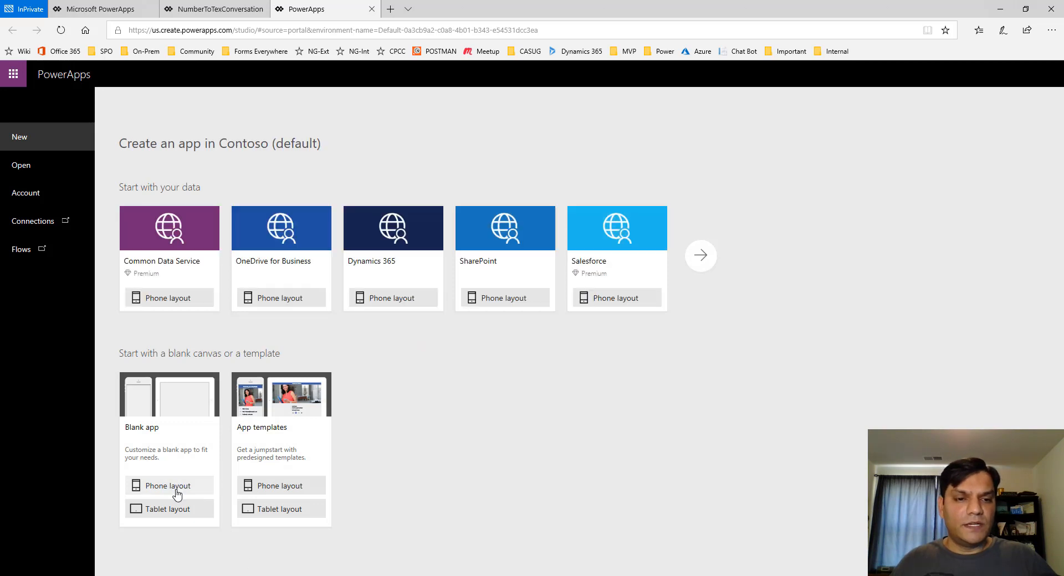
{"action": "left_click", "coordinate": [168, 486]}
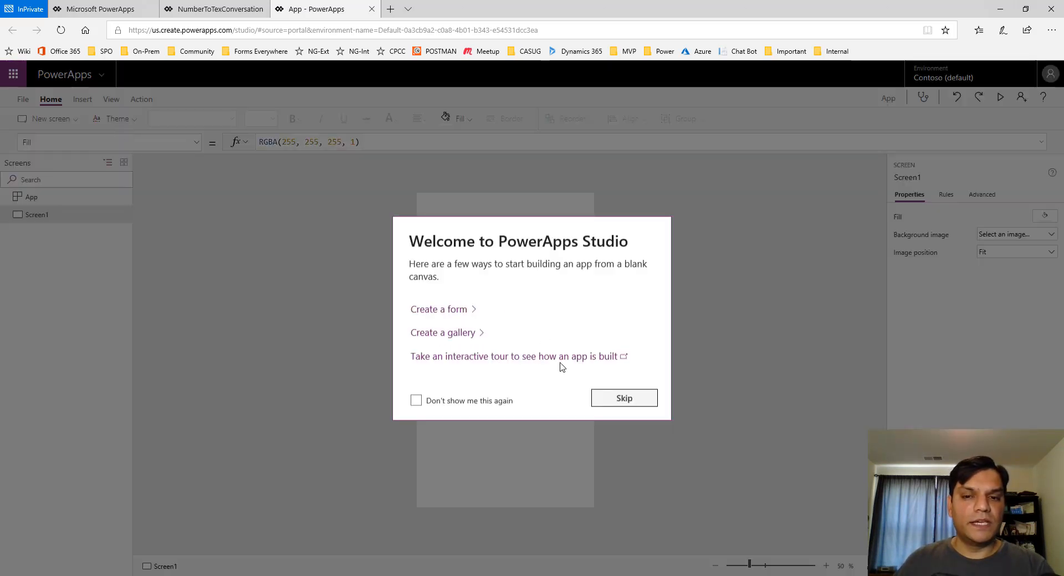
Dismiss the welcome tips and give the app a plus symbol icon in App settings.
{"action": "left_click", "coordinate": [623, 398]}
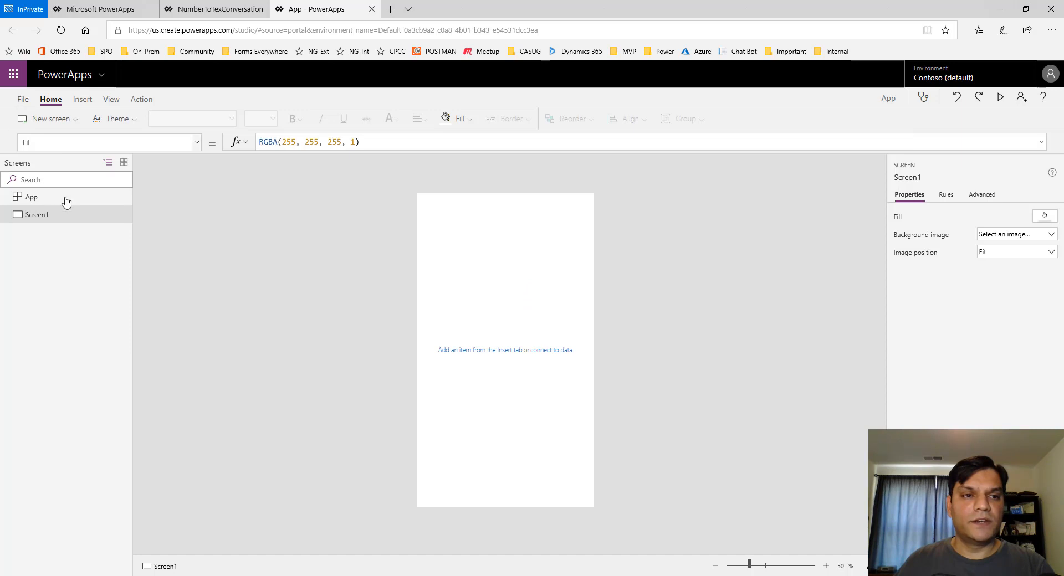
{"action": "left_click", "coordinate": [22, 99]}
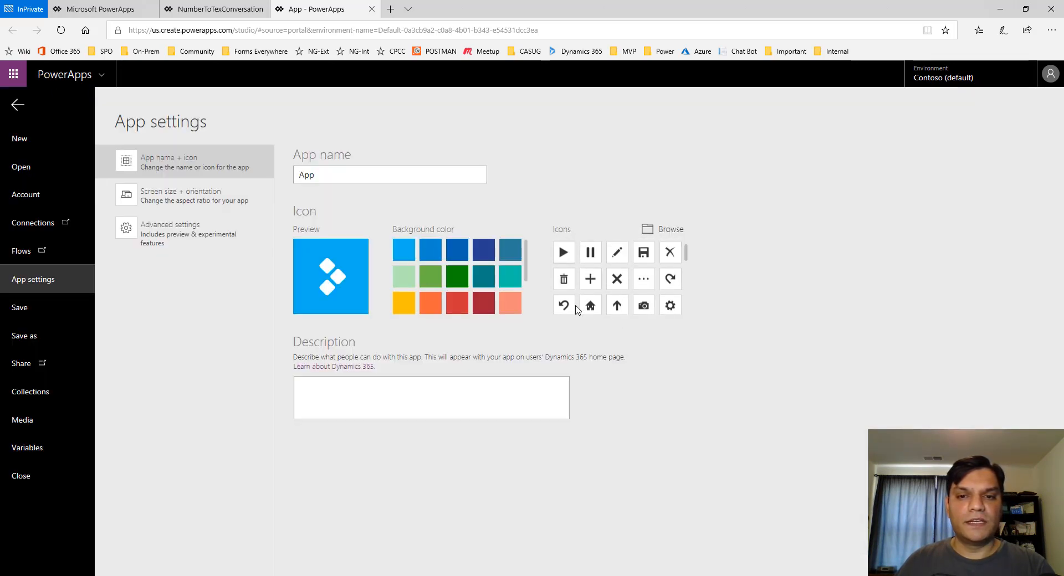
{"action": "left_click", "coordinate": [589, 279]}
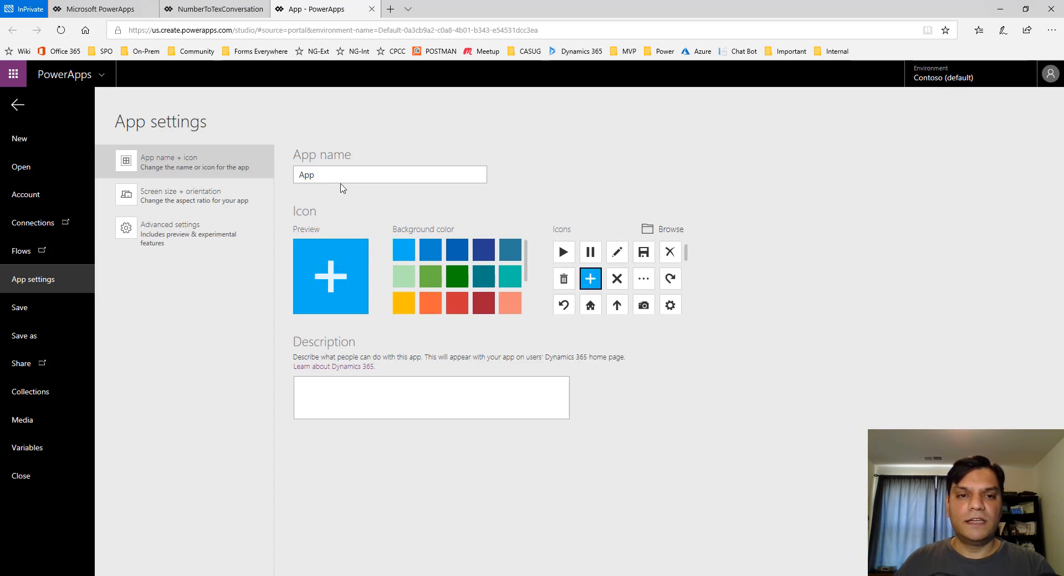
Name the app DemoNumberToWordConversionApp and return to the editor.
{"action": "type", "text": "Demo"}
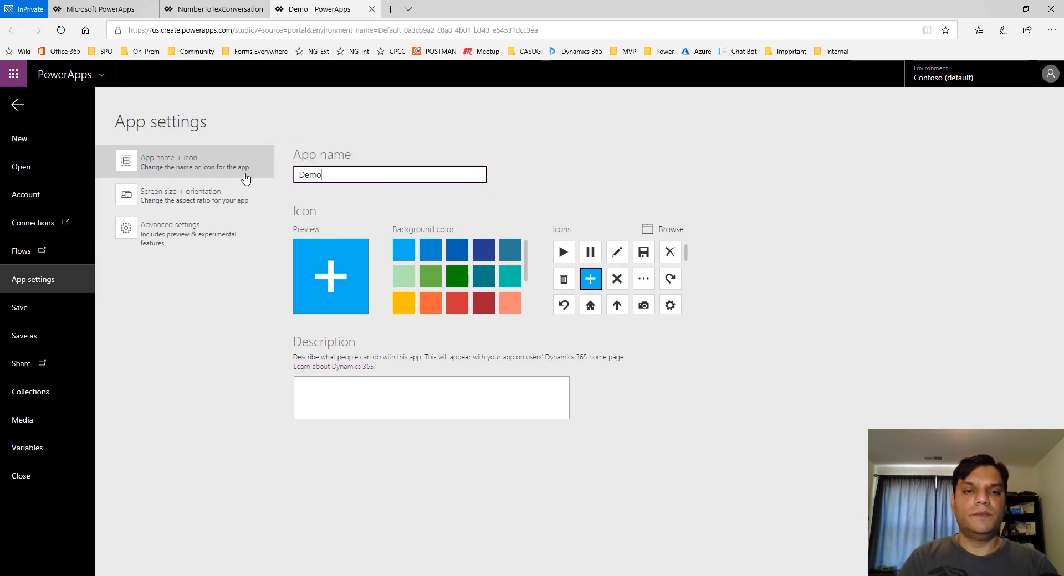
{"action": "type", "text": "n"}
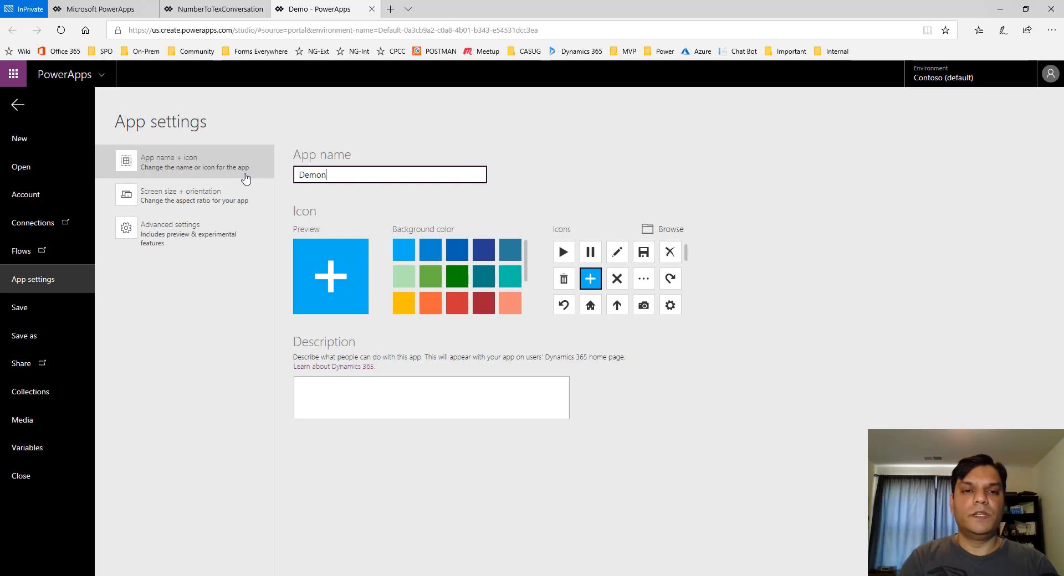
{"action": "type", "text": "Number"}
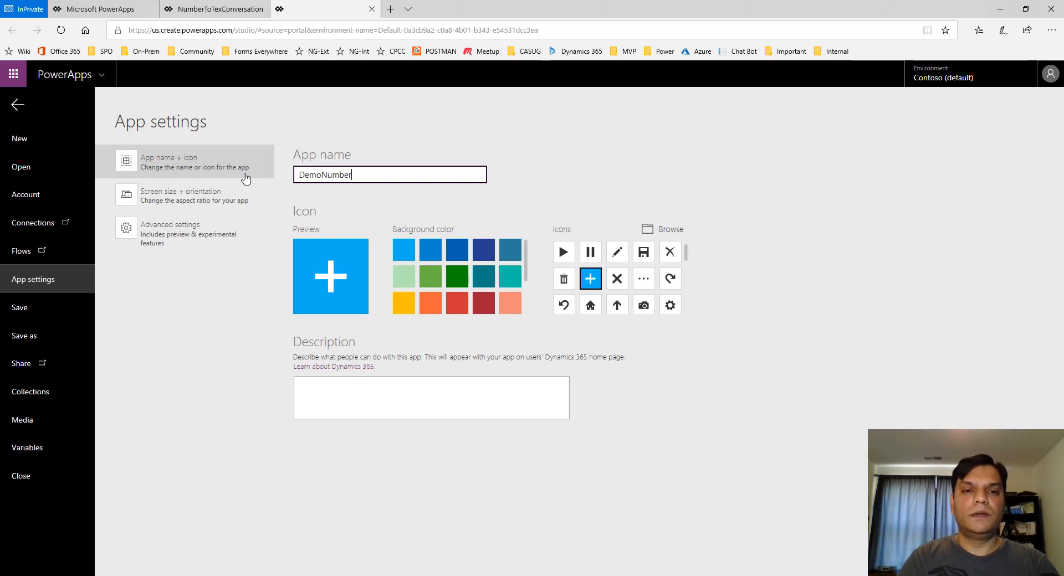
{"action": "type", "text": "ToWord"}
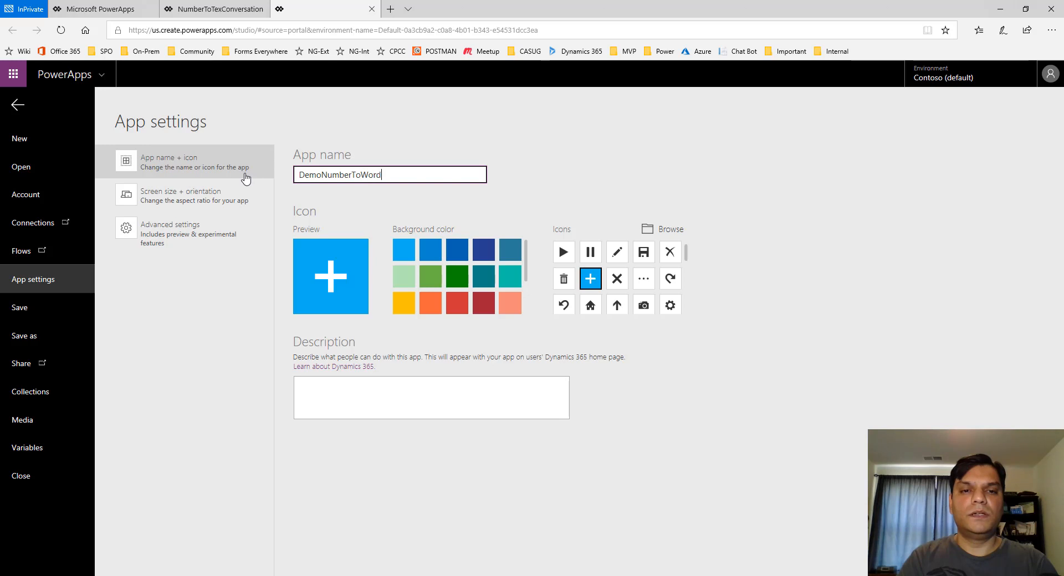
{"action": "type", "text": "ConversionApp"}
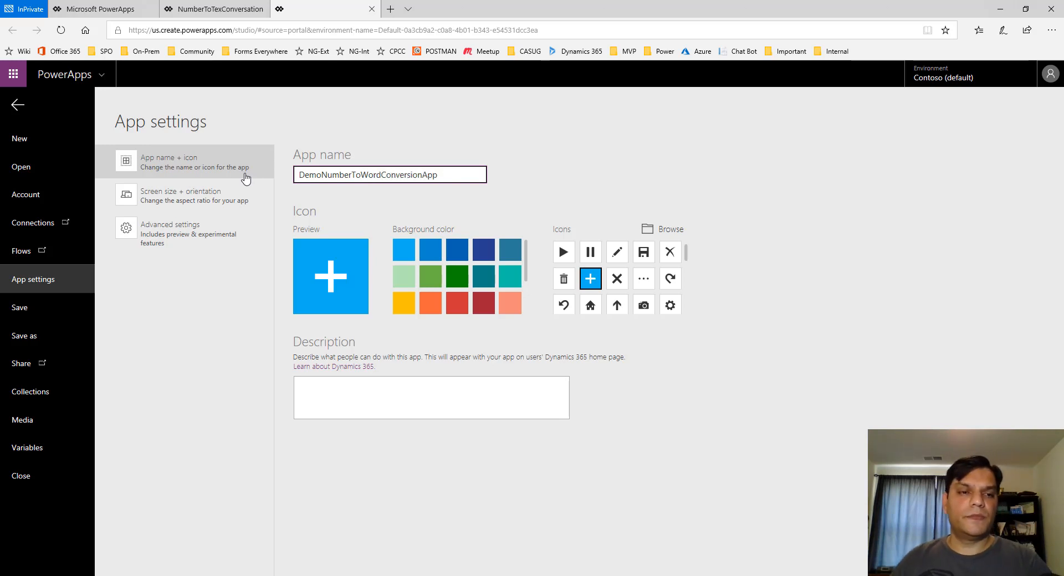
{"action": "left_click", "coordinate": [23, 336]}
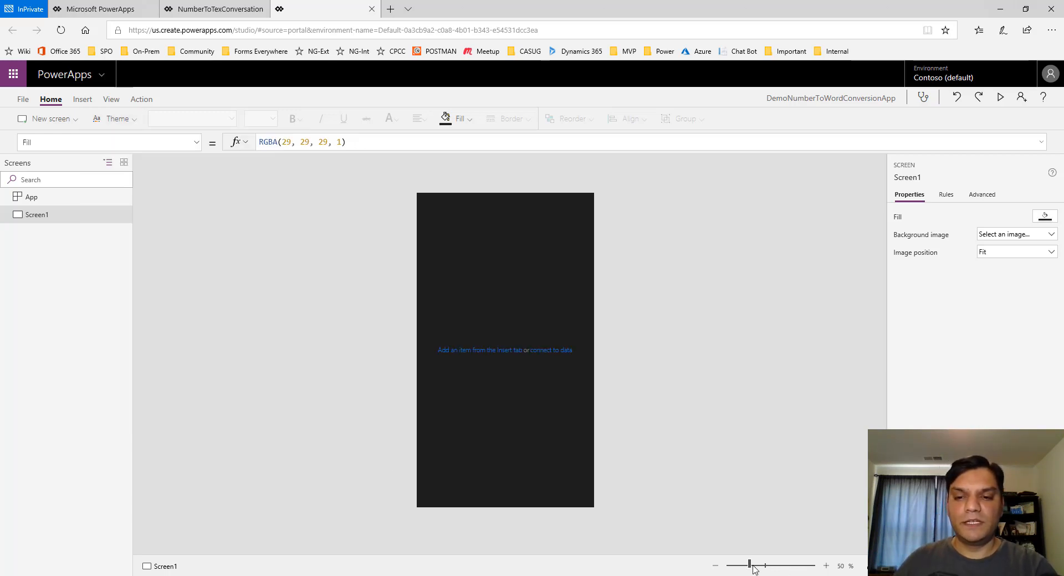
Enlarge the canvas slightly and bring up the Insert controls list to add a label.
{"action": "left_click_drag", "start_coordinate": [749, 565], "coordinate": [754, 565]}
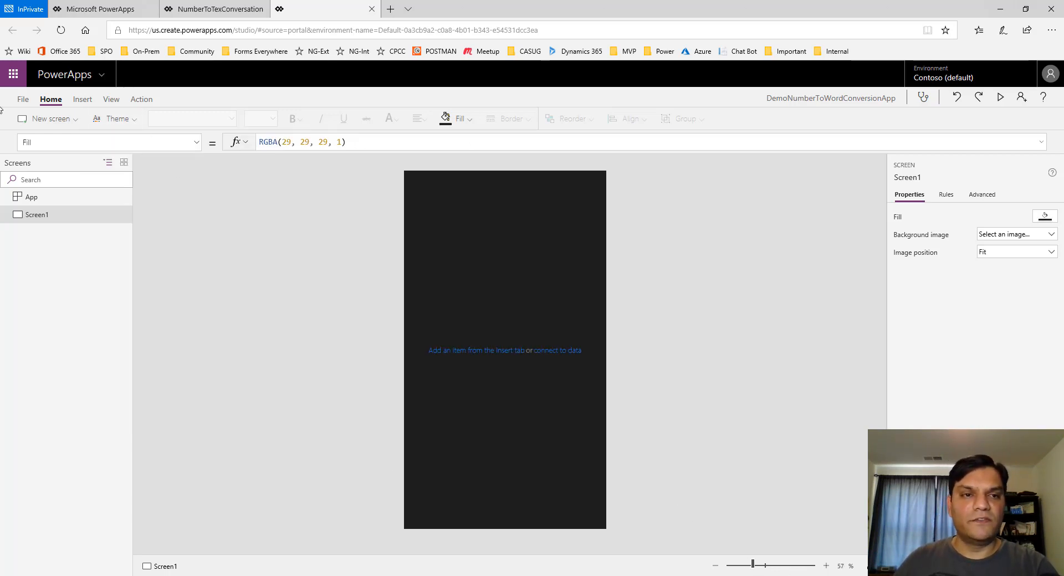
{"action": "left_click", "coordinate": [82, 99]}
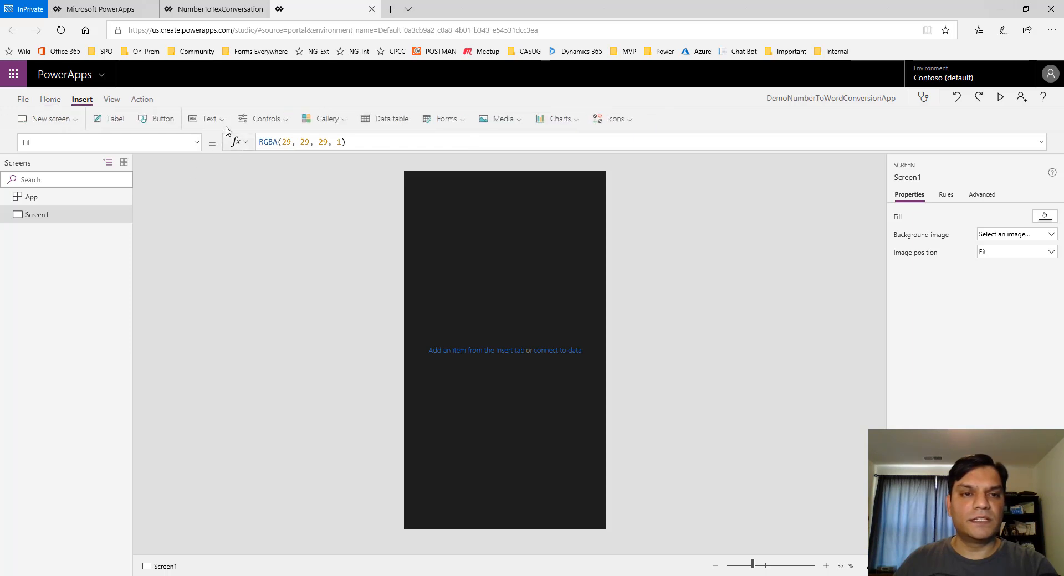
{"action": "mouse_move", "coordinate": [210, 119]}
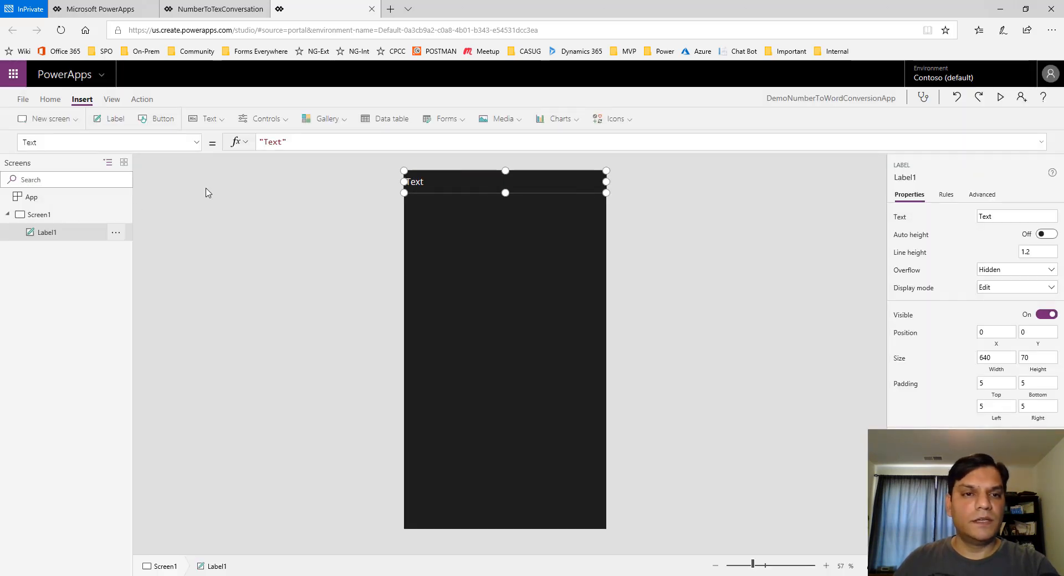
Give the new header label a grey background fill and rename it TopLabel.
{"action": "left_click", "coordinate": [50, 99]}
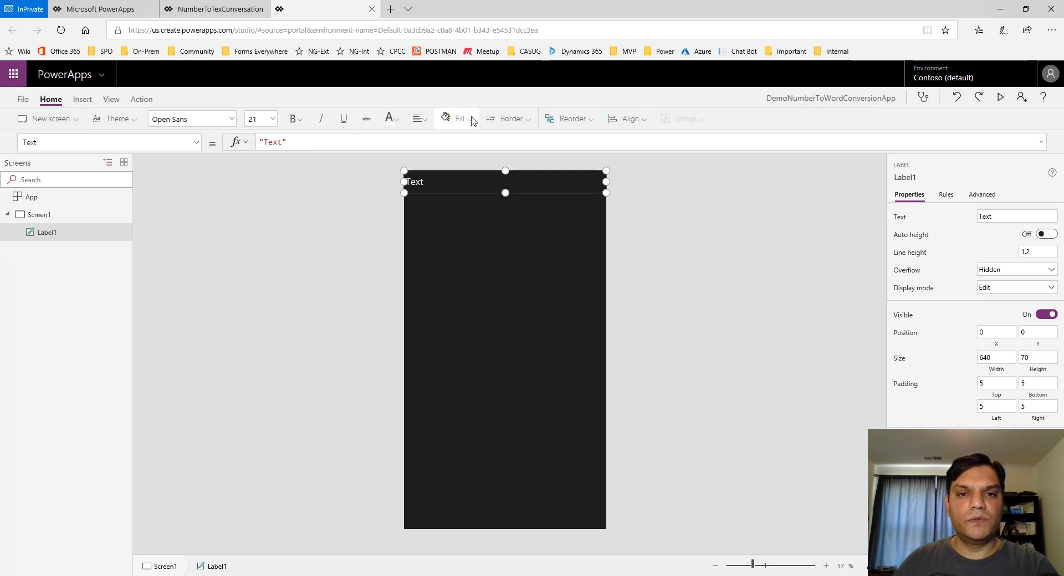
{"action": "left_click", "coordinate": [459, 118]}
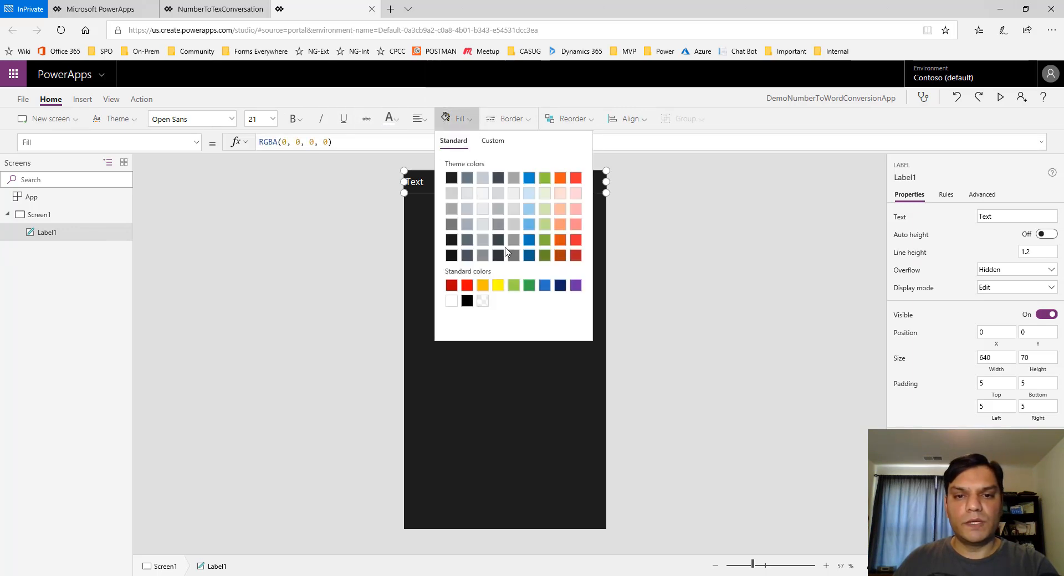
{"action": "left_click", "coordinate": [498, 239]}
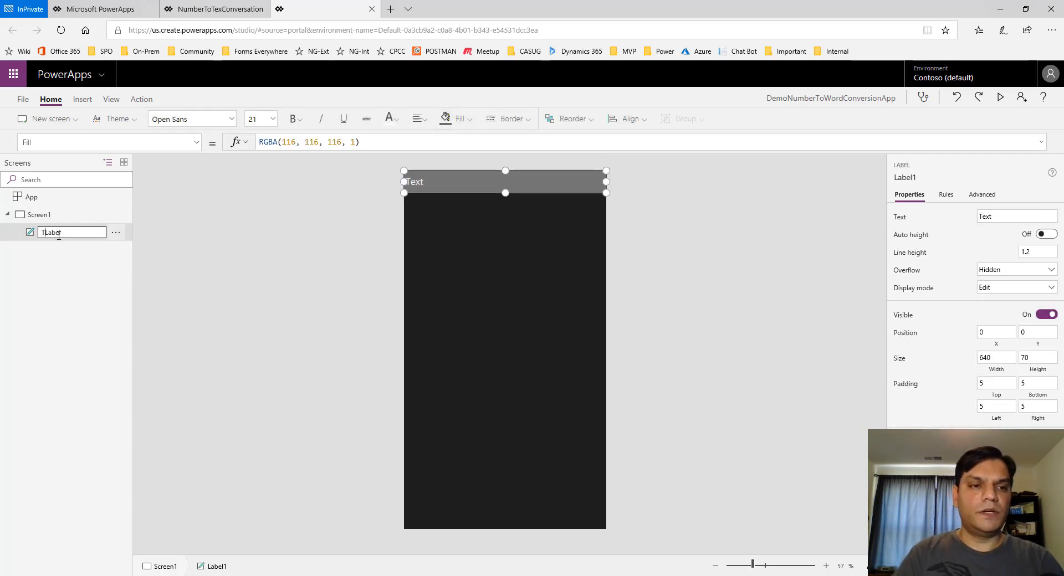
{"action": "type", "text": "TopLabel"}
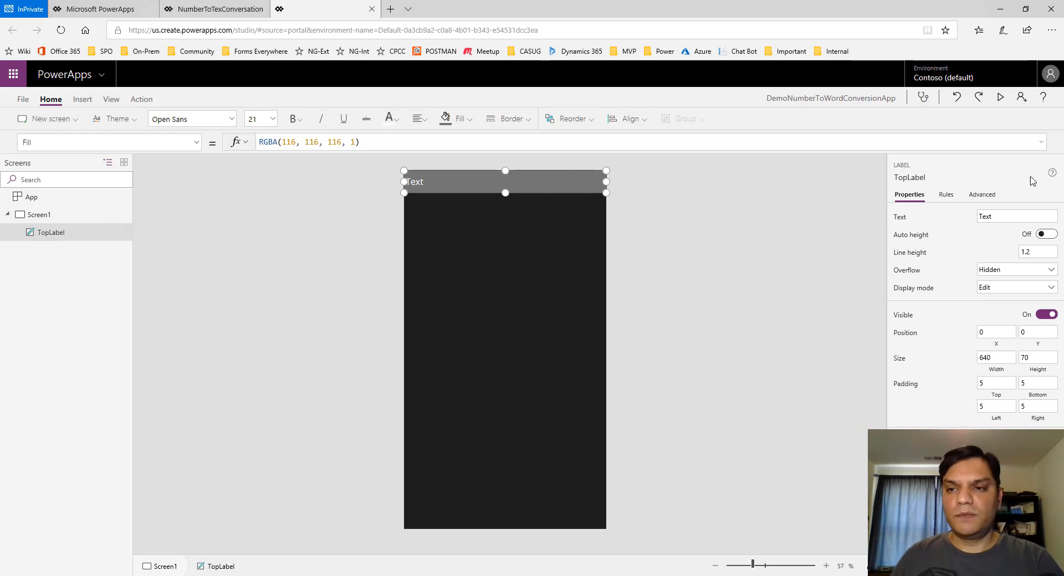
Make TopLabel read 'Number to Word Conversion' and centre its text.
{"action": "left_click", "coordinate": [1016, 216]}
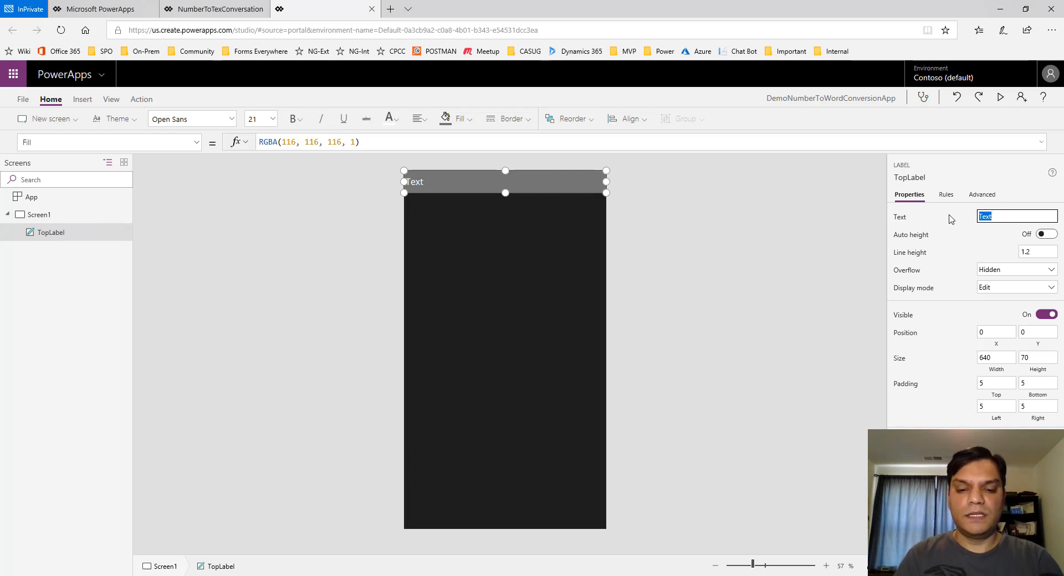
{"action": "type", "text": "Number to Word Conversion"}
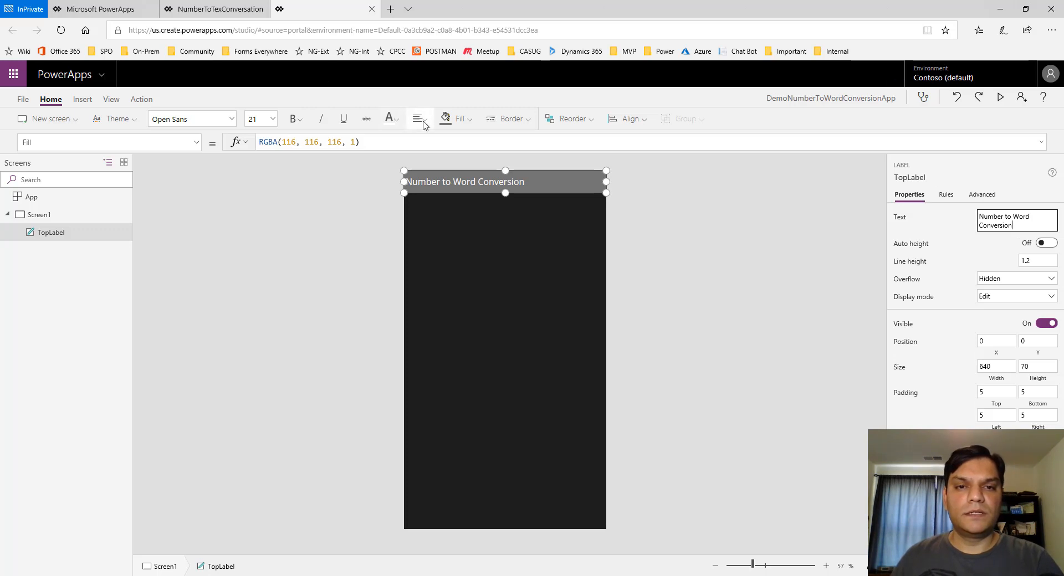
{"action": "left_click", "coordinate": [419, 119]}
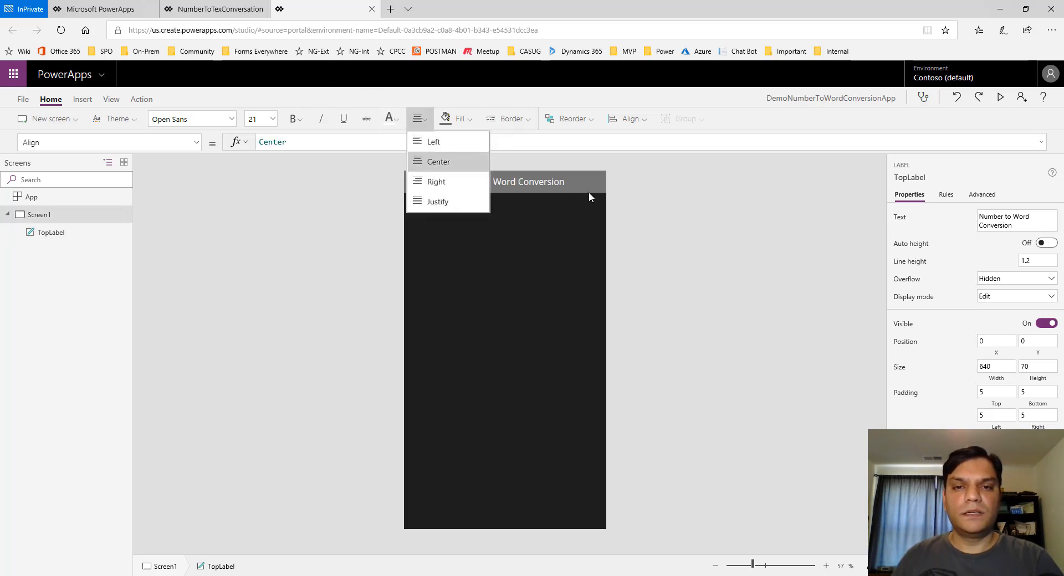
Duplicate the header label to the screen bottom and rename the copy BottomLabel.
{"action": "key", "text": "ctrl+c"}
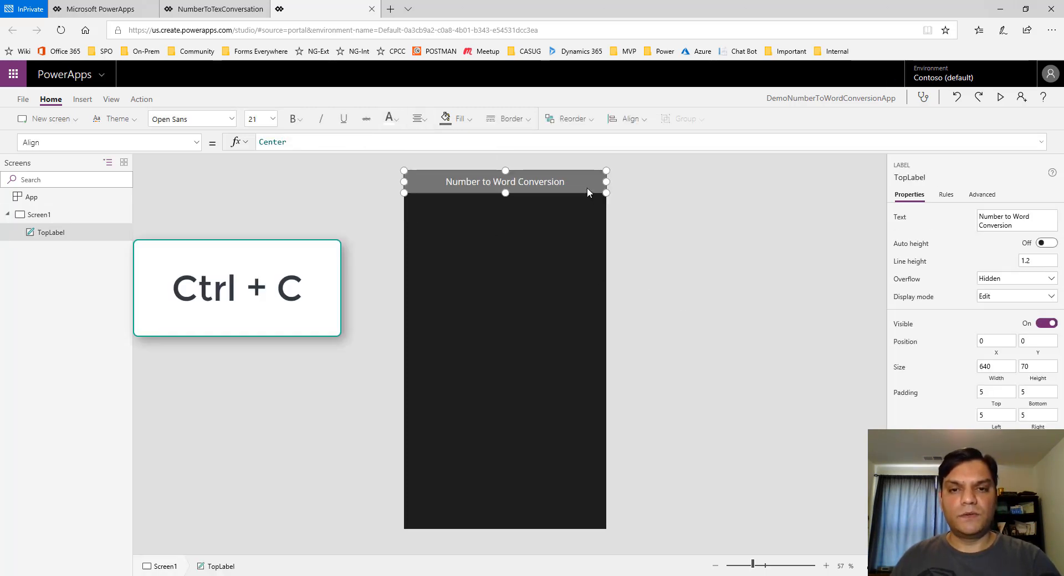
{"action": "key", "text": "ctrl+v"}
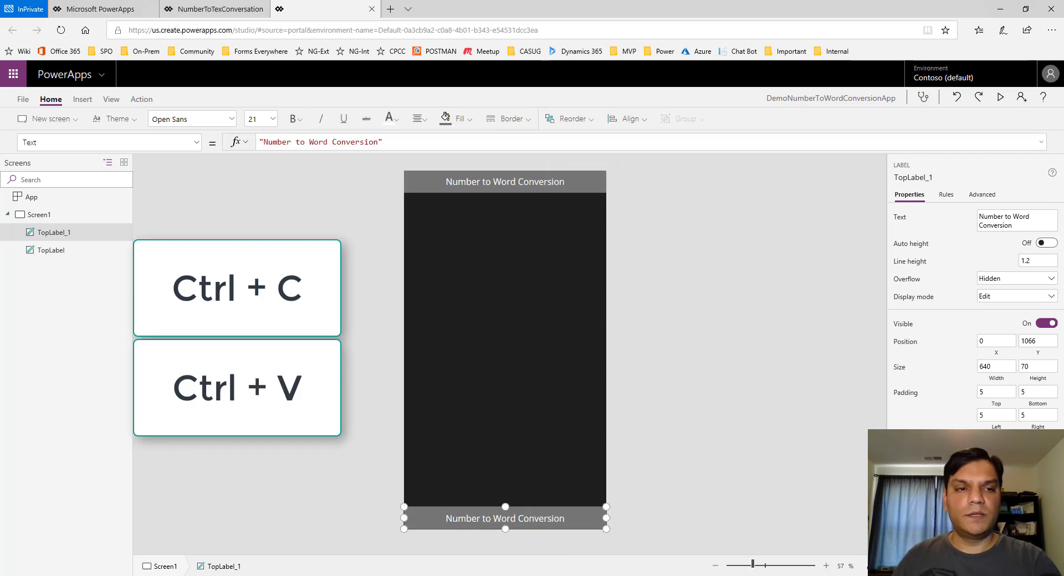
{"action": "double_click", "coordinate": [54, 231]}
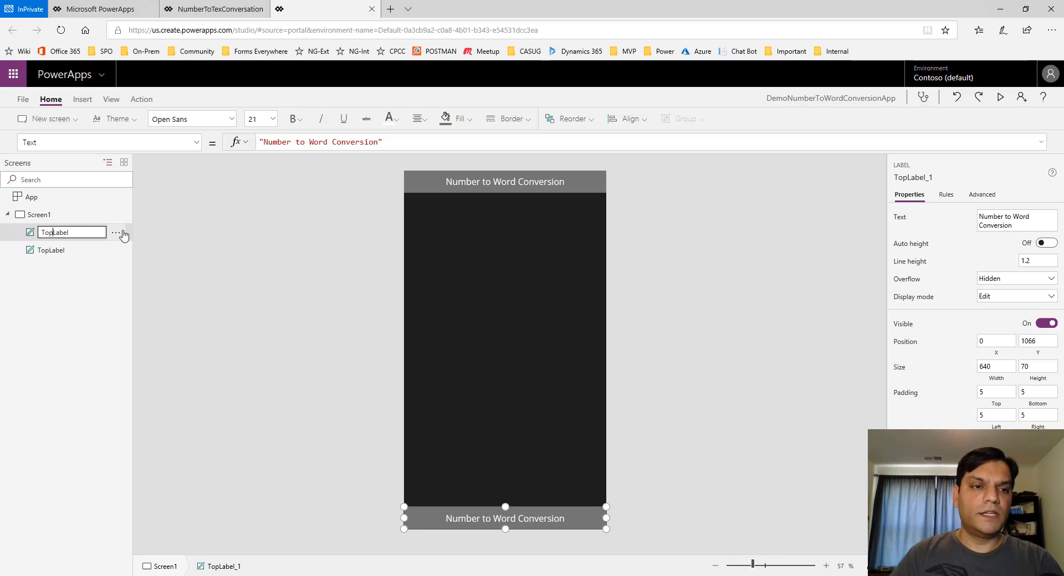
{"action": "type", "text": "BottomLabel"}
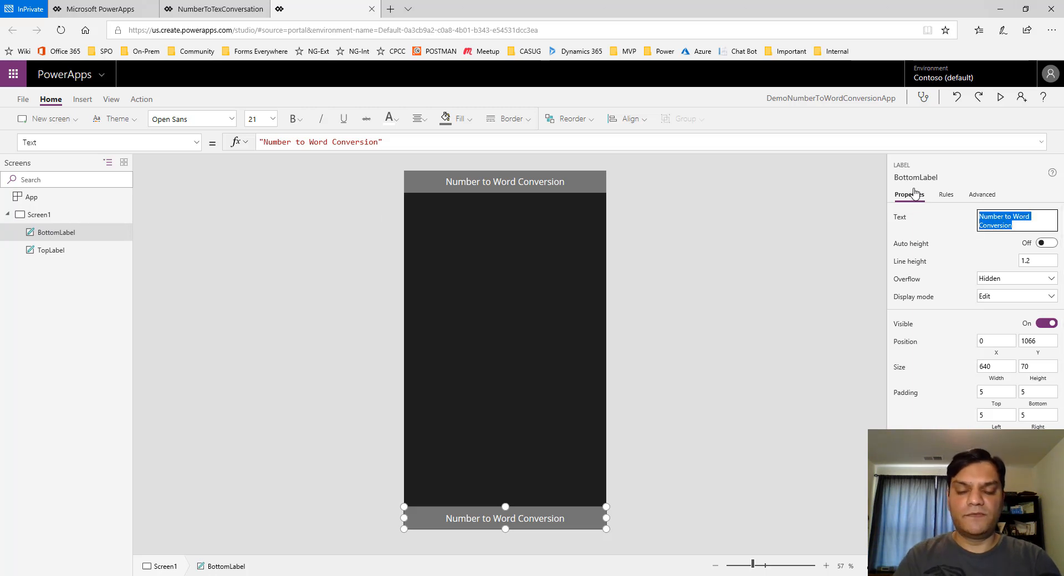
Make BottomLabel read 'Powered By PowerApps', then select Screen1.
{"action": "type", "text": "Powered By"}
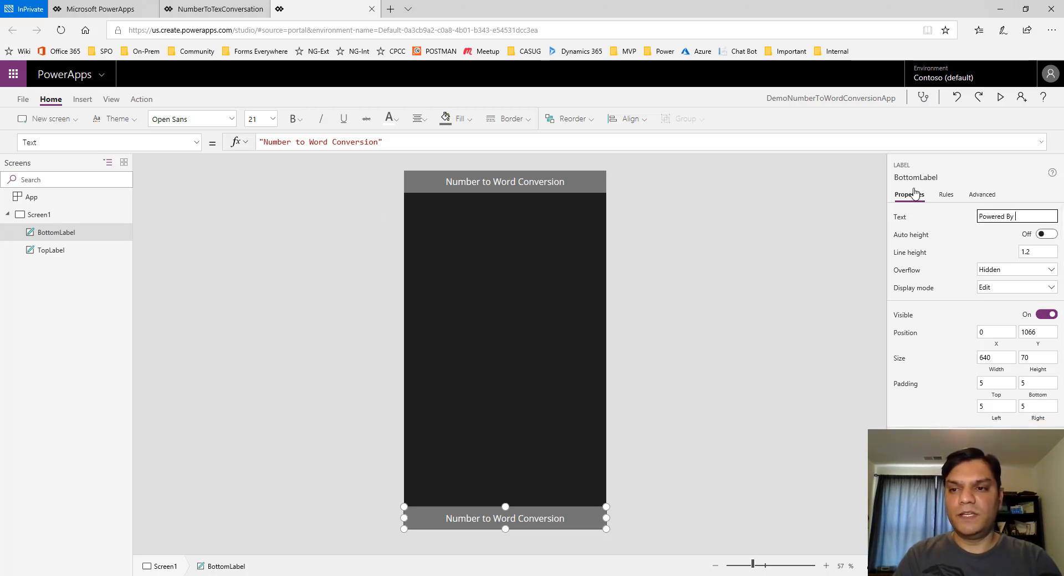
{"action": "type", "text": "PowereA"}
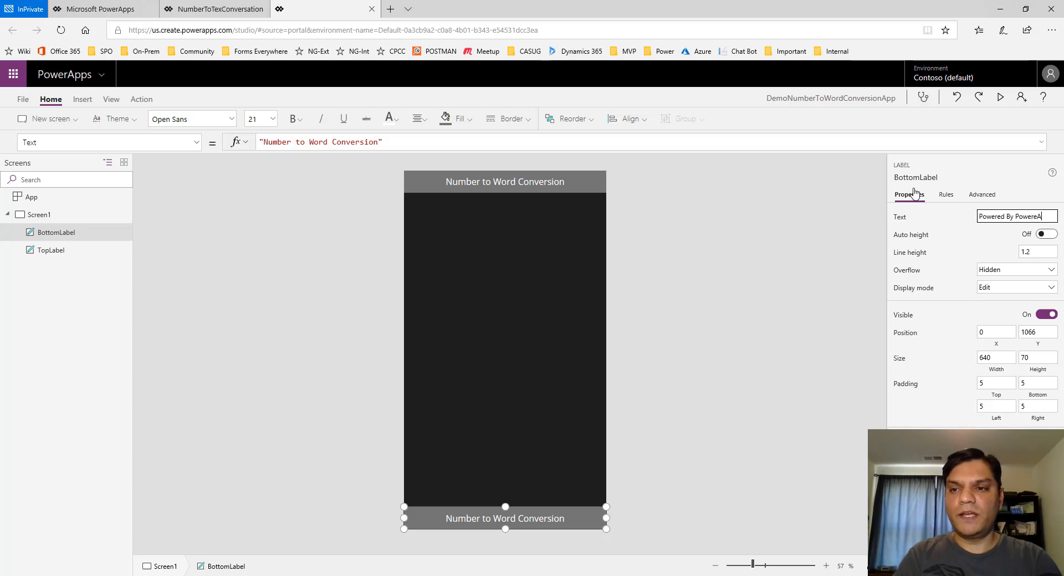
{"action": "type", "text": "Powered By PowerApps"}
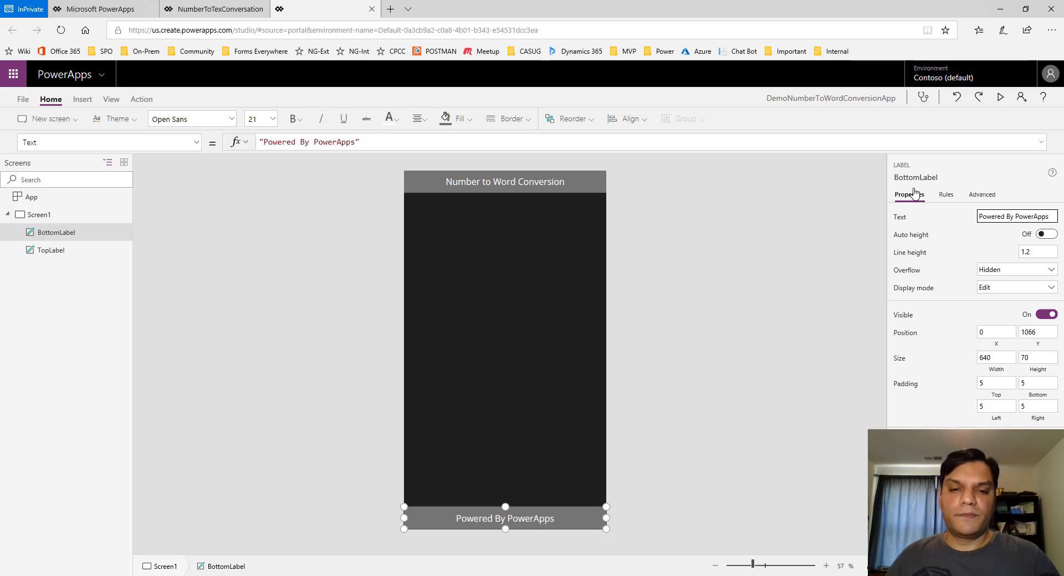
{"action": "left_click", "coordinate": [39, 215]}
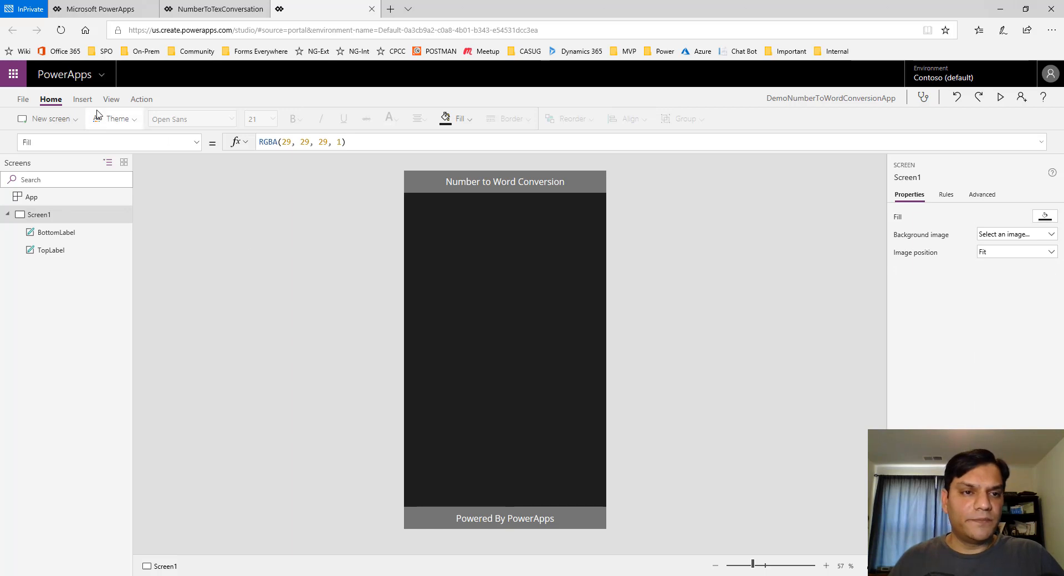
Add a text input under the header with hint text 'Add your number'.
{"action": "left_click", "coordinate": [295, 167]}
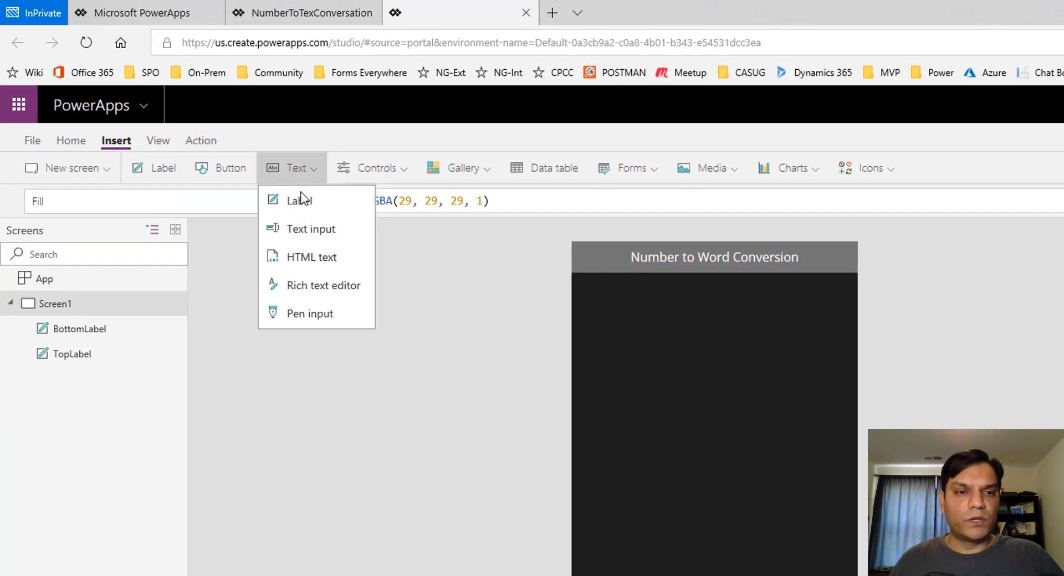
{"action": "left_click", "coordinate": [310, 228]}
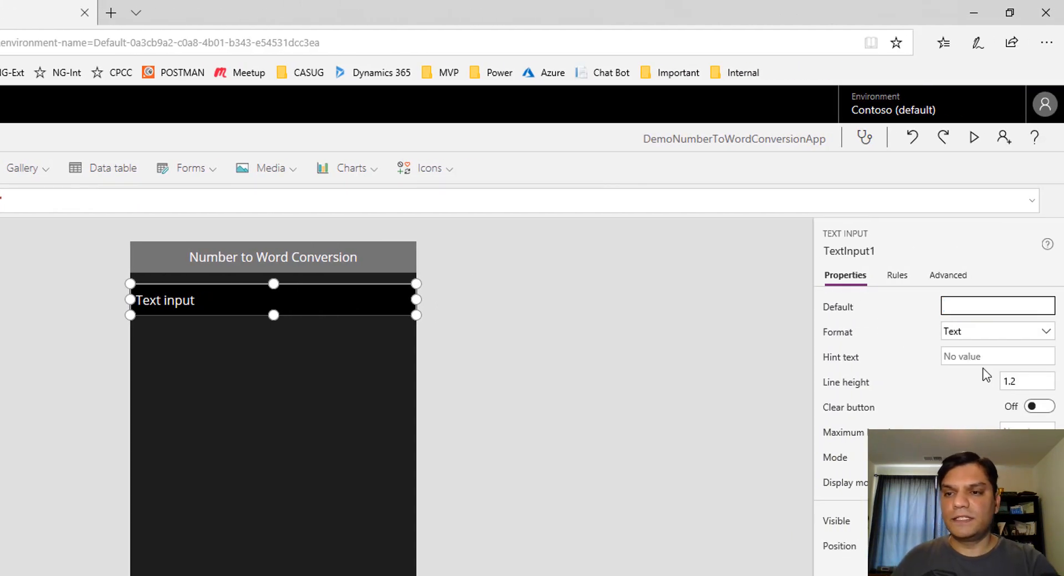
{"action": "type", "text": "Add"}
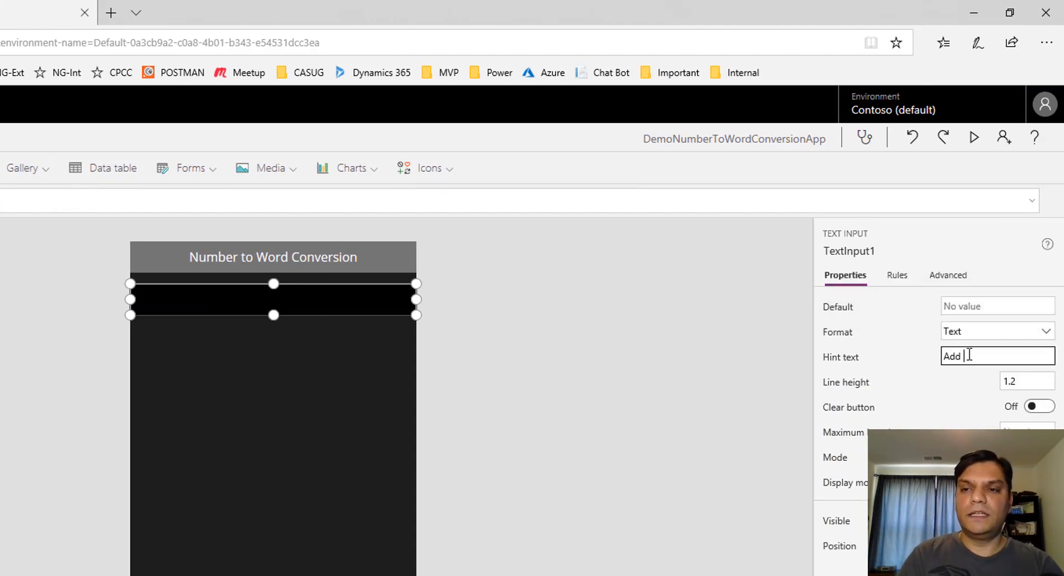
{"action": "type", "text": "your n"}
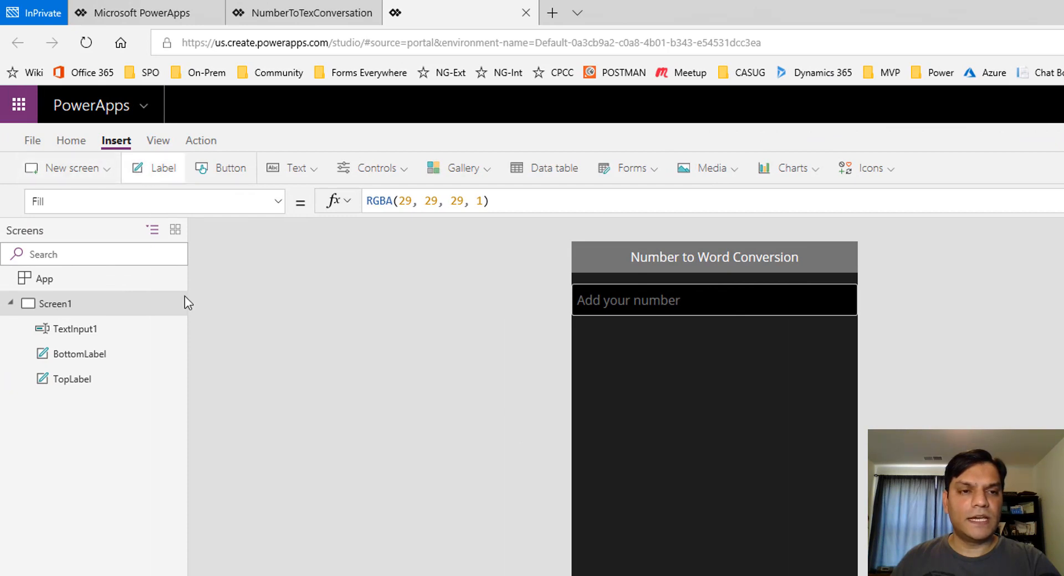
Add a half-width label below the input, clear its text and give it a visible border.
{"action": "left_click", "coordinate": [162, 168]}
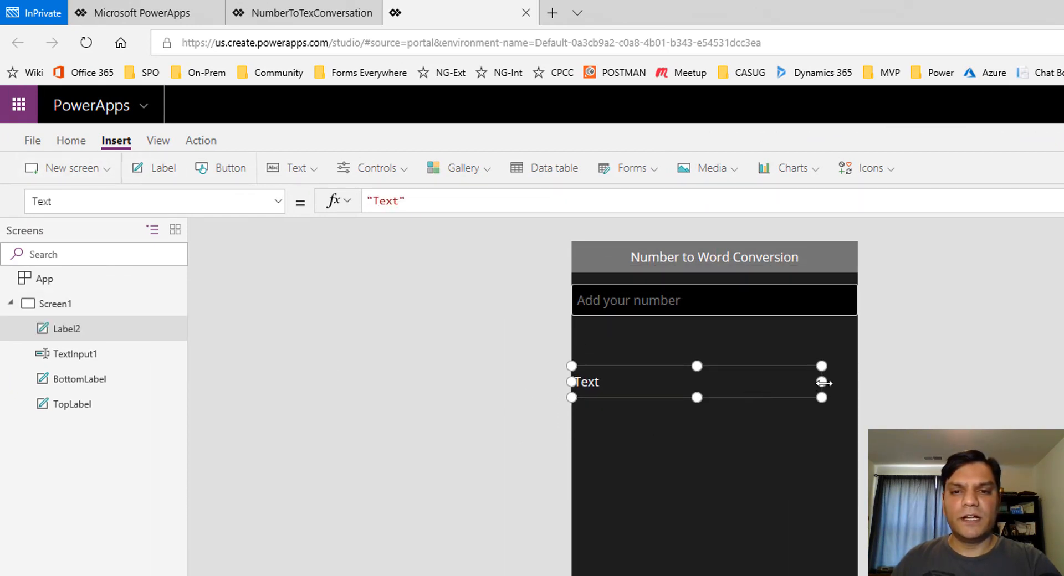
{"action": "left_click_drag", "start_coordinate": [821, 382], "coordinate": [711, 382]}
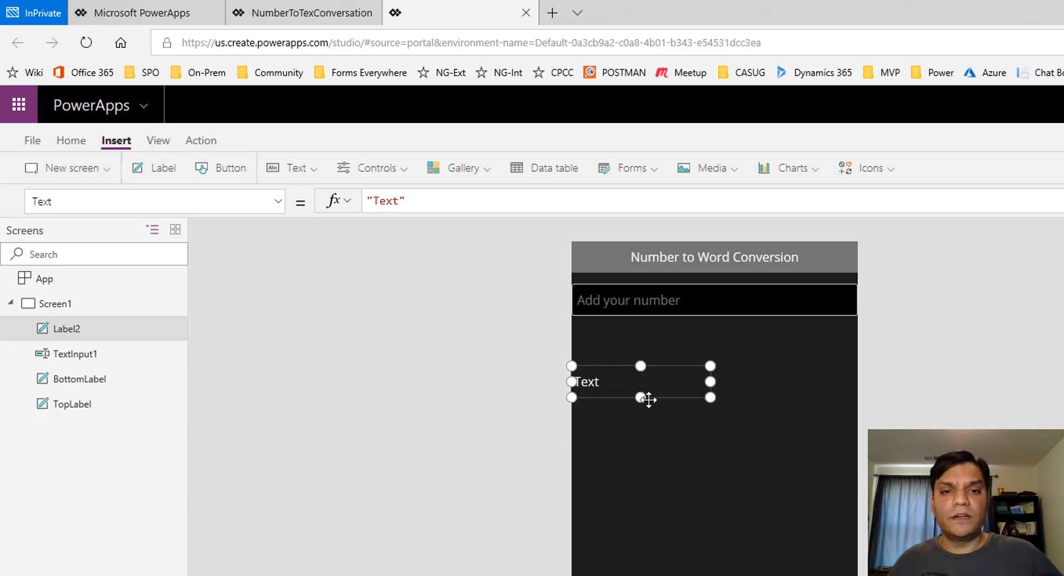
{"action": "mouse_move", "coordinate": [642, 381]}
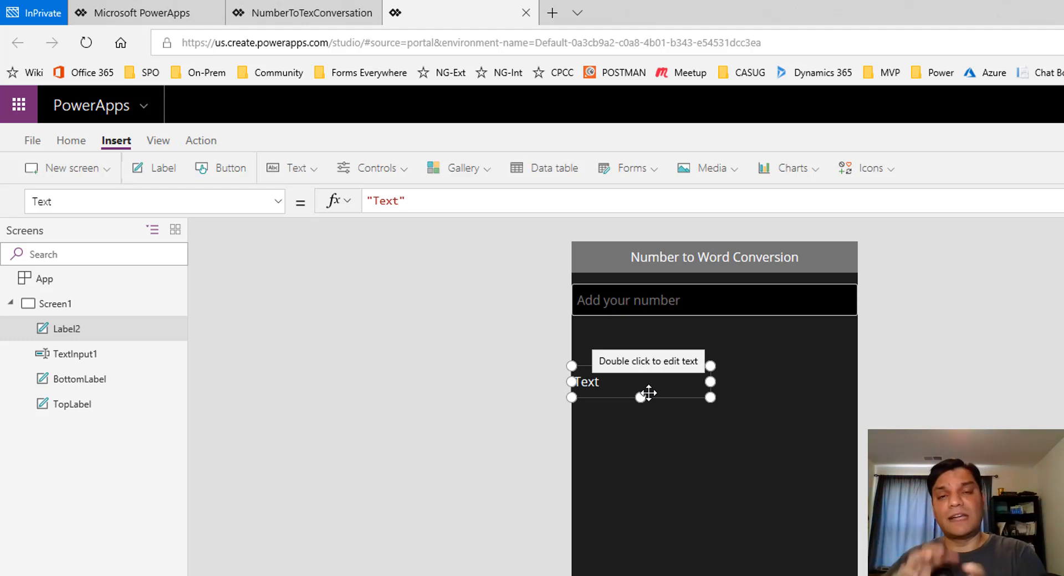
{"action": "mouse_move", "coordinate": [459, 361]}
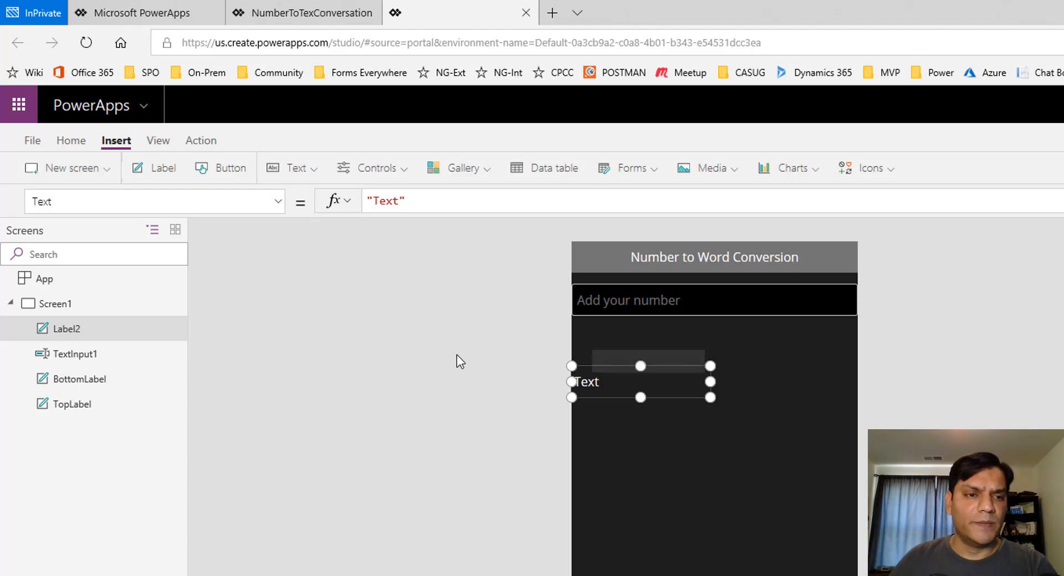
{"action": "double_click", "coordinate": [67, 328]}
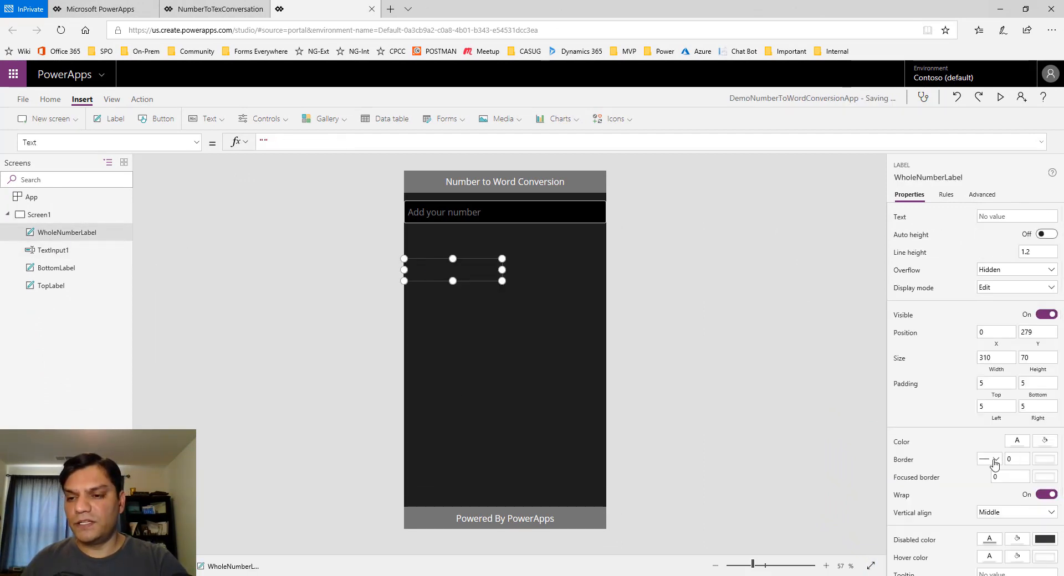
{"action": "left_click", "coordinate": [678, 335]}
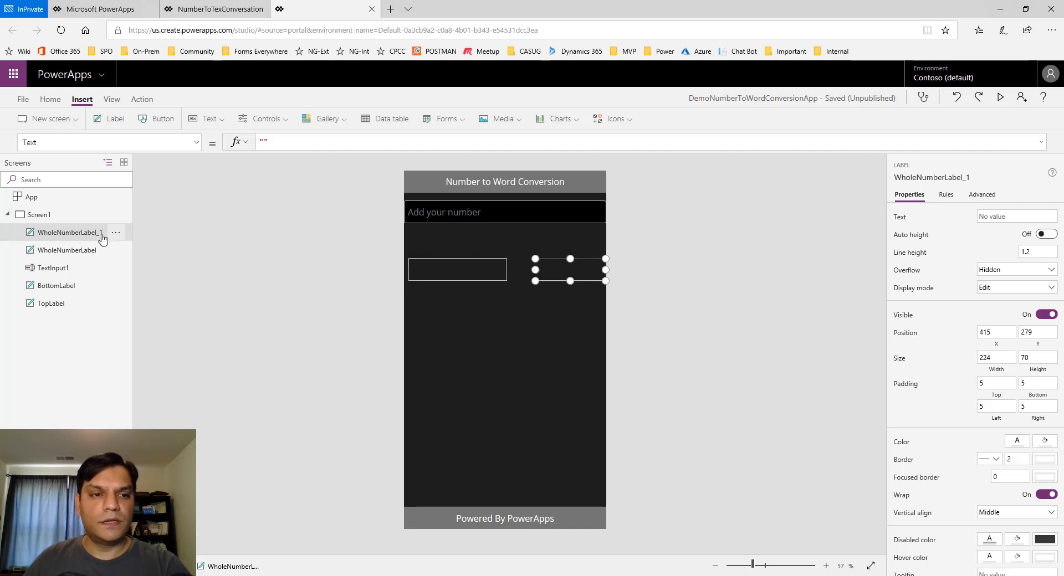
Rename the copied label DigitalNumberLabel.
{"action": "double_click", "coordinate": [67, 231]}
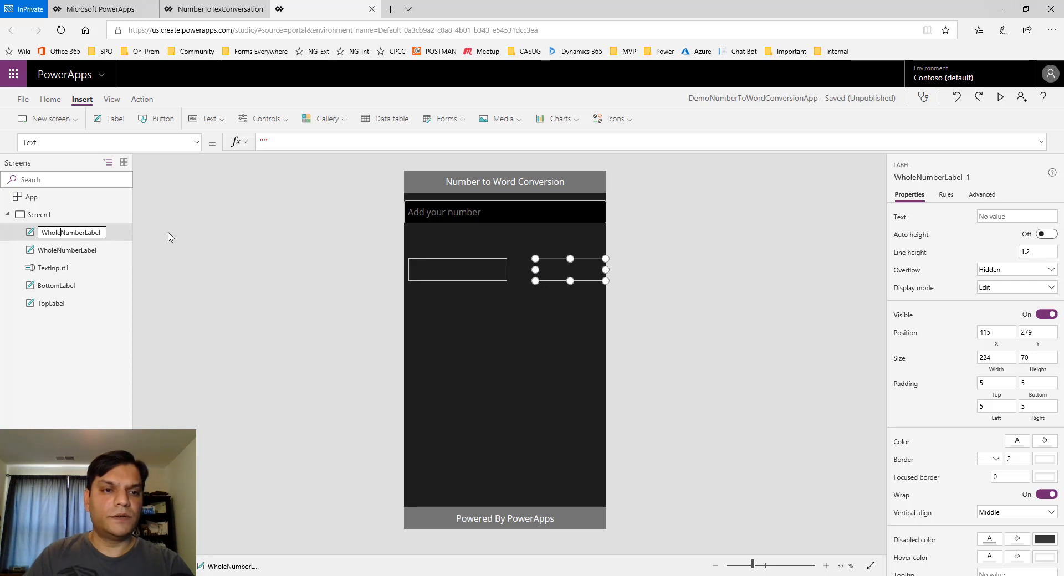
{"action": "type", "text": "DigiNumberLabel"}
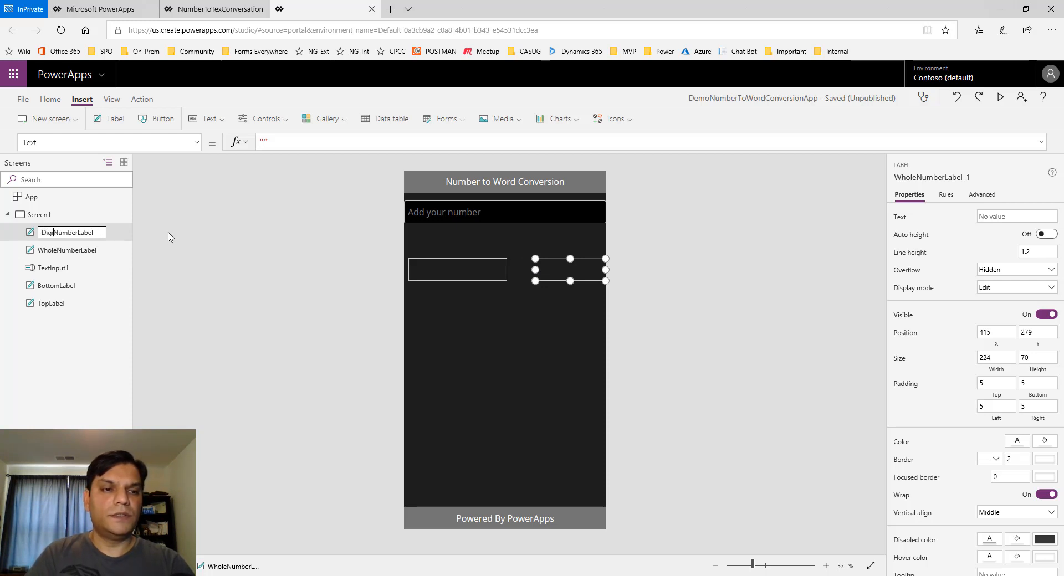
{"action": "type", "text": "DigitalNumberLabel"}
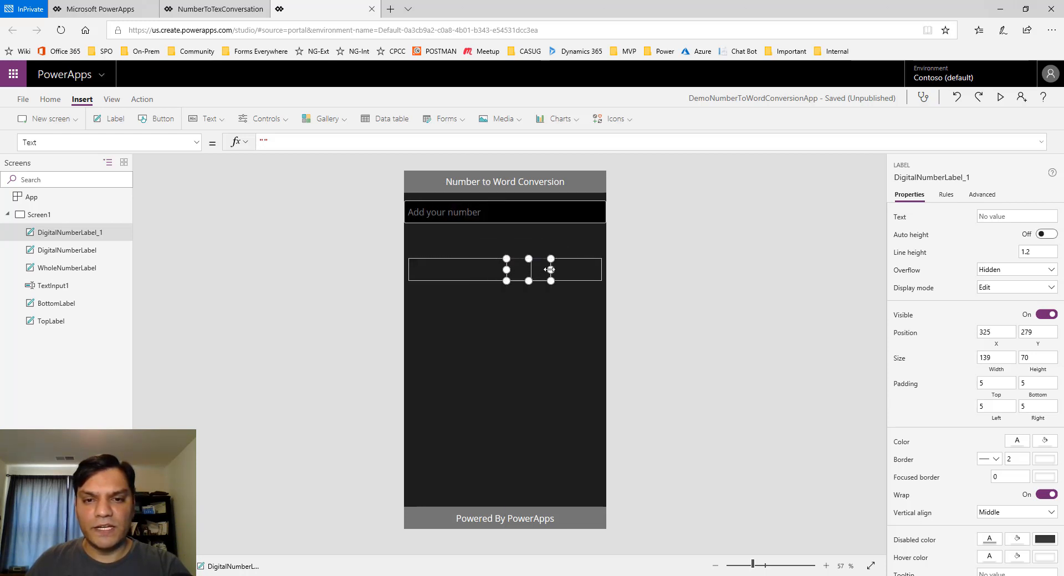
Shrink the second copy to a small box showing a centred decimal point between the two labels.
{"action": "left_click_drag", "start_coordinate": [551, 270], "coordinate": [505, 269]}
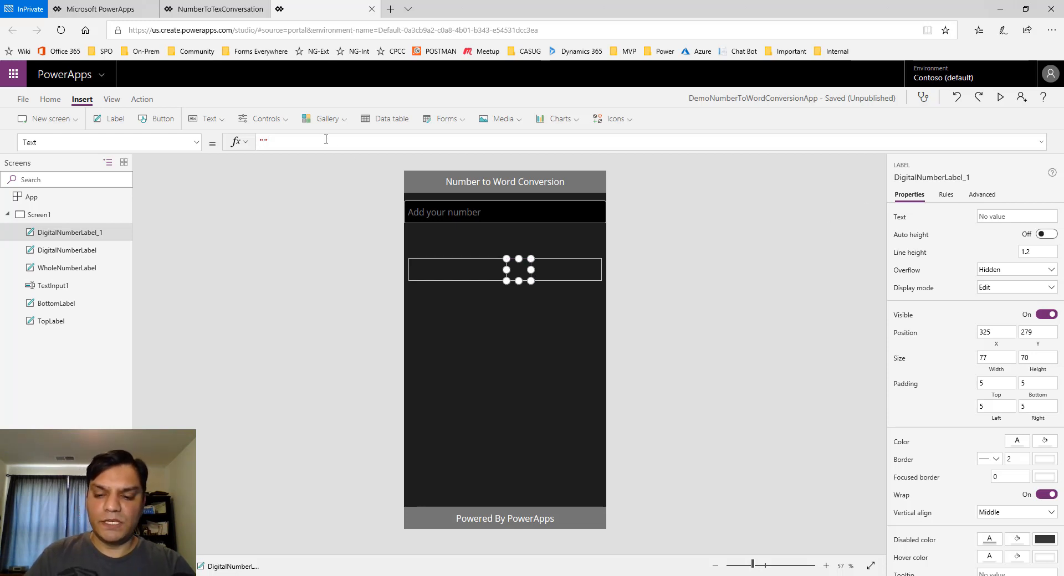
{"action": "type", "text": "."}
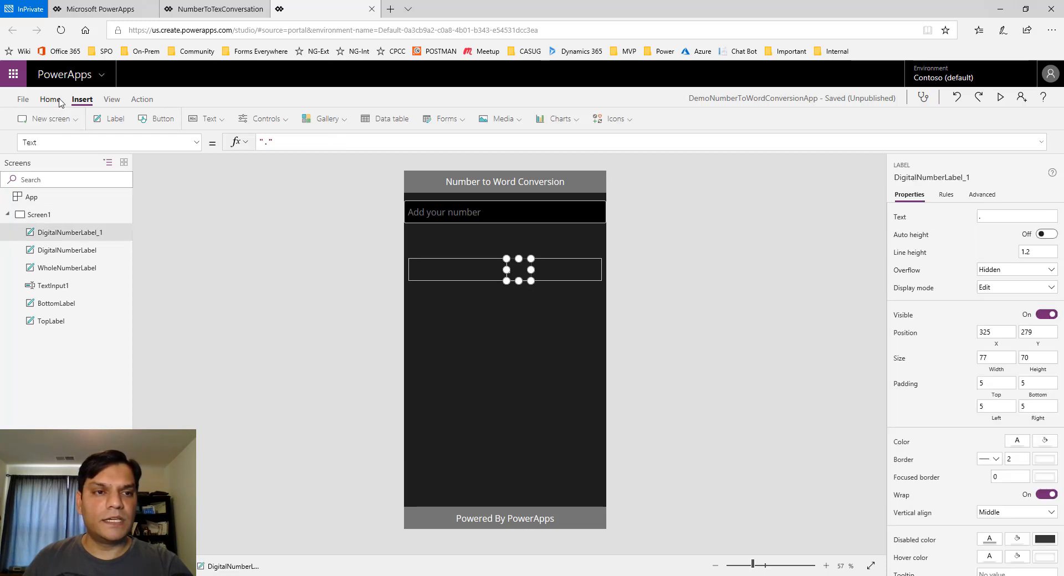
{"action": "left_click", "coordinate": [50, 99]}
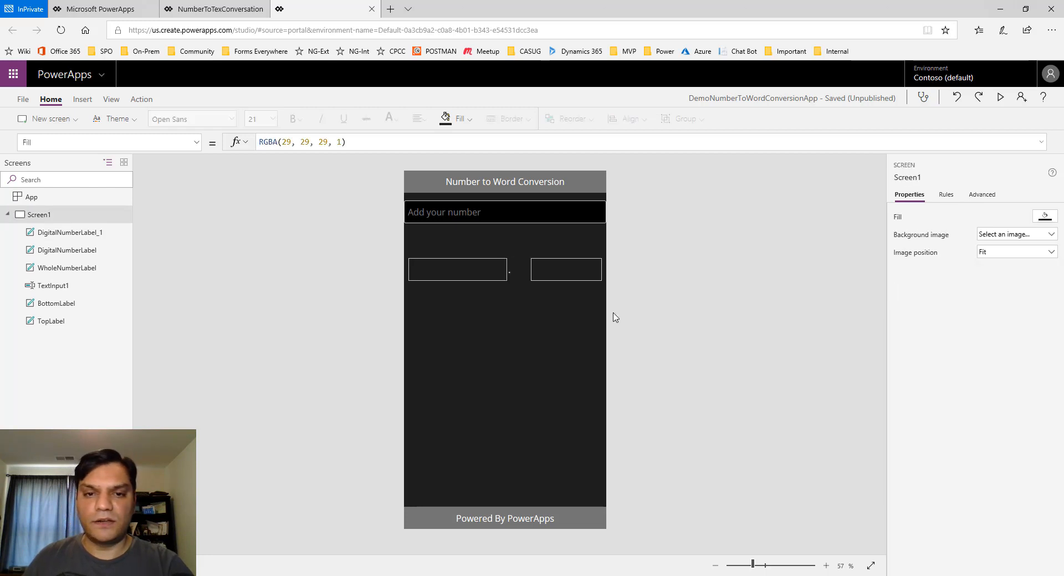
{"action": "left_click", "coordinate": [510, 269]}
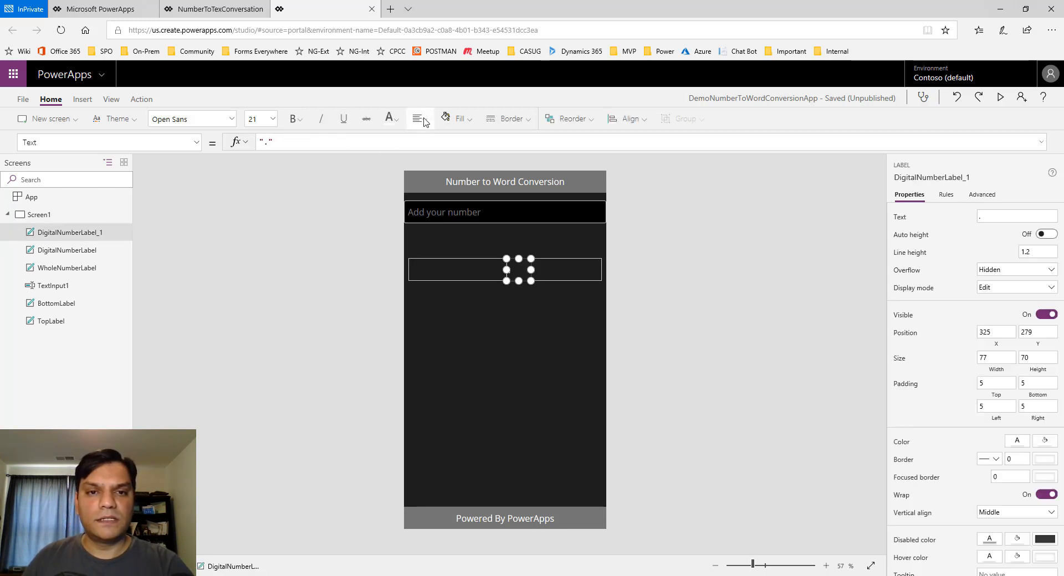
{"action": "left_click", "coordinate": [419, 118]}
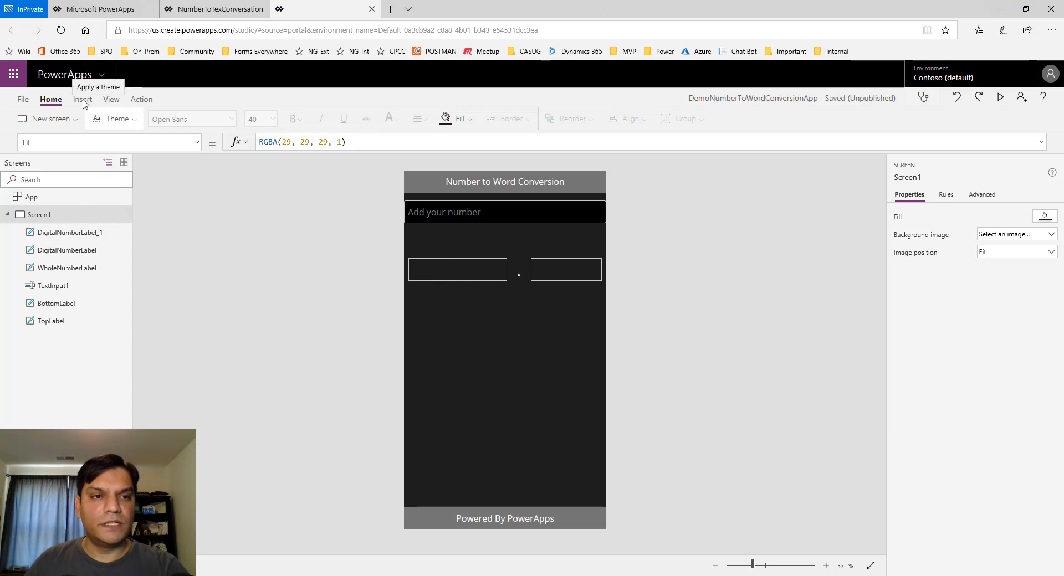
Insert a label below the number boxes and stretch it full width and much taller.
{"action": "left_click", "coordinate": [81, 98]}
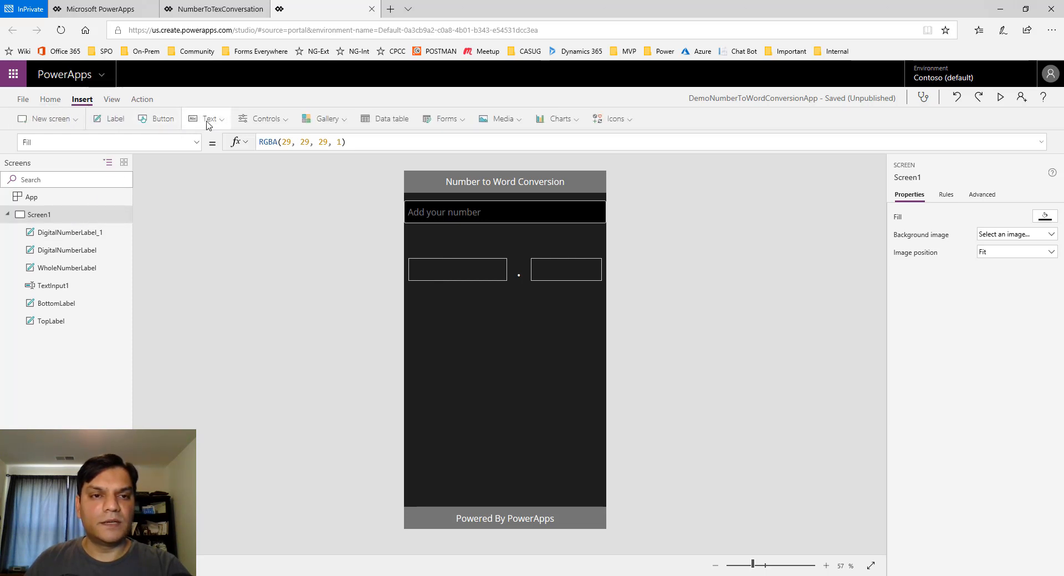
{"action": "left_click", "coordinate": [211, 9]}
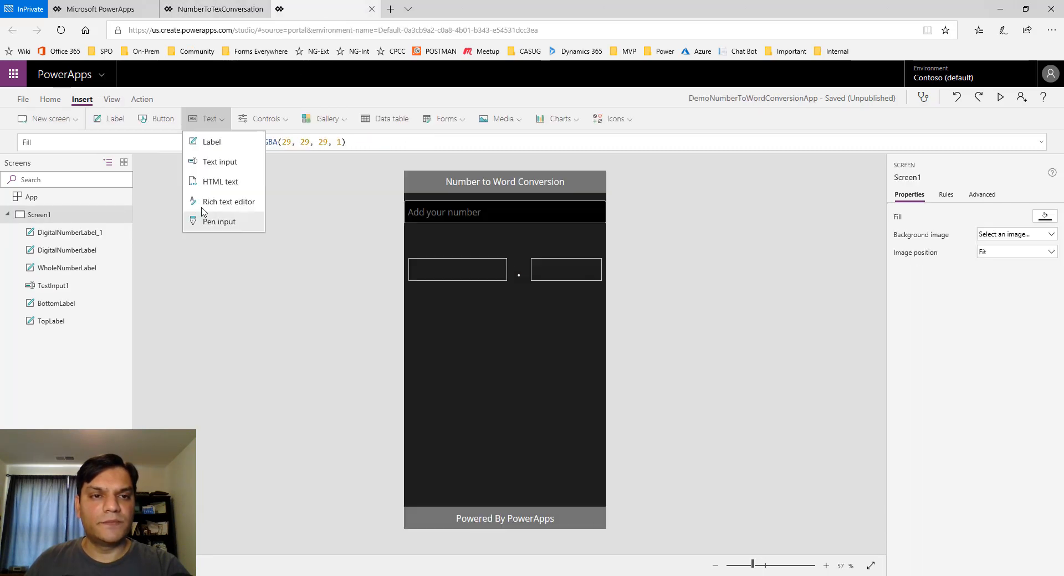
{"action": "left_click", "coordinate": [211, 141]}
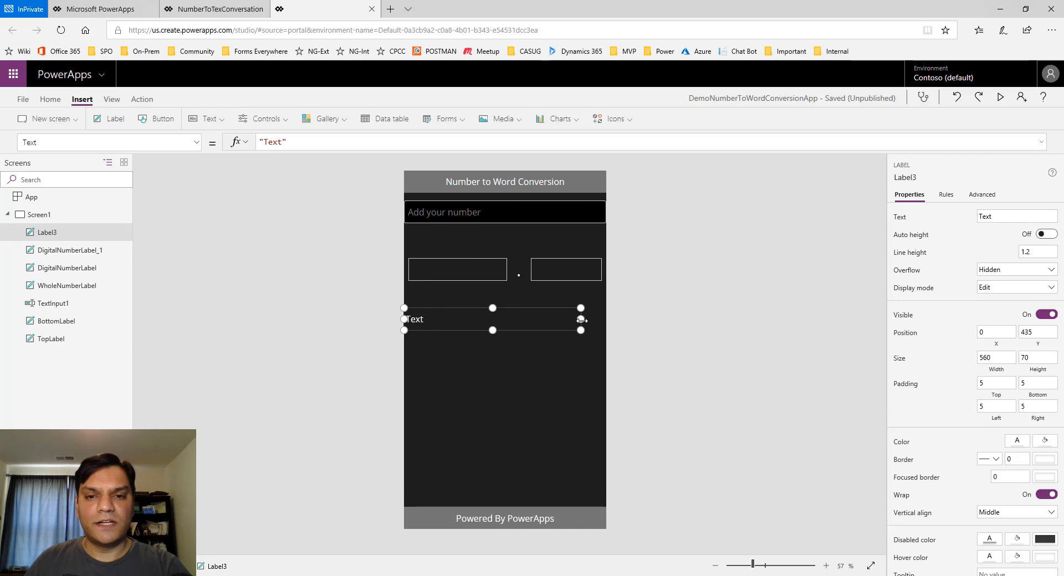
{"action": "left_click_drag", "start_coordinate": [581, 319], "coordinate": [606, 332]}
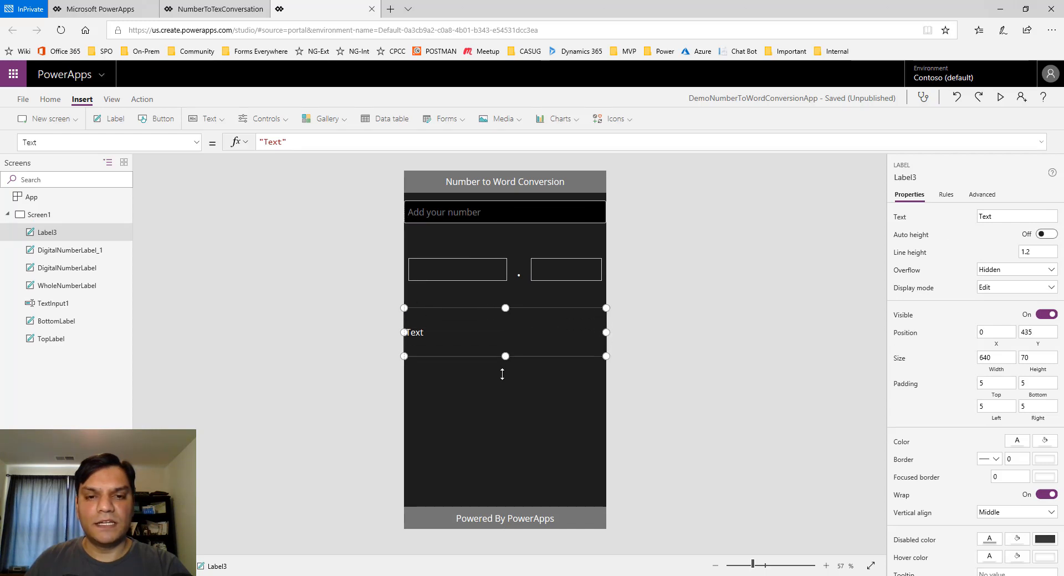
{"action": "left_click_drag", "start_coordinate": [505, 356], "coordinate": [505, 385]}
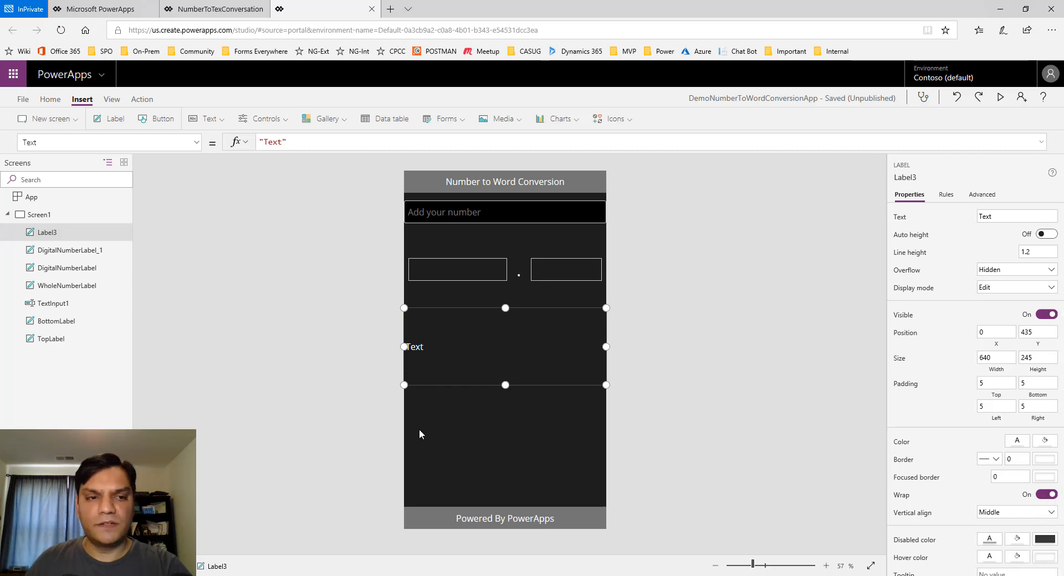
Rename the new label to WordLabel in the tree view.
{"action": "double_click", "coordinate": [48, 232]}
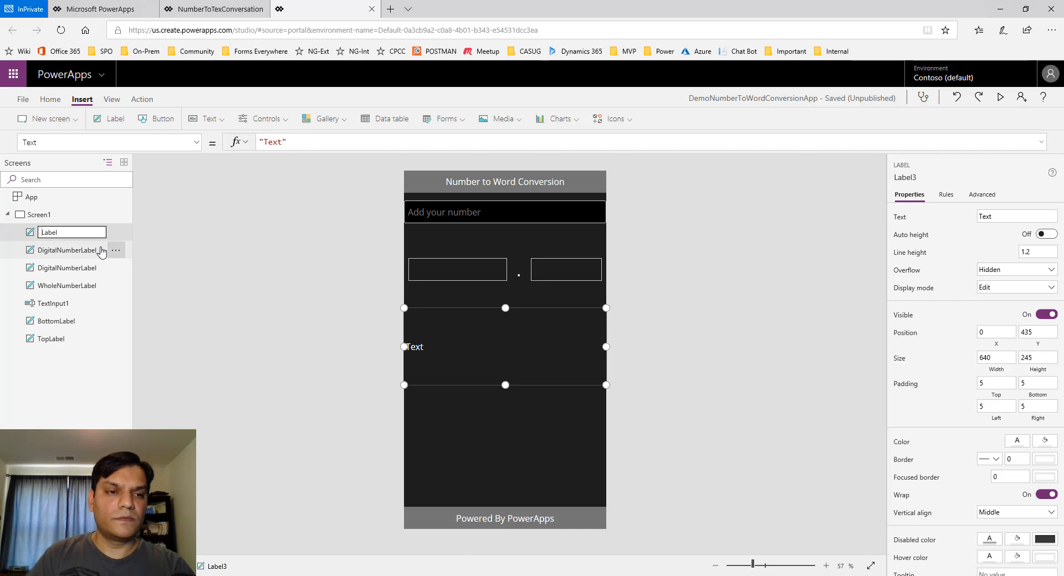
{"action": "type", "text": "WordLabel"}
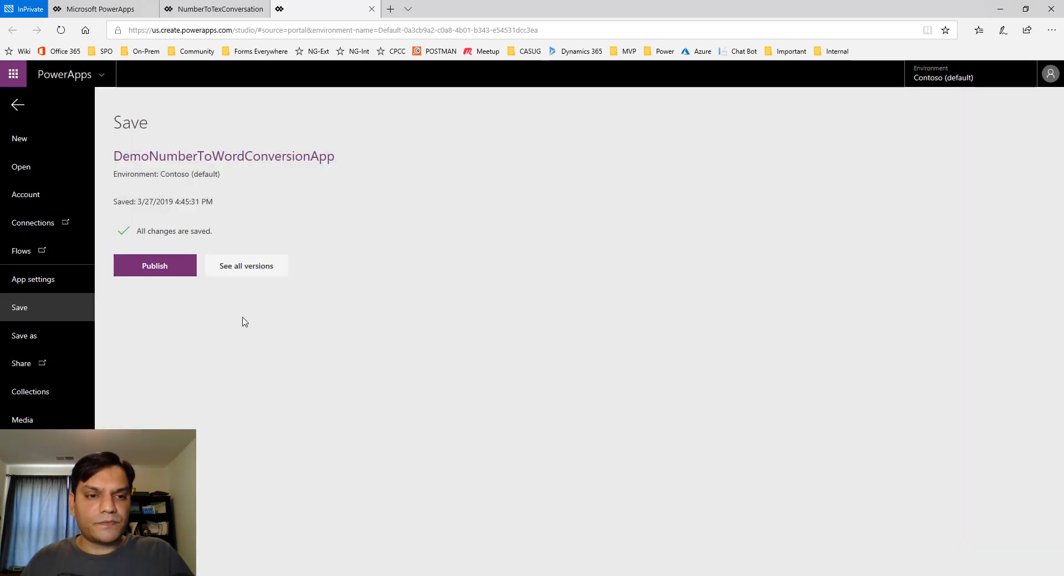
Publish this saved version of DemoNumberToWordConversionApp.
{"action": "left_click", "coordinate": [154, 265]}
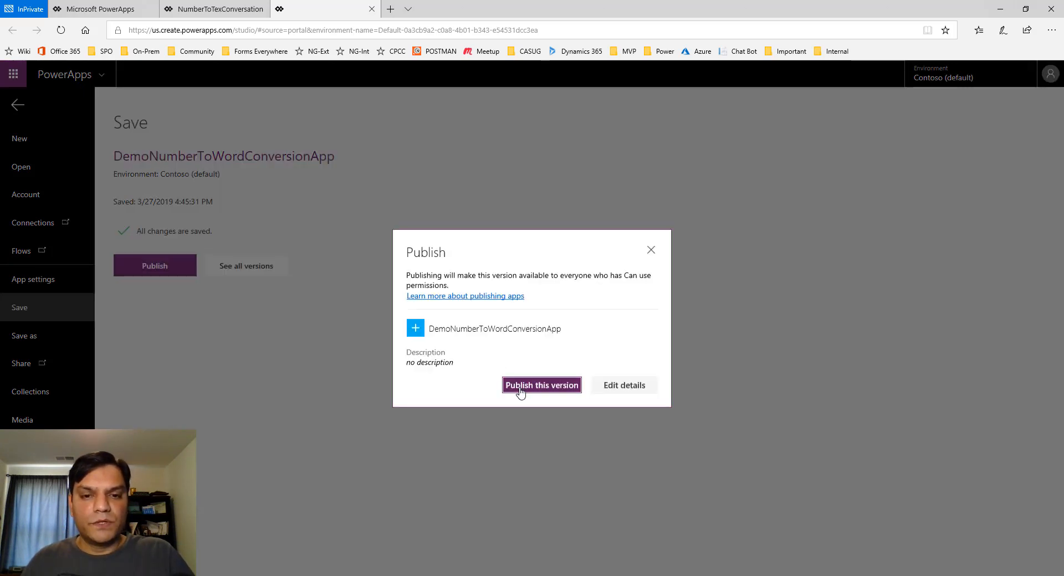
{"action": "left_click", "coordinate": [541, 384]}
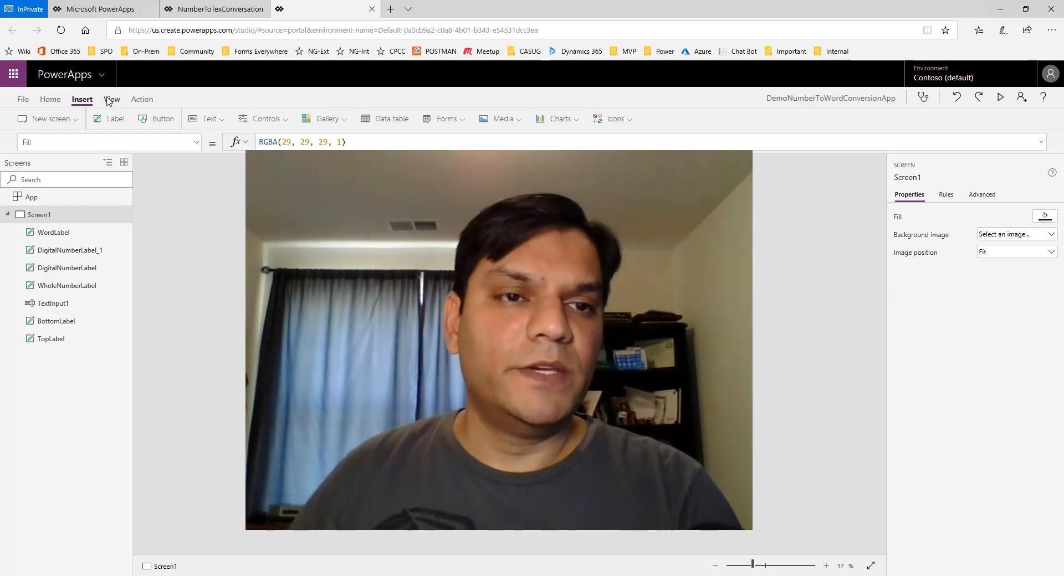
Import static data from the NumerToTextConversion.xlsx workbook as a new data source.
{"action": "left_click", "coordinate": [111, 98]}
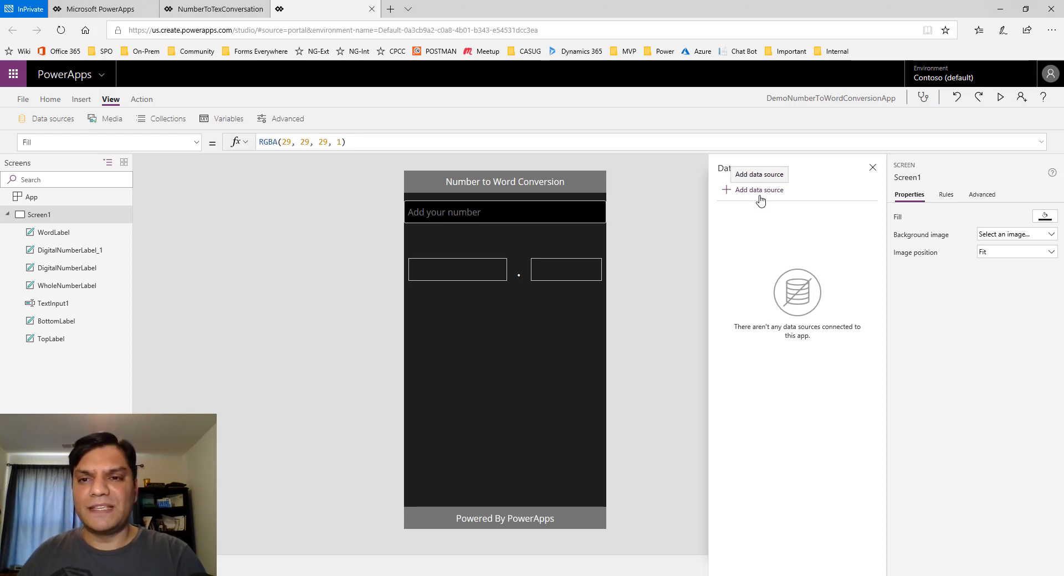
{"action": "left_click", "coordinate": [758, 189]}
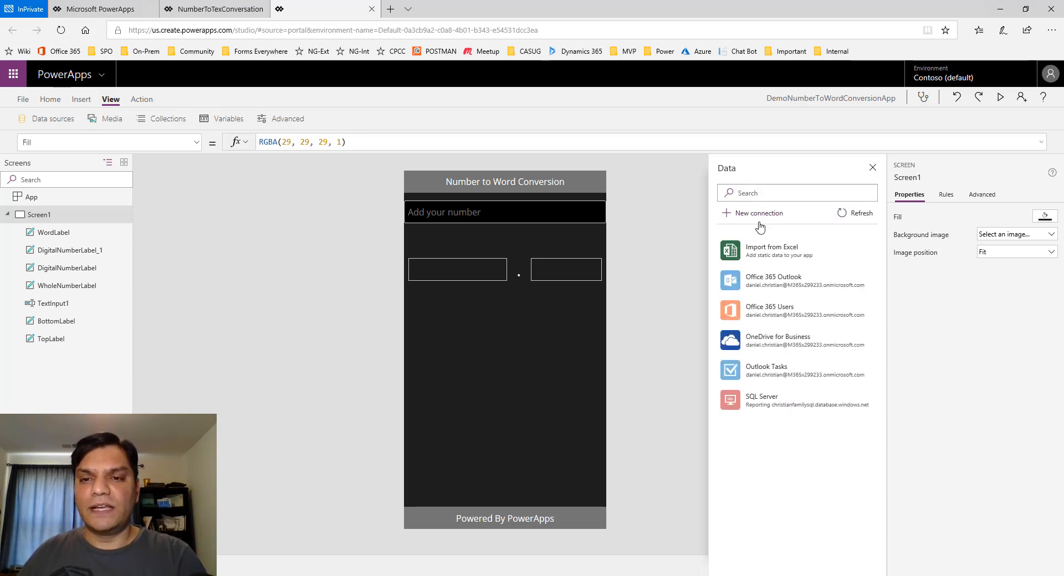
{"action": "left_click", "coordinate": [772, 250]}
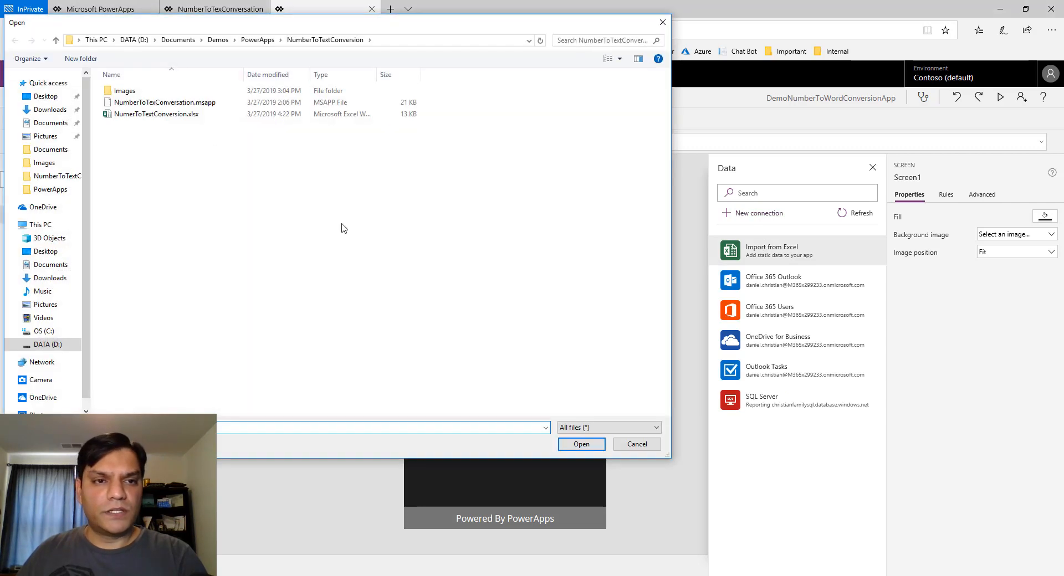
{"action": "left_click", "coordinate": [157, 113]}
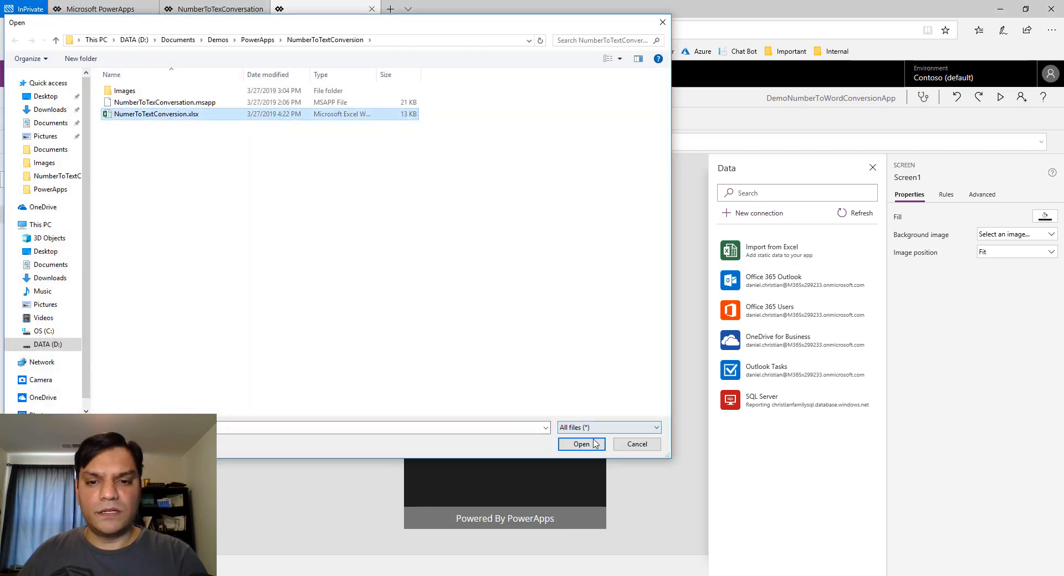
{"action": "left_click", "coordinate": [580, 444]}
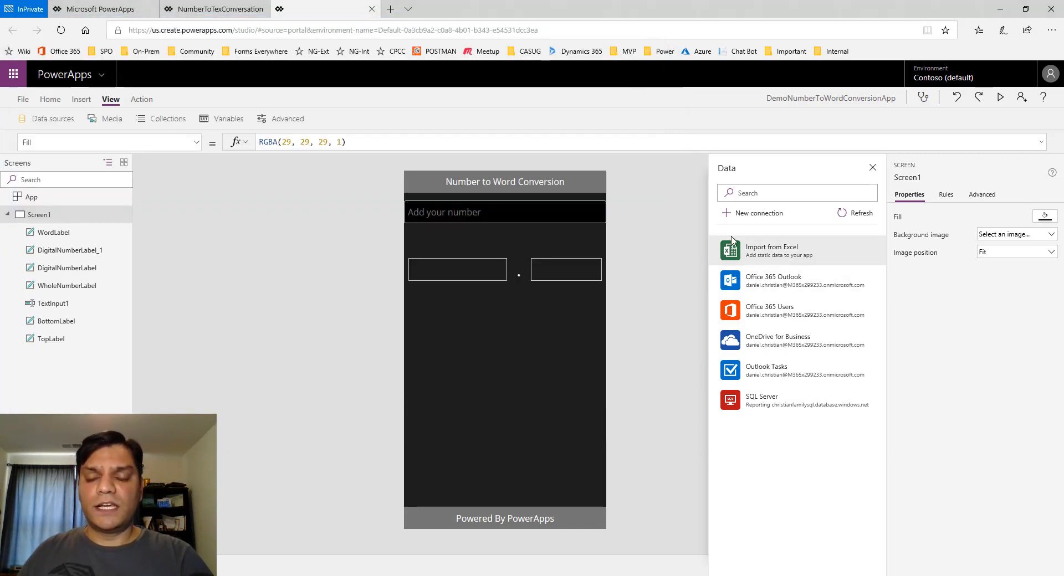
{"action": "left_click", "coordinate": [771, 249]}
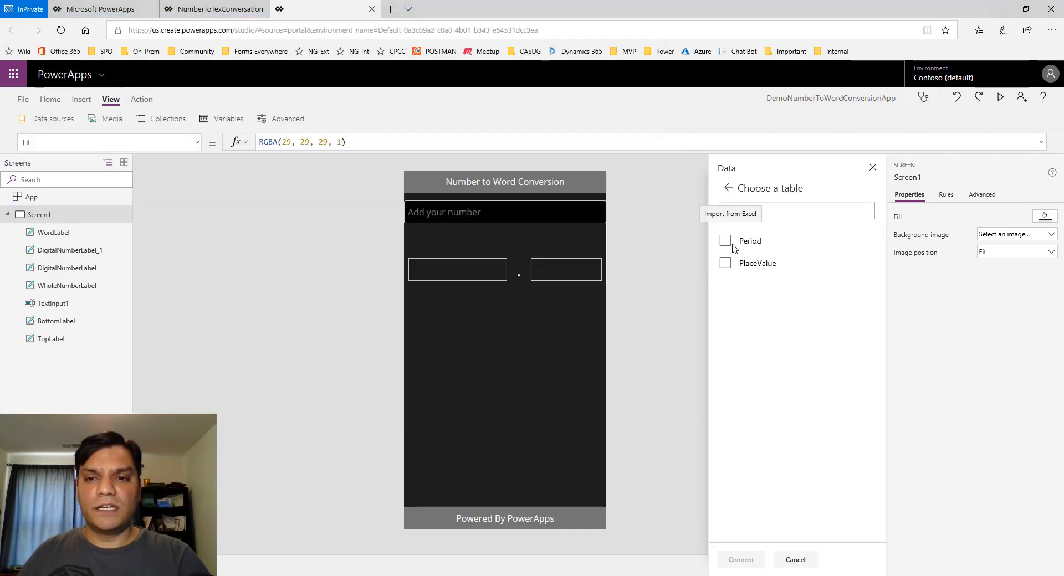
Connect the Period and PlaceValue tables to the app and close the Data pane.
{"action": "left_click", "coordinate": [724, 240]}
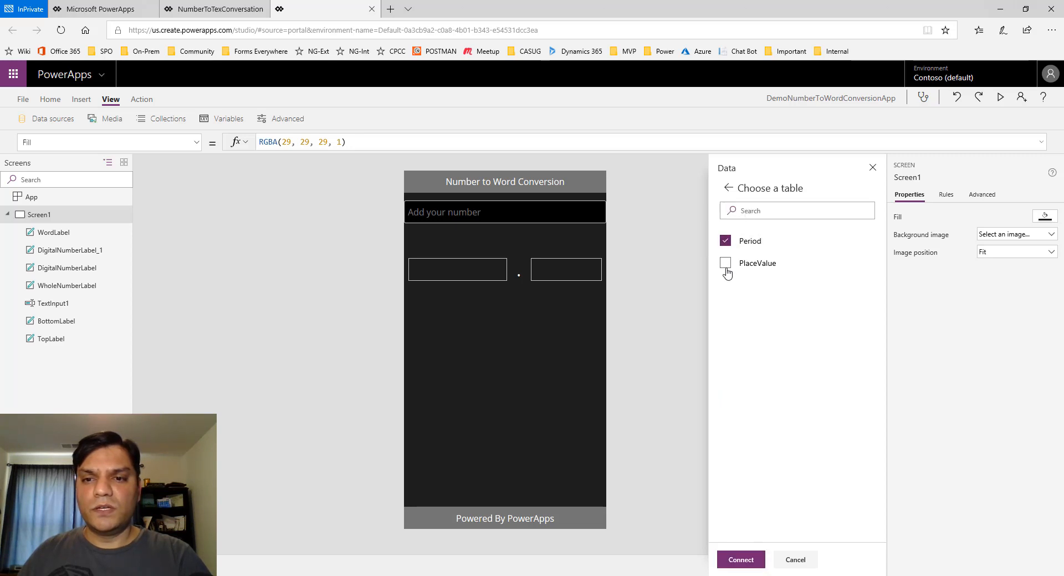
{"action": "left_click", "coordinate": [725, 262]}
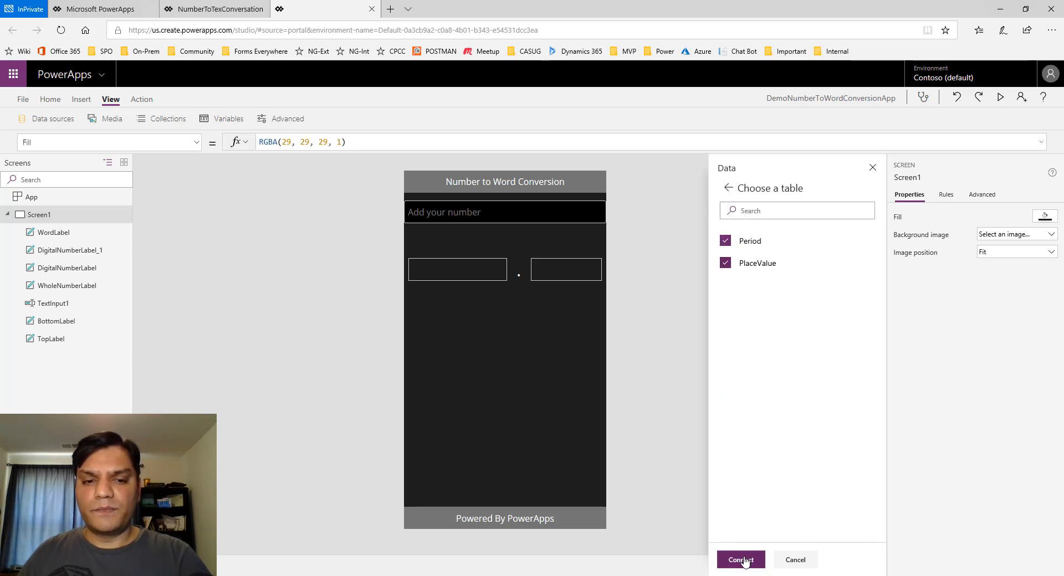
{"action": "left_click", "coordinate": [740, 560]}
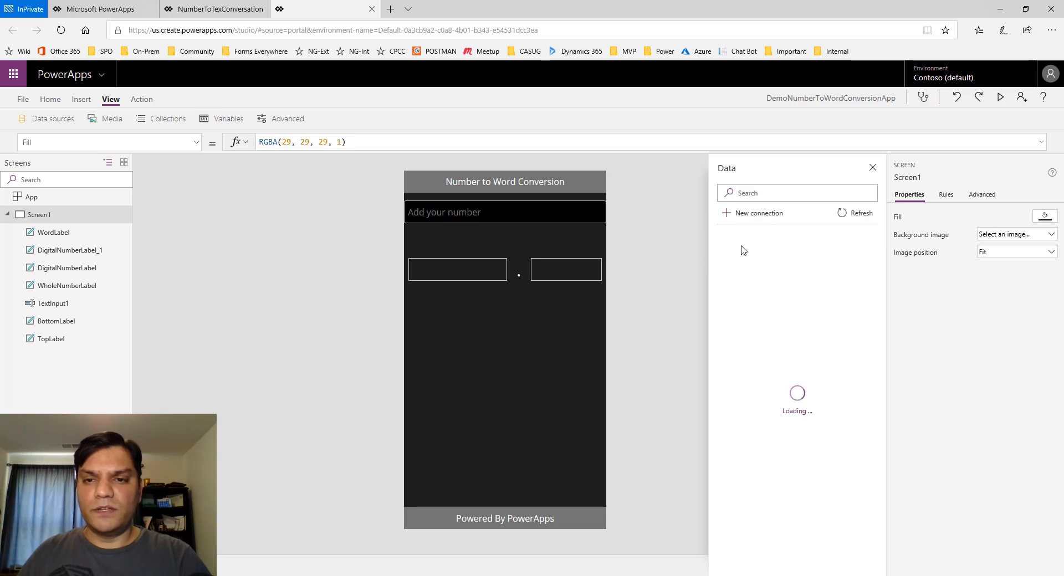
{"action": "left_click", "coordinate": [771, 246]}
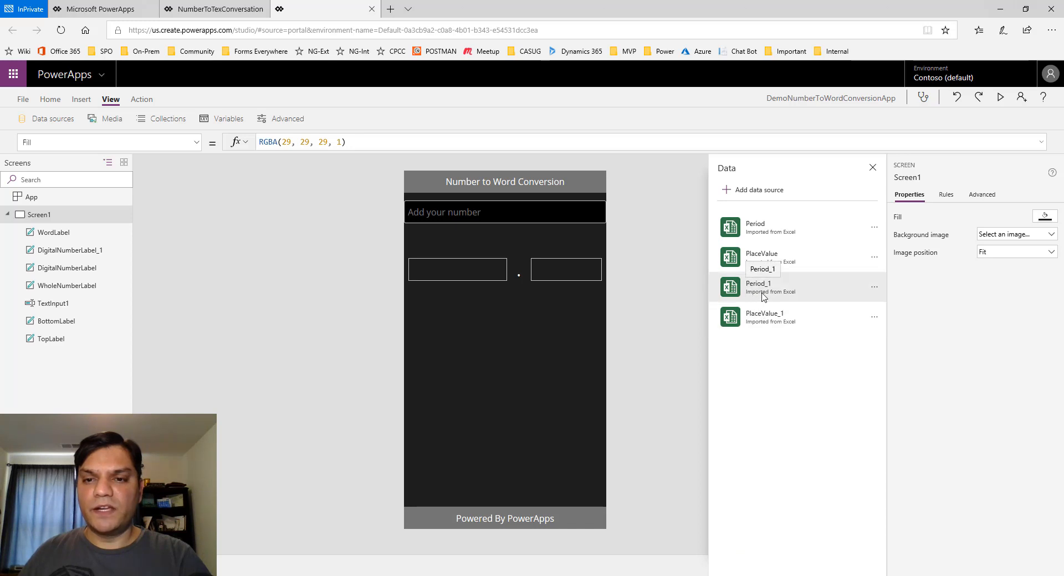
{"action": "mouse_move", "coordinate": [875, 231]}
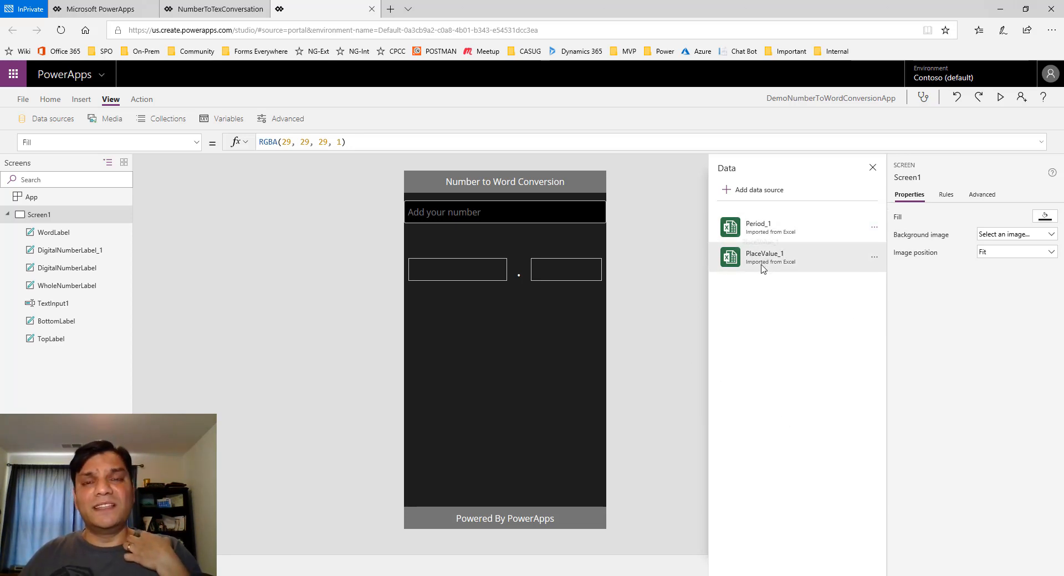
{"action": "mouse_move", "coordinate": [763, 257]}
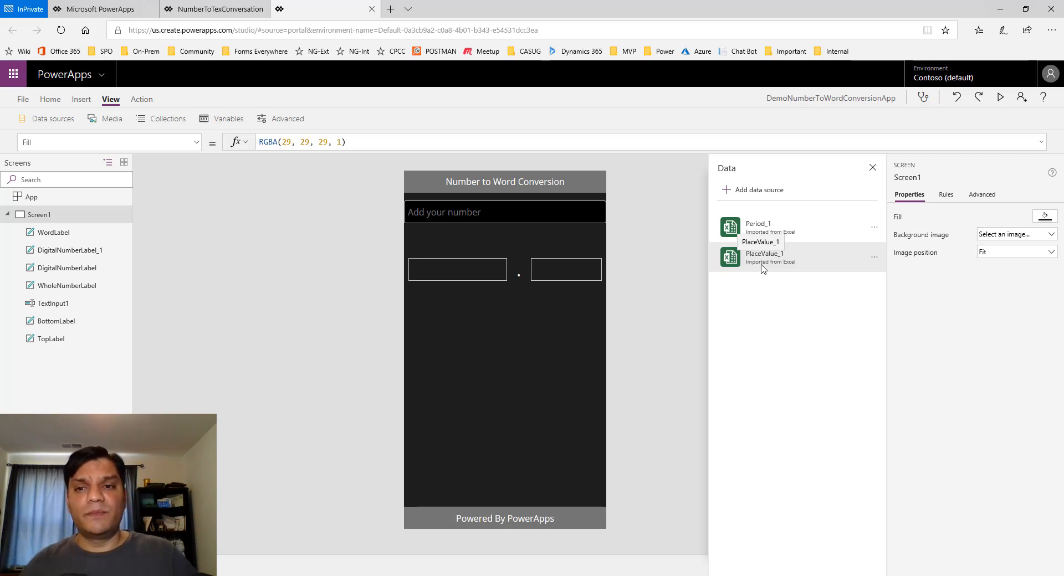
{"action": "mouse_move", "coordinate": [720, 326]}
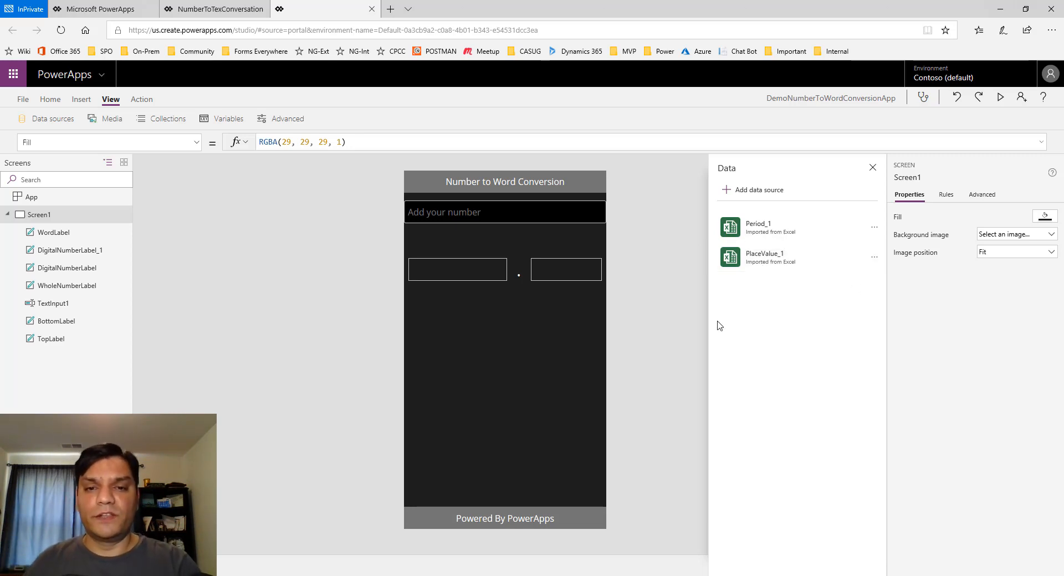
{"action": "left_click", "coordinate": [872, 168]}
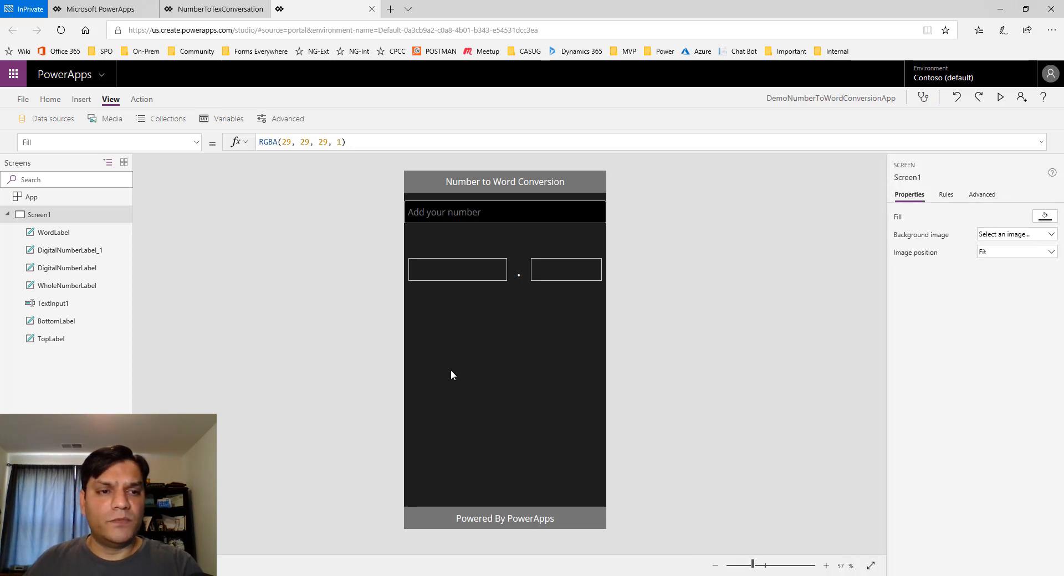
{"action": "mouse_move", "coordinate": [440, 225]}
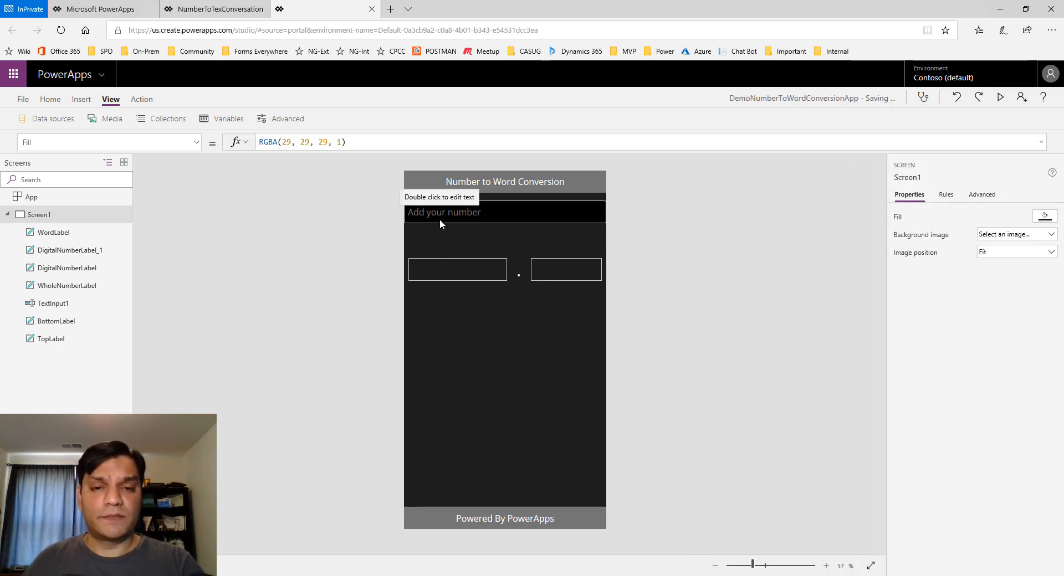
Select TextInput1's OnChange property to hold the WholeNumberVar/DecimalNumberVar Set/Split formula.
{"action": "left_click", "coordinate": [505, 211]}
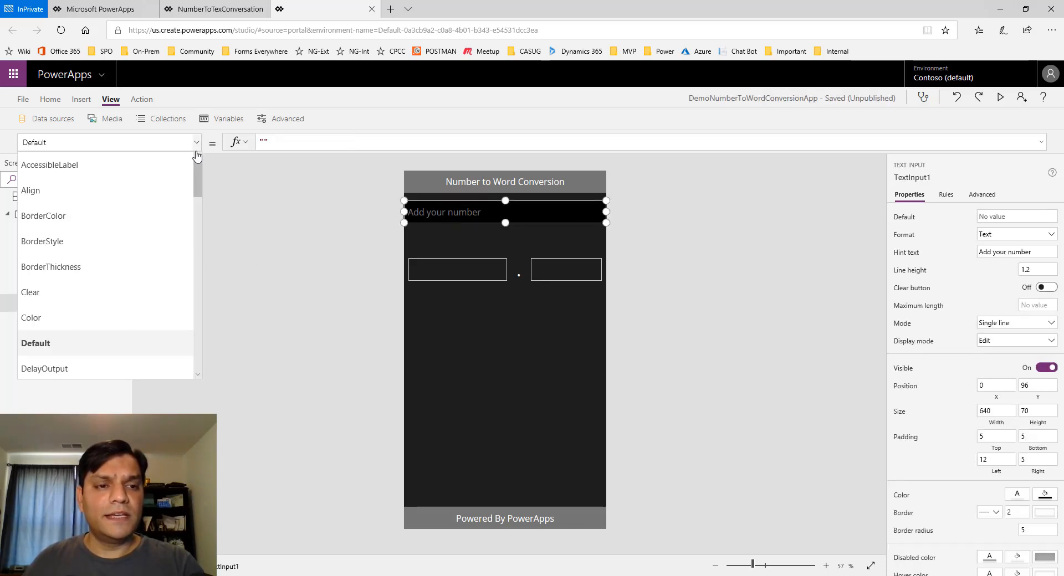
{"action": "scroll", "scroll_direction": "down", "scroll_amount": 3}
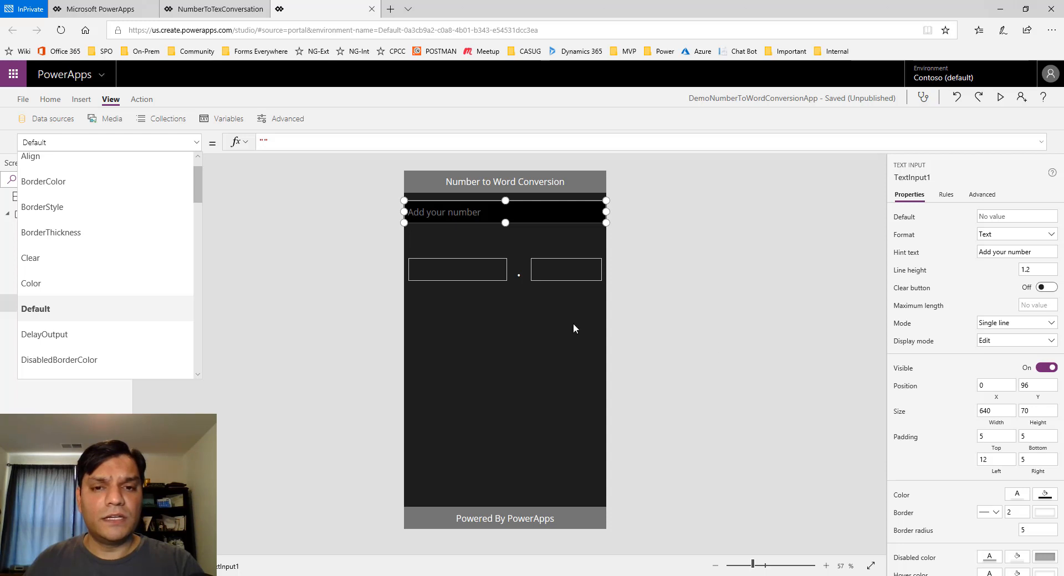
{"action": "left_click", "coordinate": [197, 142]}
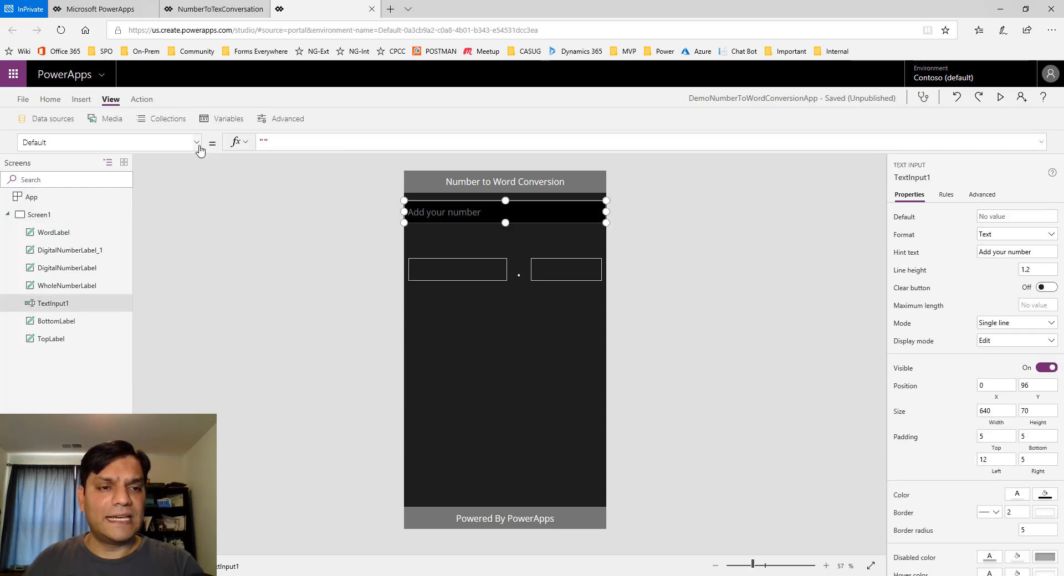
{"action": "left_click", "coordinate": [197, 142]}
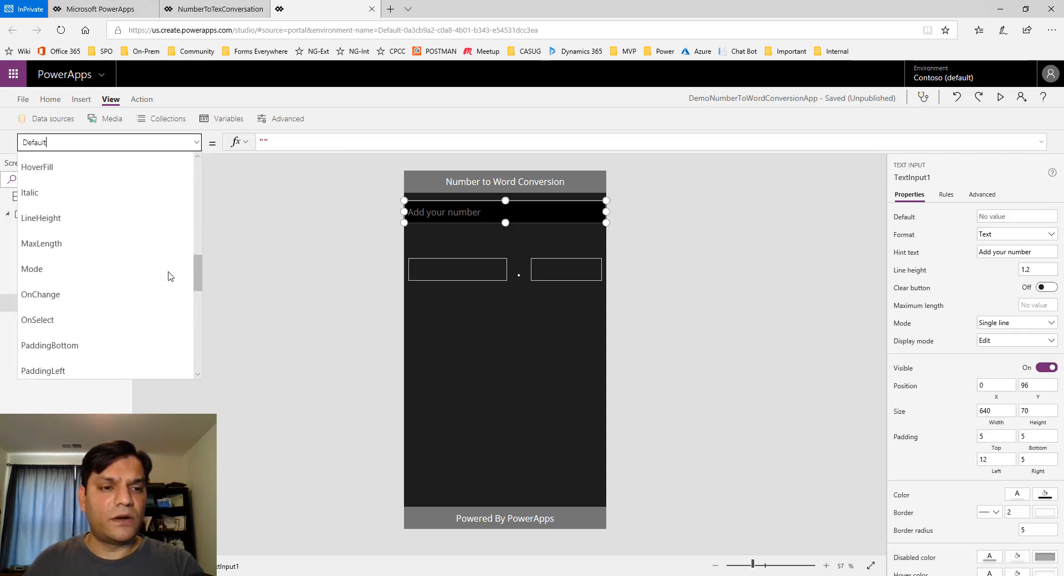
{"action": "left_click", "coordinate": [40, 294]}
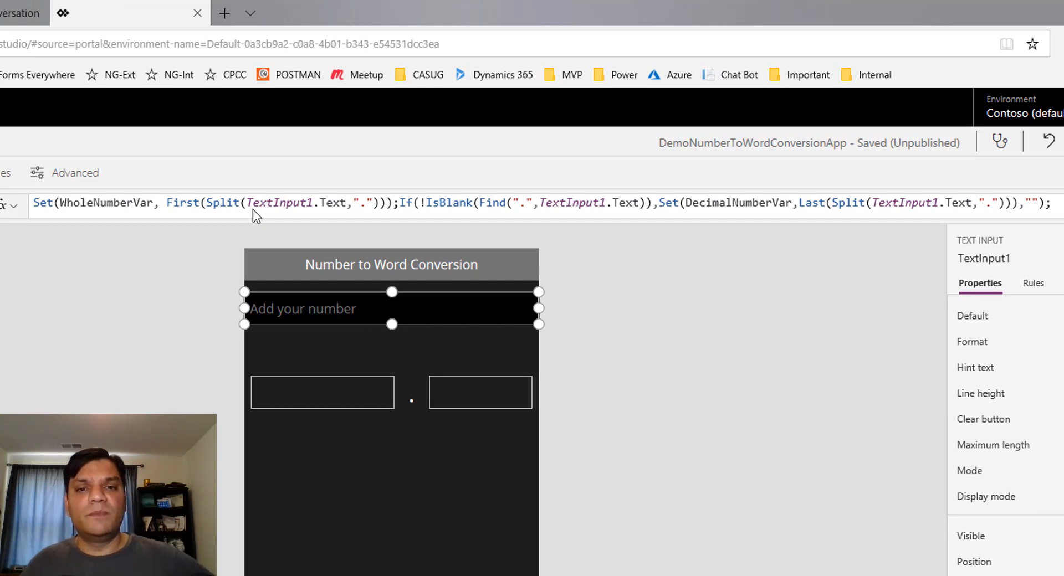
{"action": "mouse_move", "coordinate": [364, 217]}
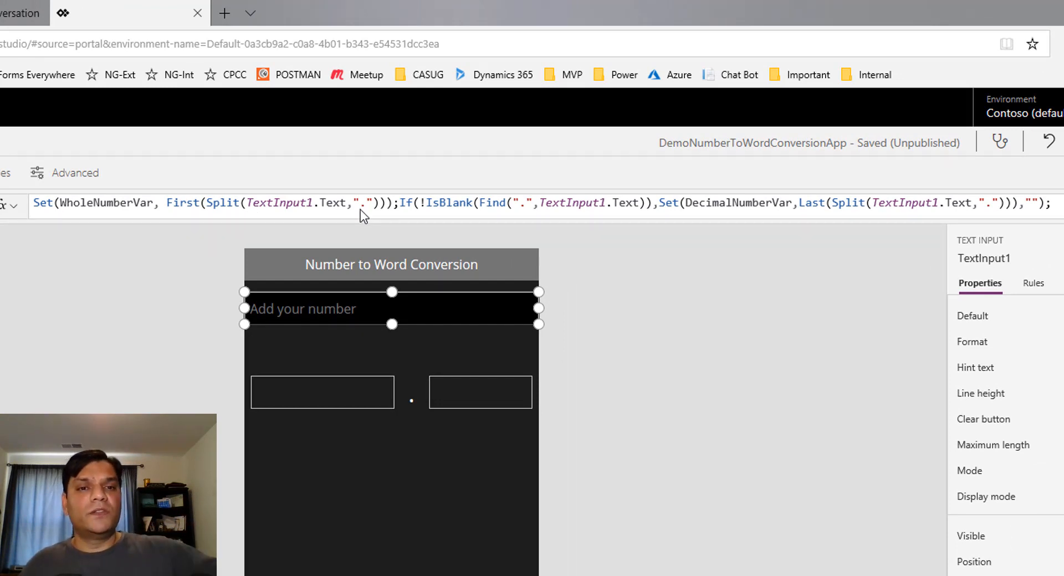
{"action": "mouse_move", "coordinate": [862, 219]}
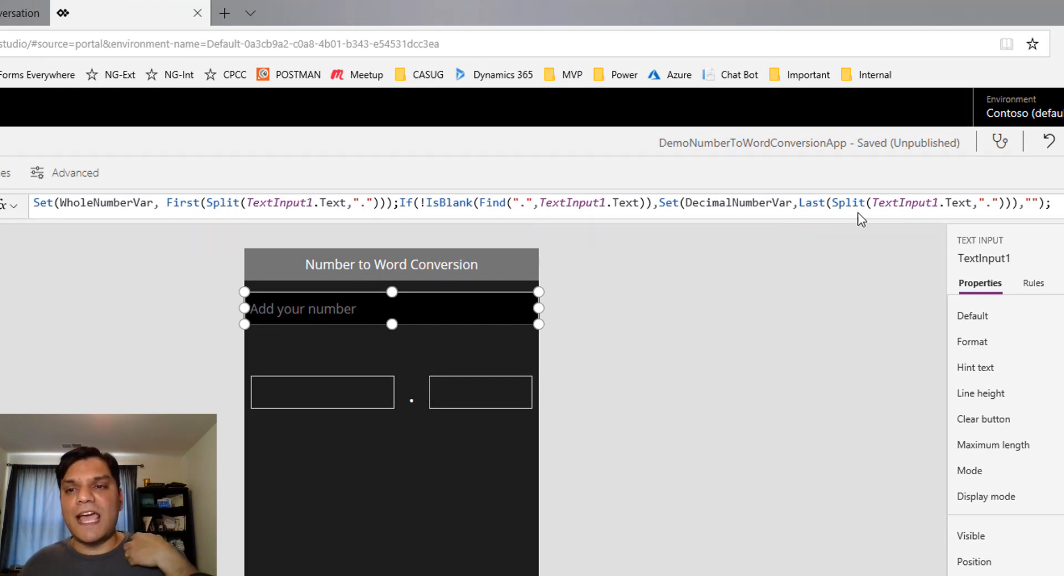
{"action": "mouse_move", "coordinate": [850, 243]}
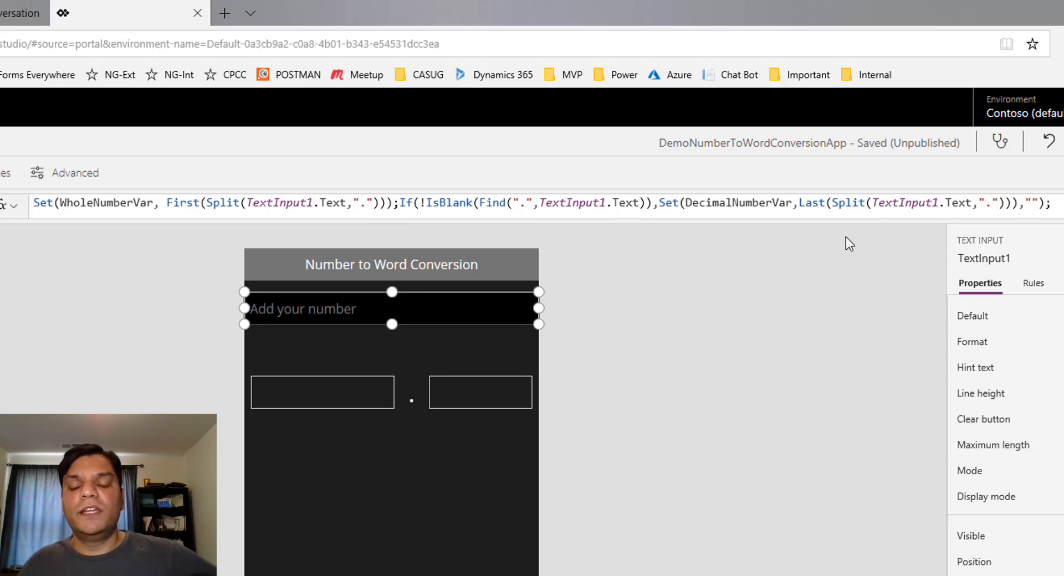
{"action": "mouse_move", "coordinate": [587, 395]}
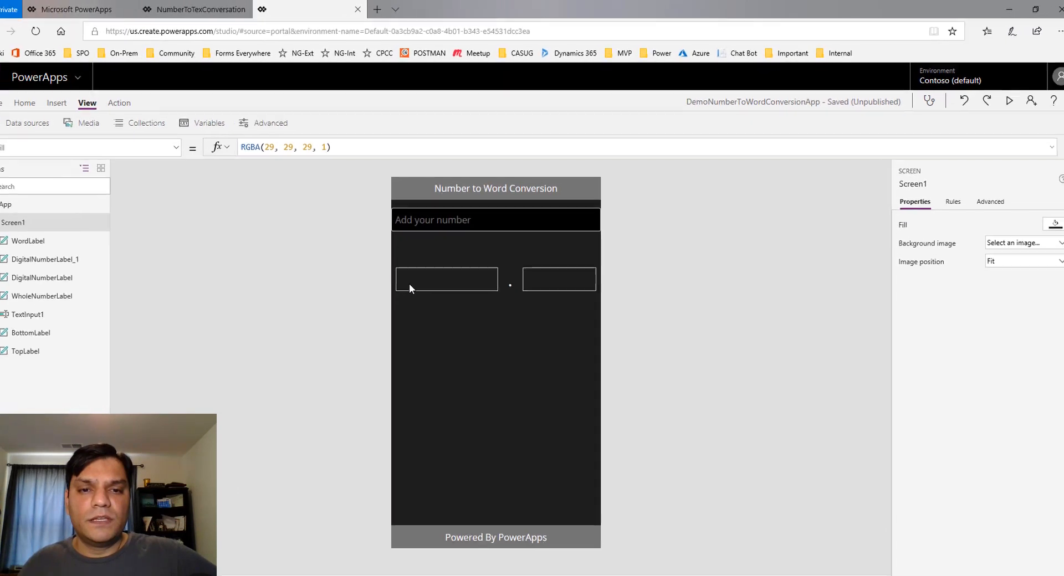
Set the whole-number box's Text to WholeNumberVar.Result.
{"action": "left_click", "coordinate": [447, 278]}
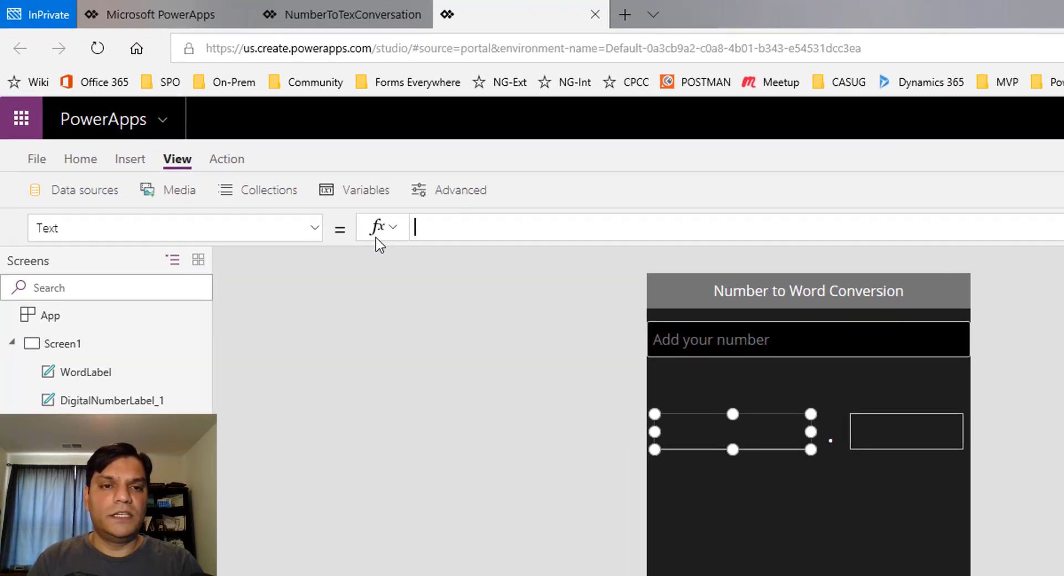
{"action": "type", "text": "whol"}
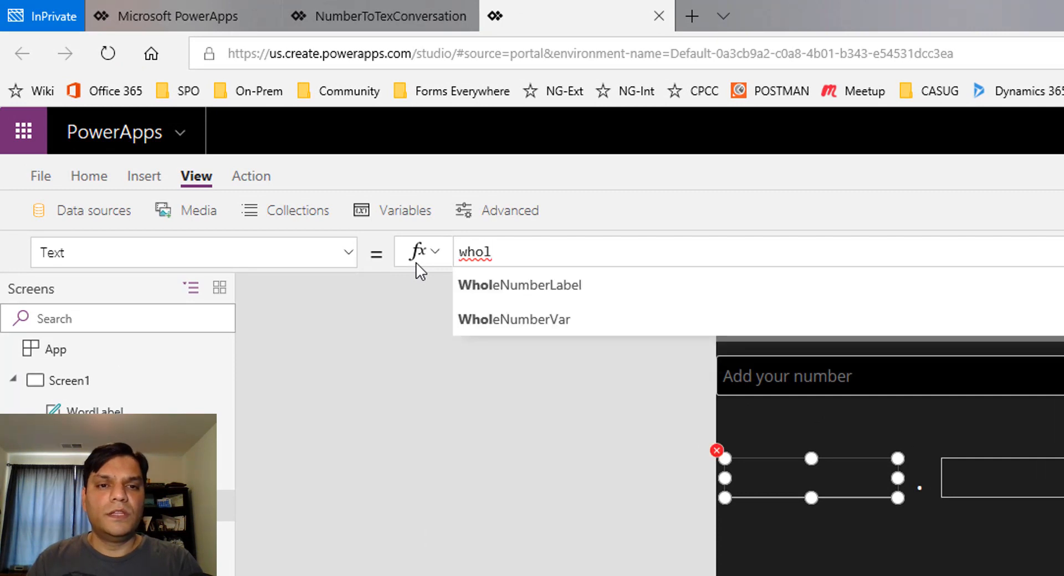
{"action": "left_click", "coordinate": [514, 320]}
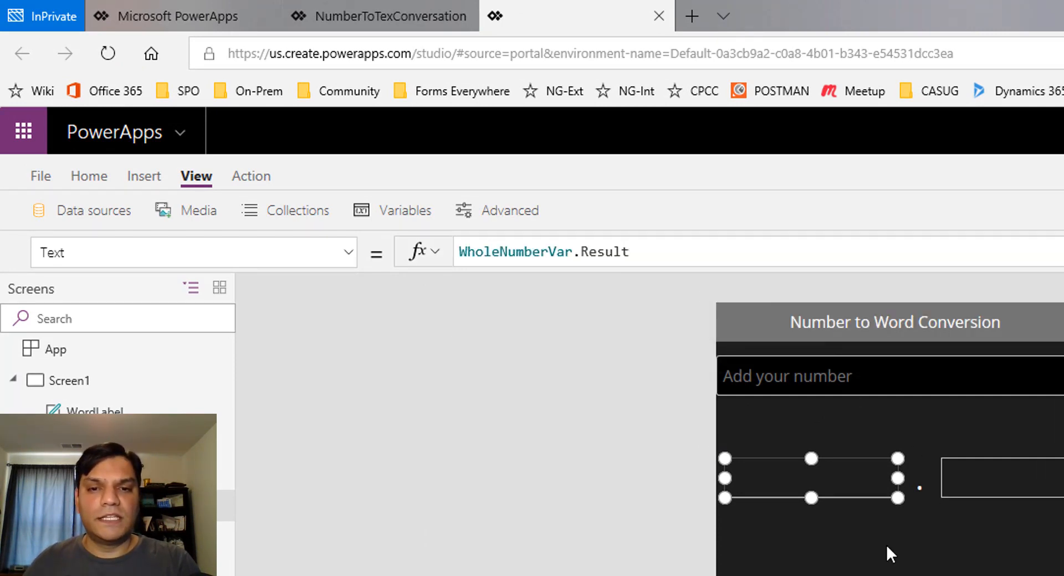
Set the decimal box's Text to DecimalNumberVar.Result.
{"action": "type", "text": "de"}
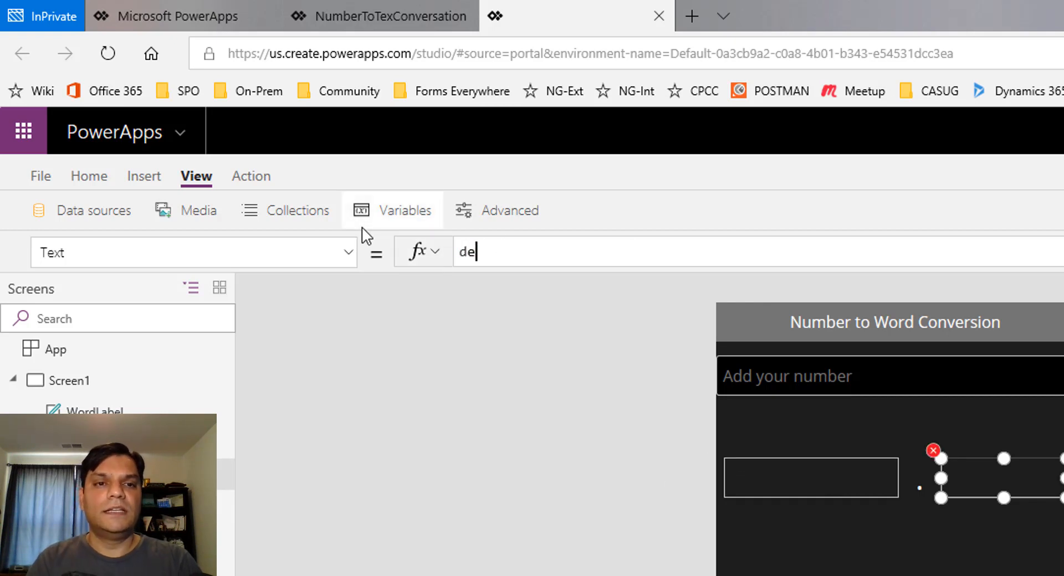
{"action": "type", "text": "DecimalNumberVar"}
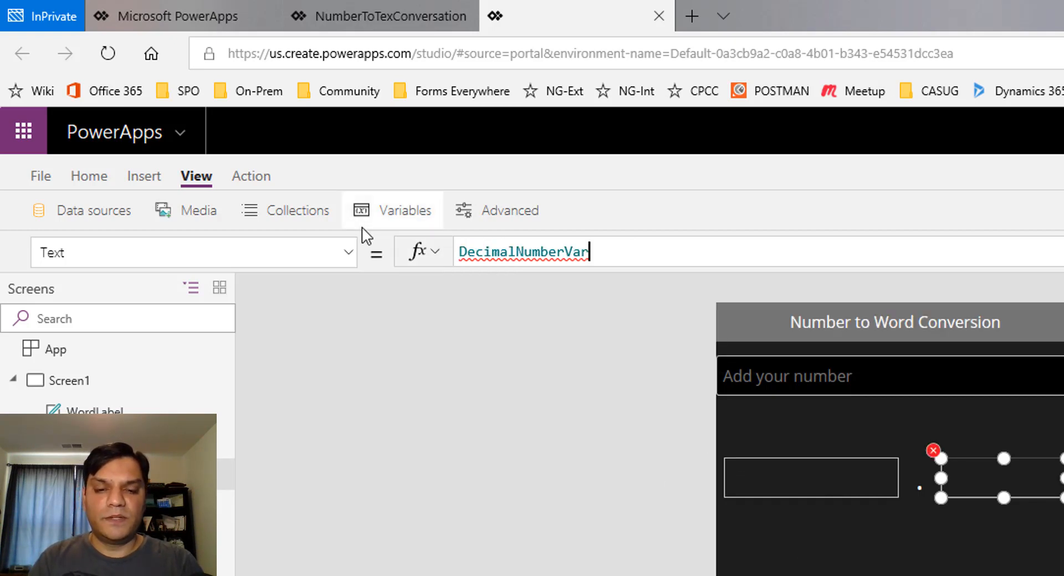
{"action": "type", "text": ".Result"}
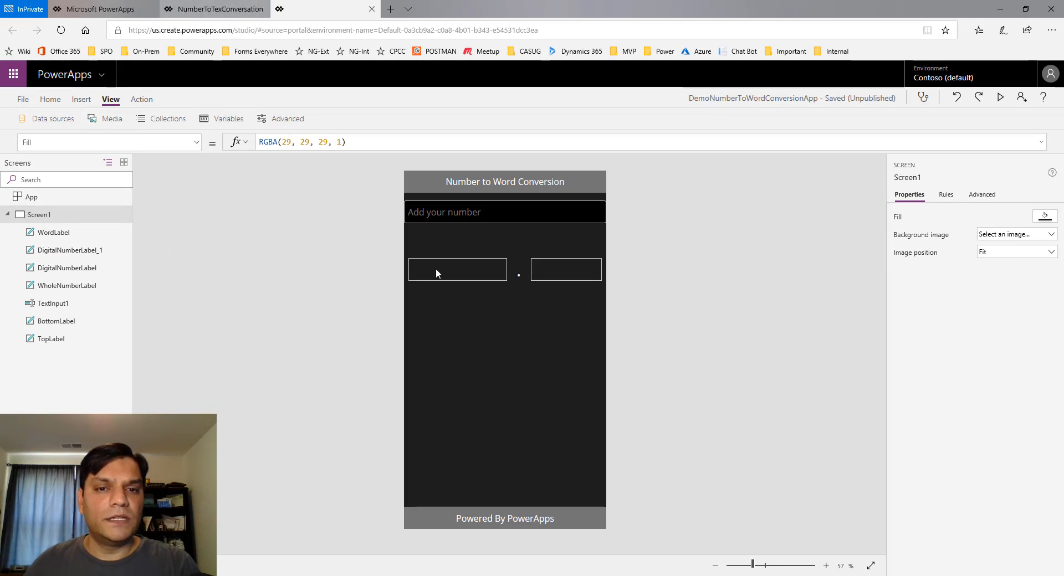
Set WordLabel's Text formula showing dollars, then verify Period_1 and PlaceValue_1 are connected.
{"action": "left_click", "coordinate": [53, 232]}
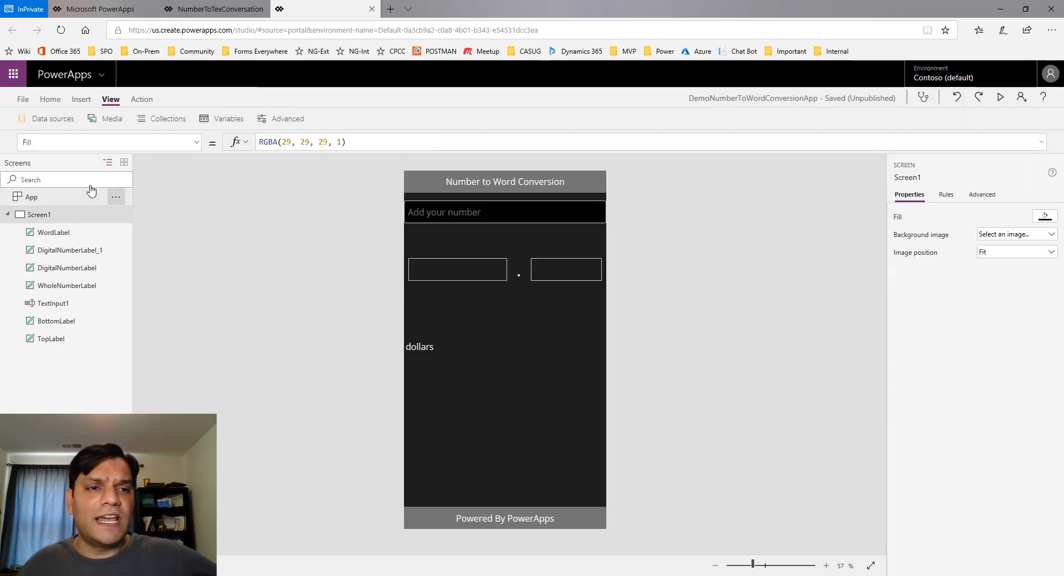
{"action": "left_click", "coordinate": [52, 119]}
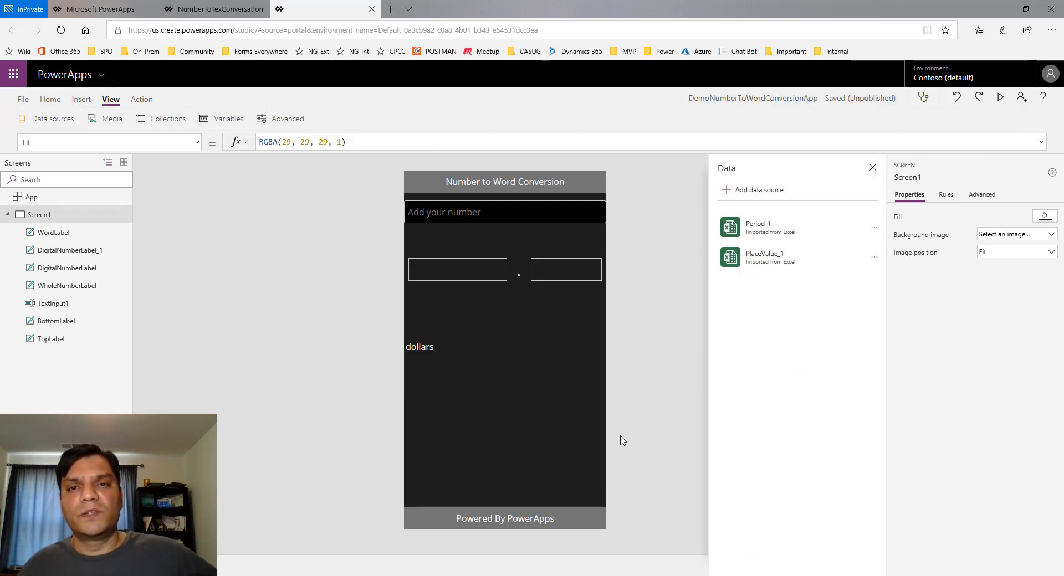
{"action": "mouse_move", "coordinate": [736, 294]}
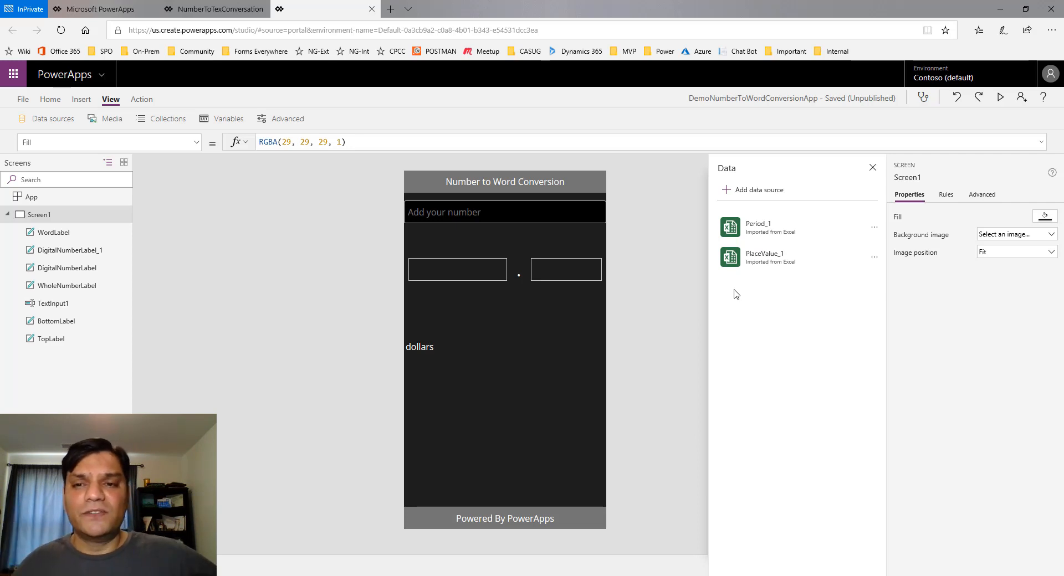
{"action": "mouse_move", "coordinate": [771, 265]}
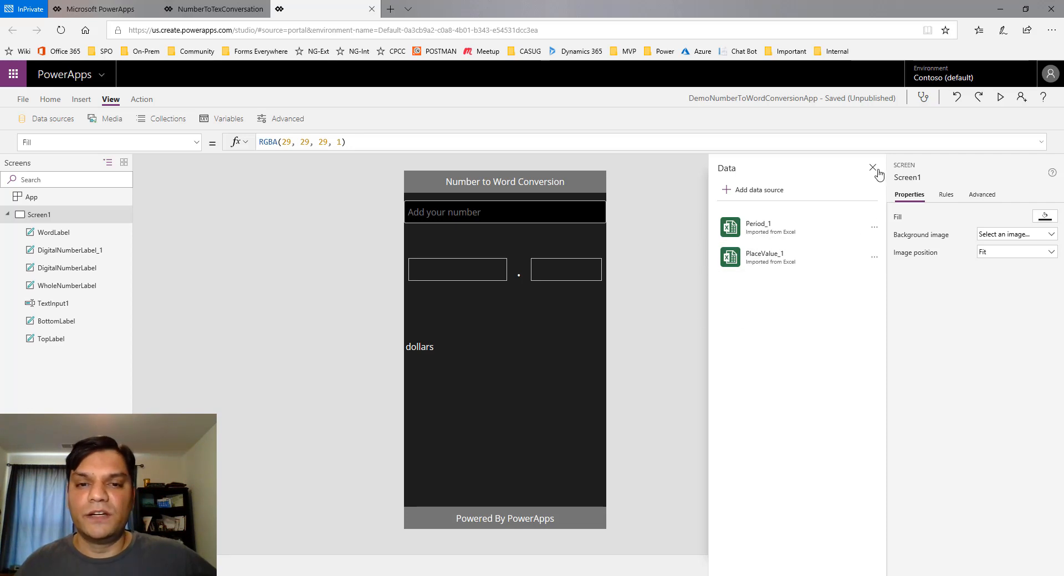
{"action": "left_click", "coordinate": [872, 167]}
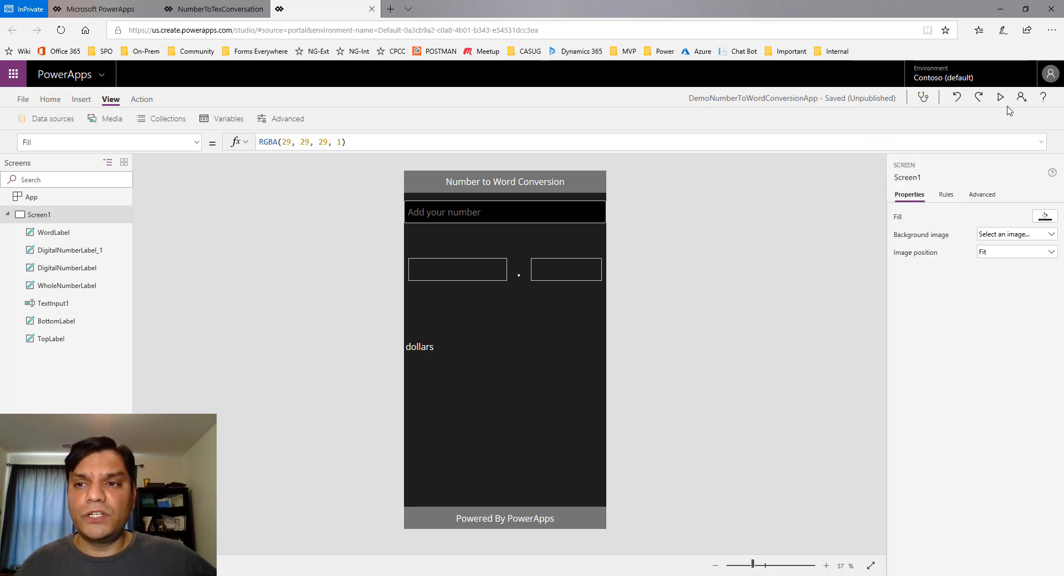
Preview the app and confirm 715.50 reads seven hundred fifteen dollars & 50/100 cents.
{"action": "left_click", "coordinate": [999, 96]}
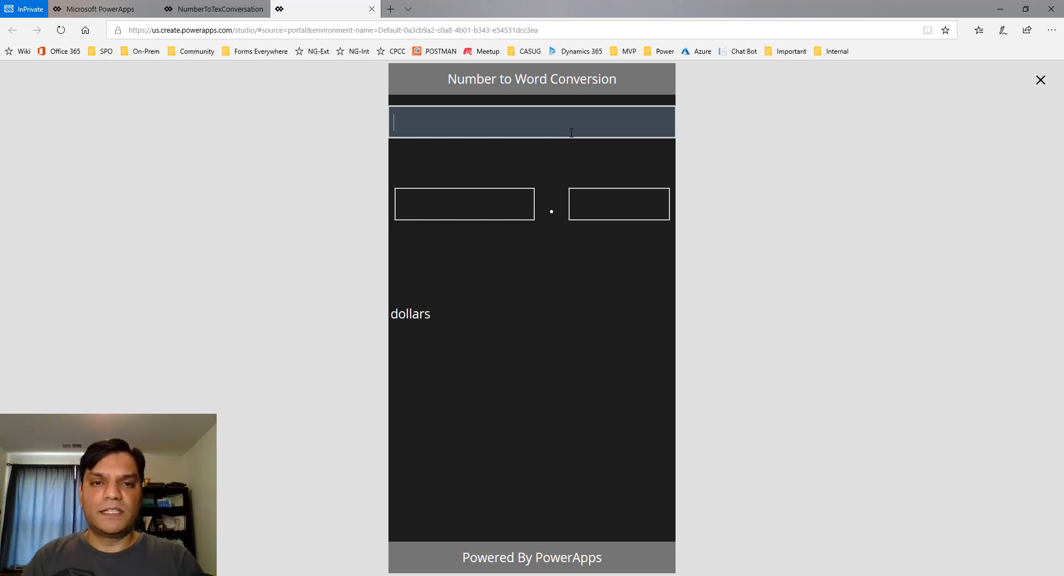
{"action": "type", "text": "715.50"}
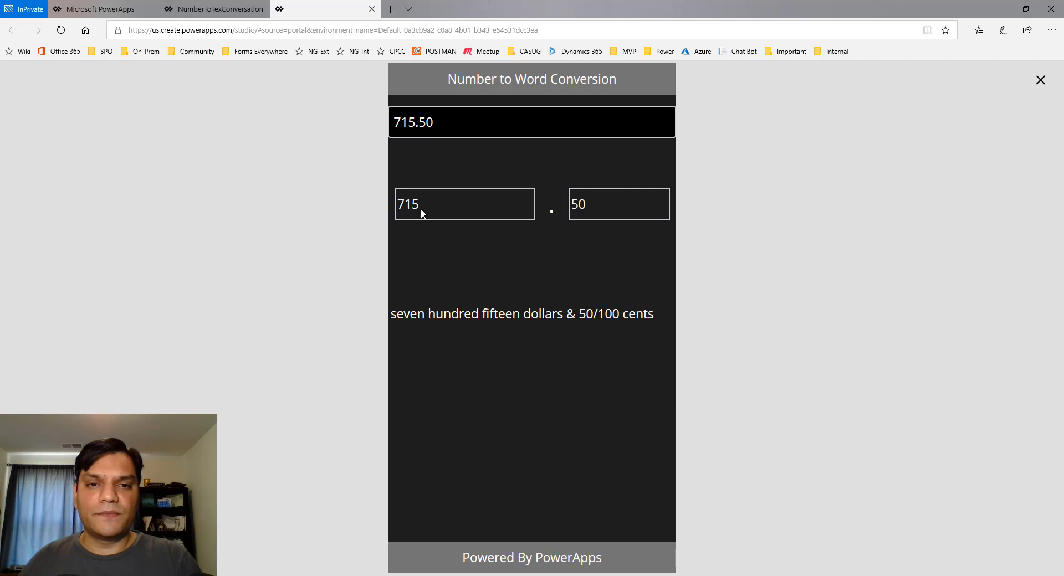
{"action": "mouse_move", "coordinate": [623, 220]}
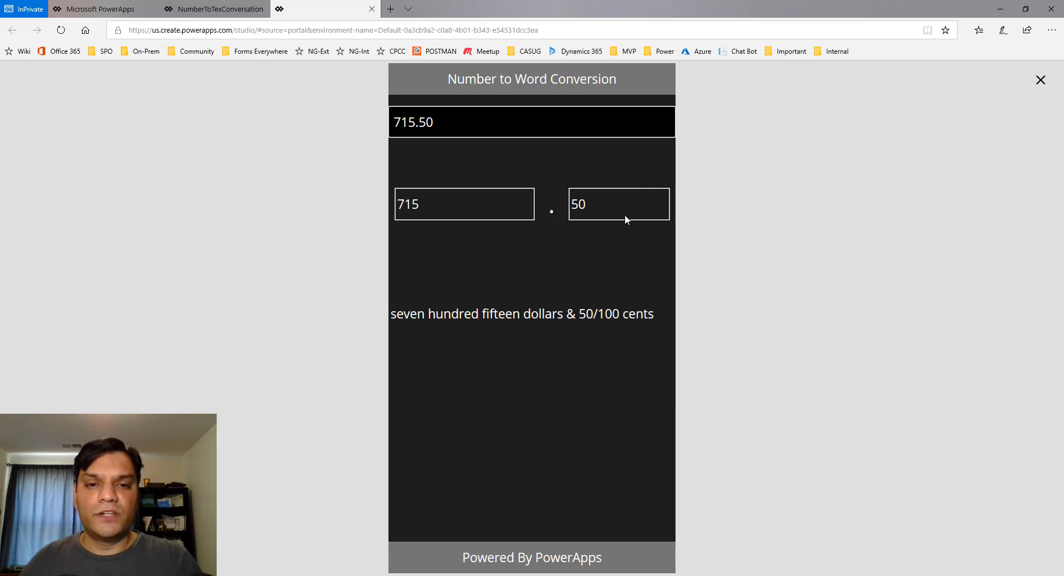
{"action": "mouse_move", "coordinate": [412, 215]}
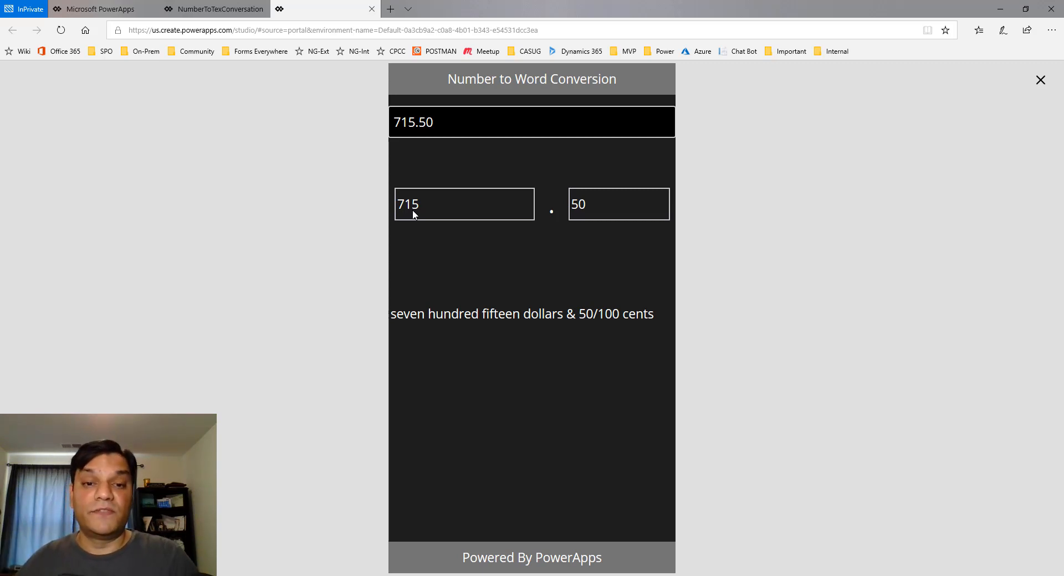
{"action": "mouse_move", "coordinate": [483, 325]}
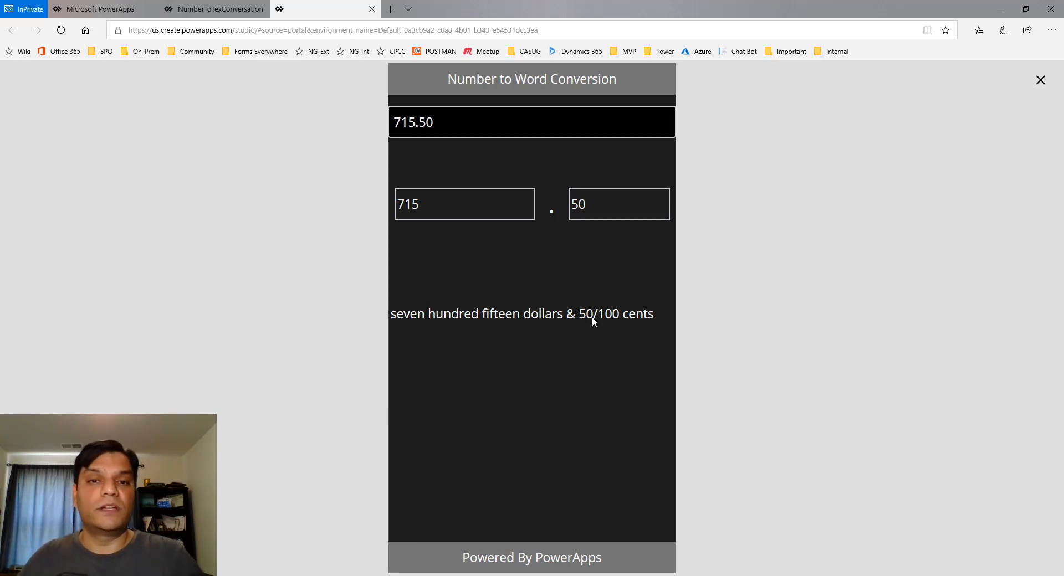
{"action": "left_click", "coordinate": [531, 122]}
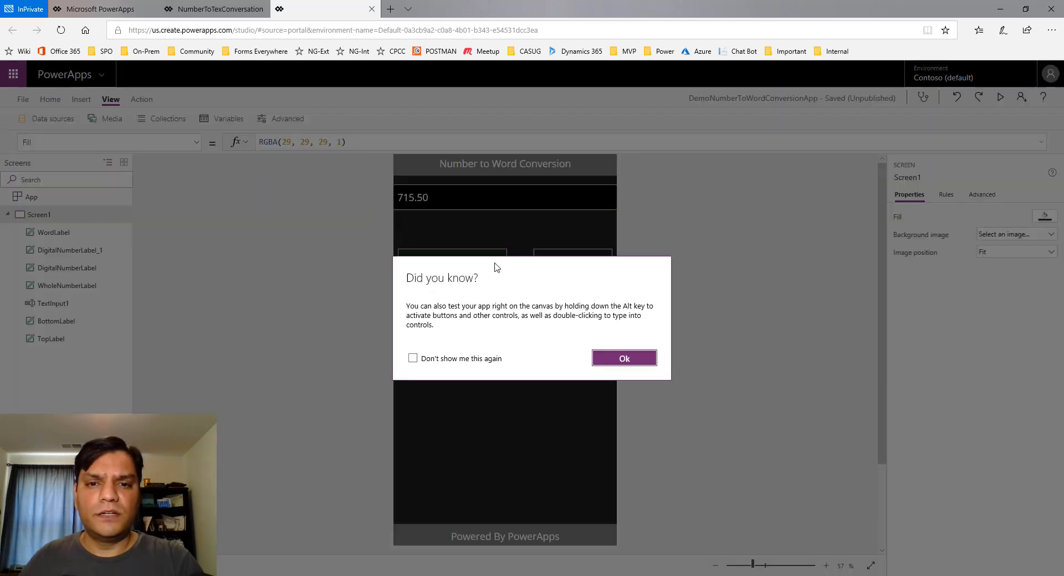
Dismiss the canvas tip and turn on the Clear button for TextInput1.
{"action": "left_click", "coordinate": [623, 358]}
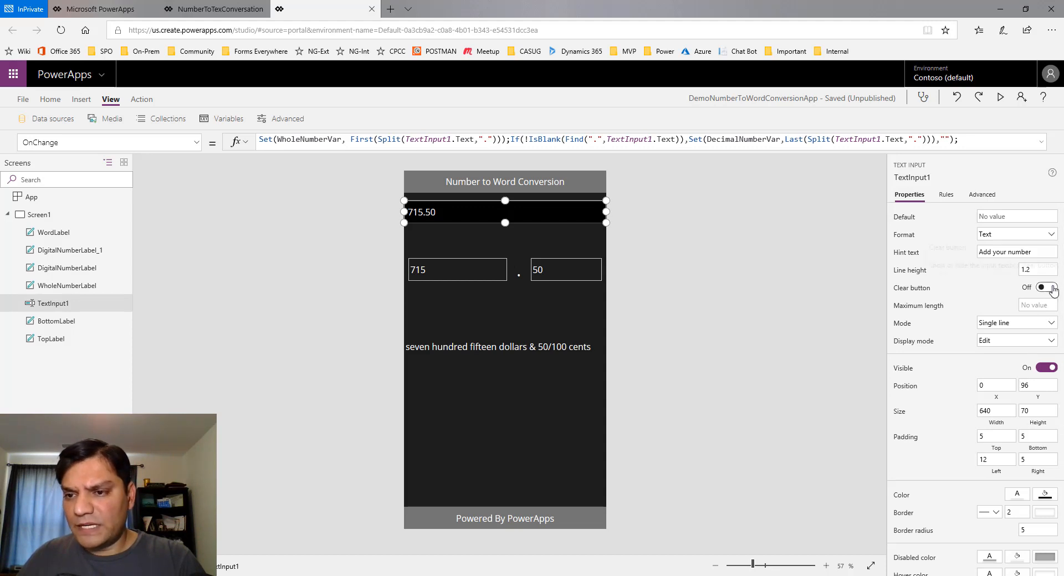
{"action": "left_click", "coordinate": [1000, 96]}
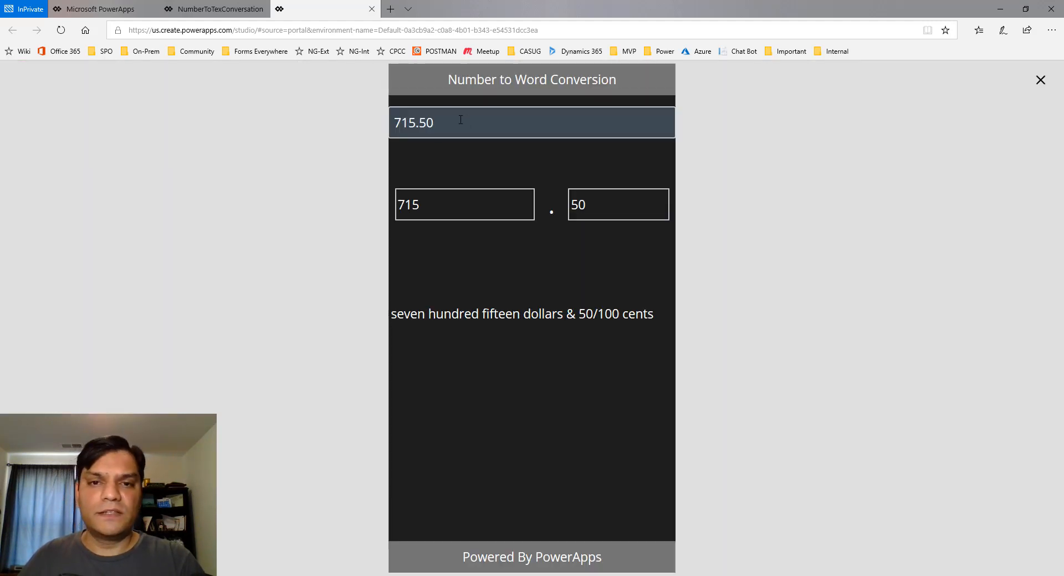
Clear the input and enter 88788778.12 to check the millions-and-thousands wording with 12/100 cents.
{"action": "left_click", "coordinate": [531, 121]}
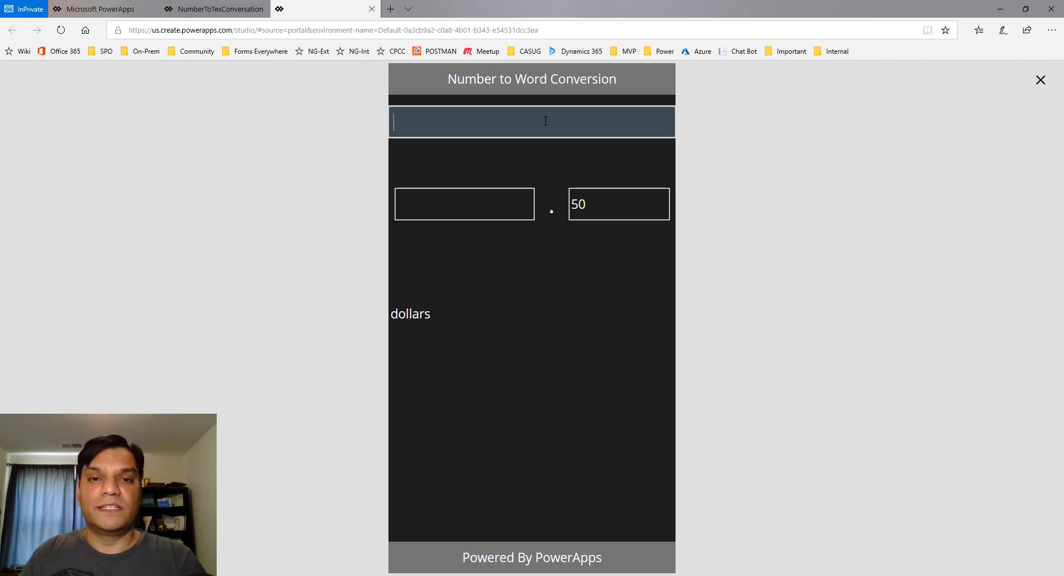
{"action": "type", "text": "8"}
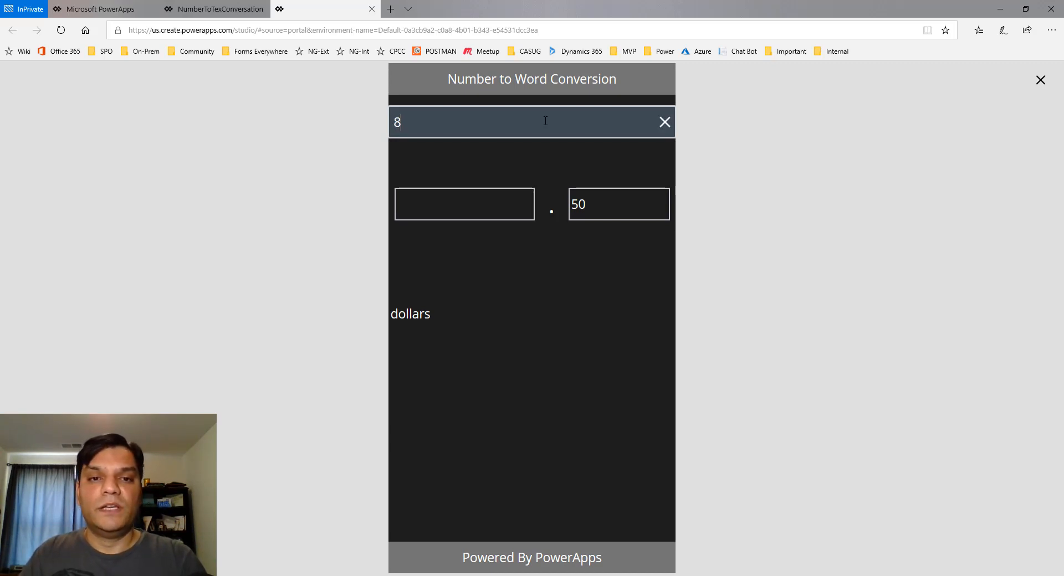
{"action": "type", "text": "8788778.12"}
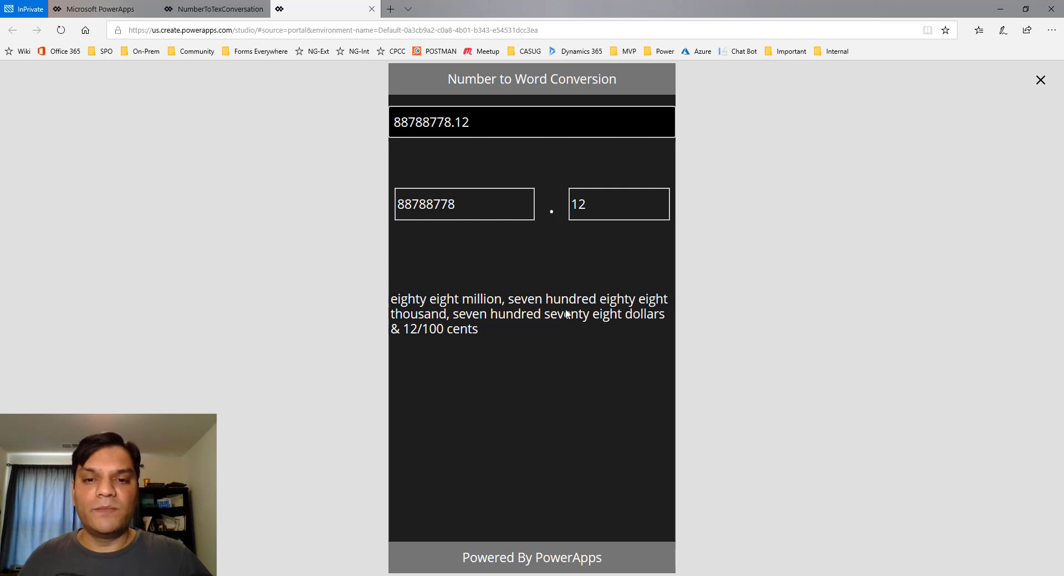
{"action": "mouse_move", "coordinate": [484, 329]}
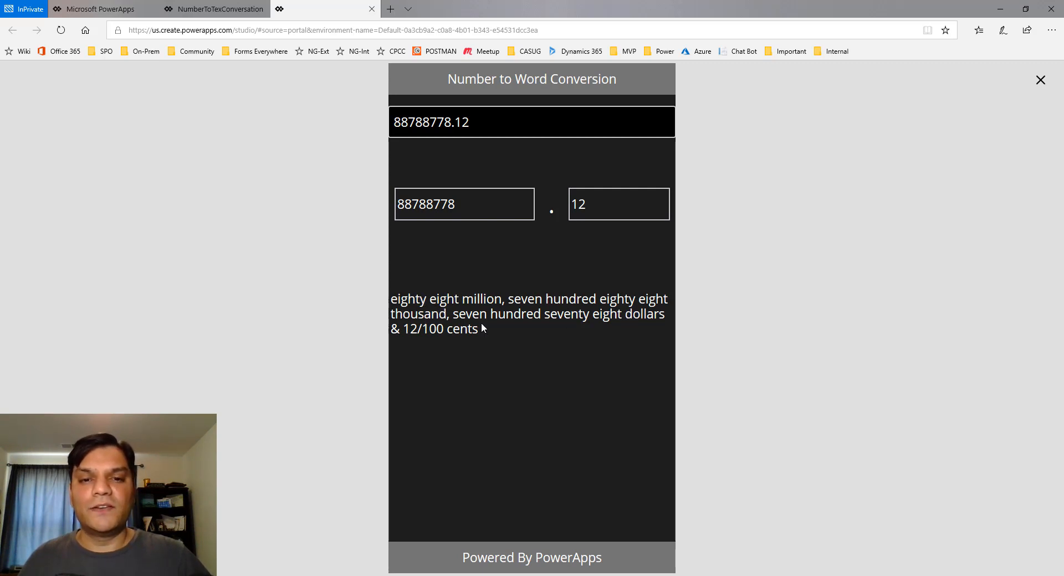